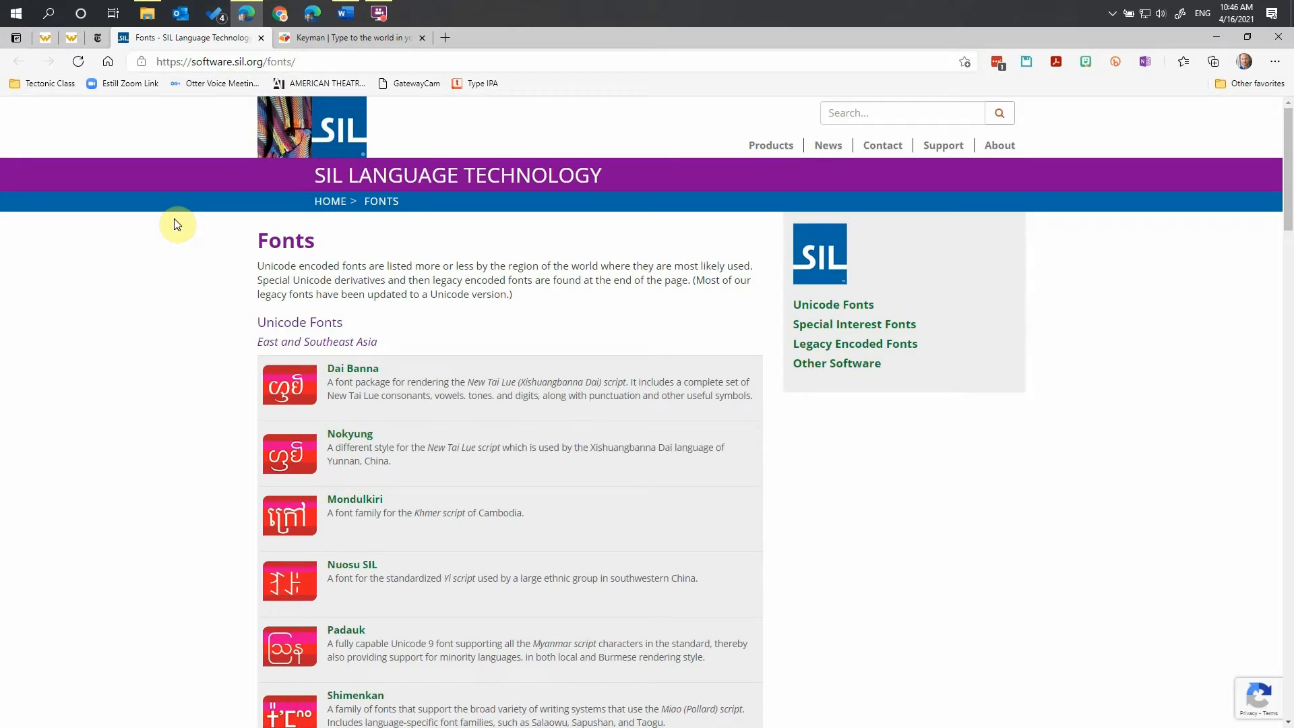
pyautogui.moveTo(188, 238)
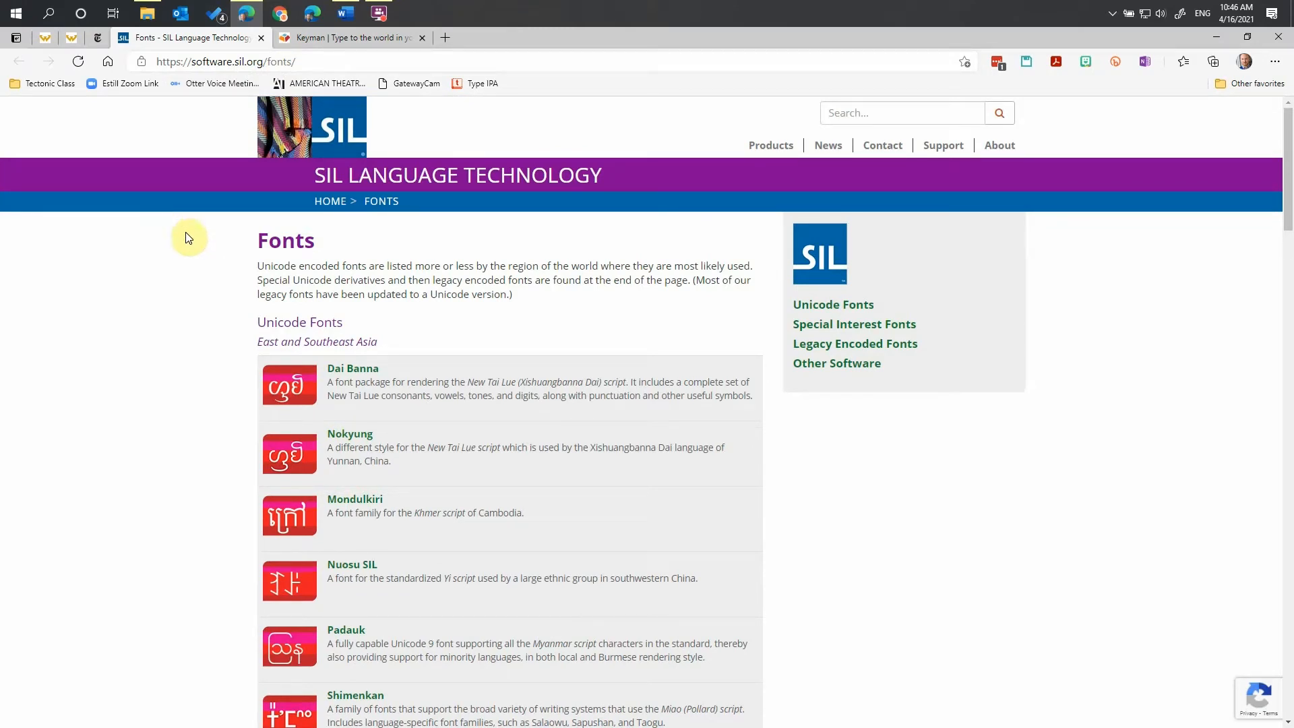
pyautogui.moveTo(220, 83)
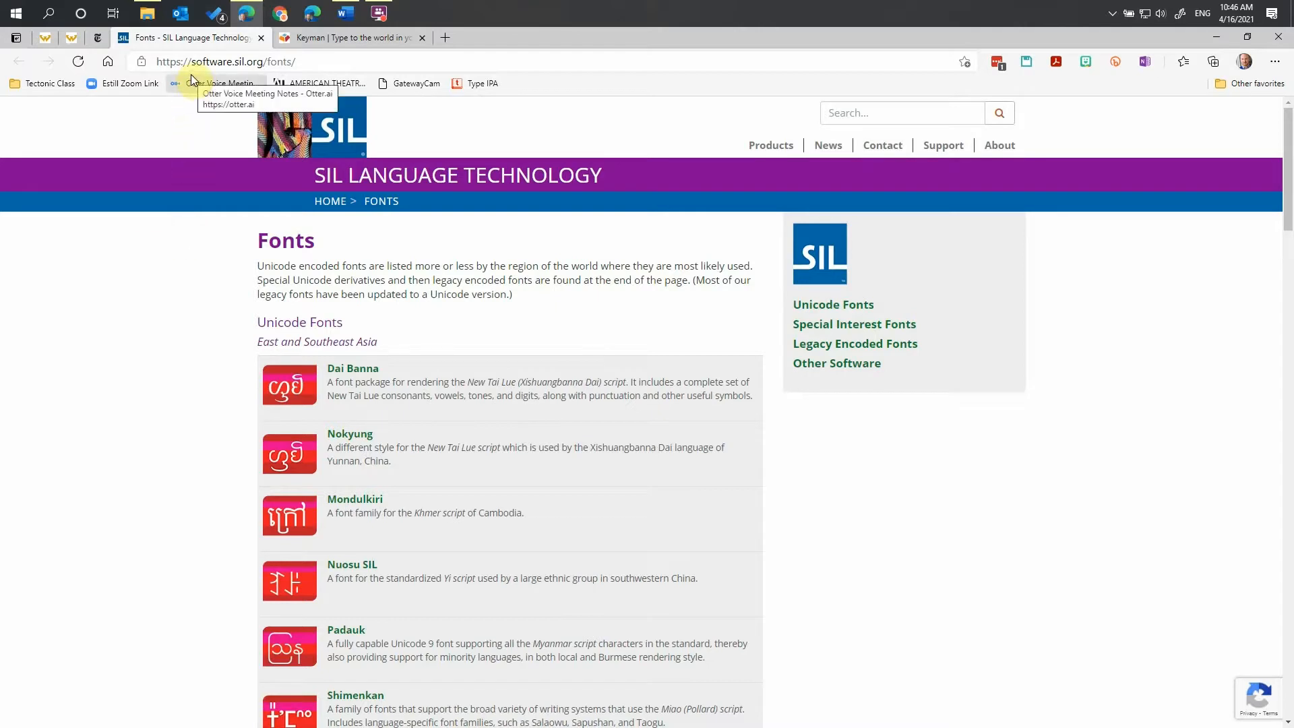
pyautogui.moveTo(269, 76)
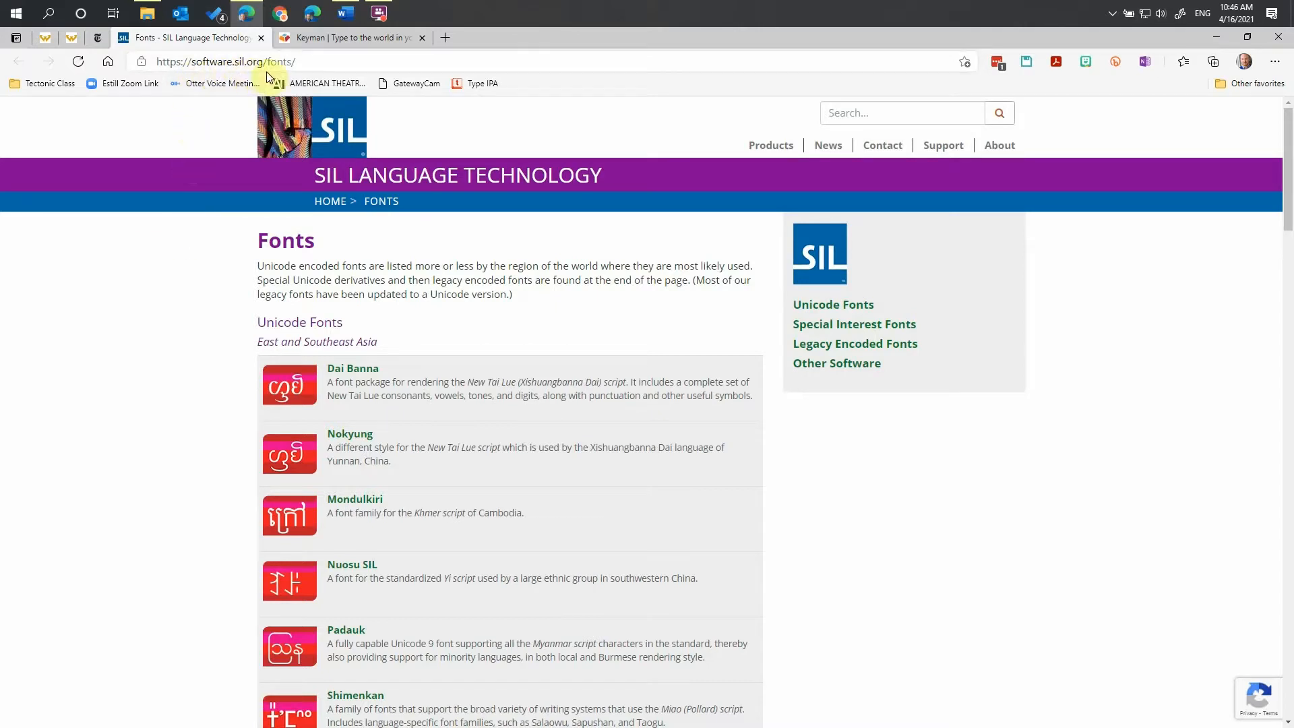
pyautogui.moveTo(160, 294)
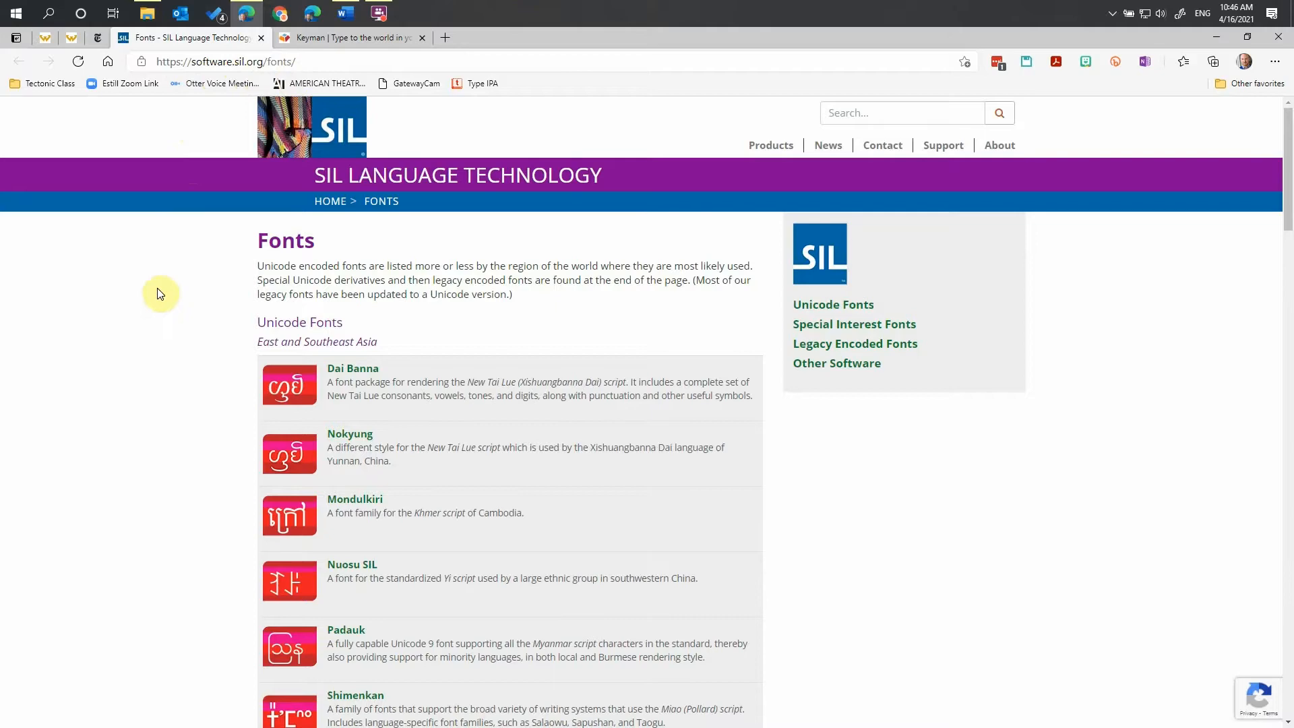
# Step: Scroll the SIL Fonts page to the Global Latin, Greek and Cyrillic fonts listing Gentium
pyautogui.scroll(-3)
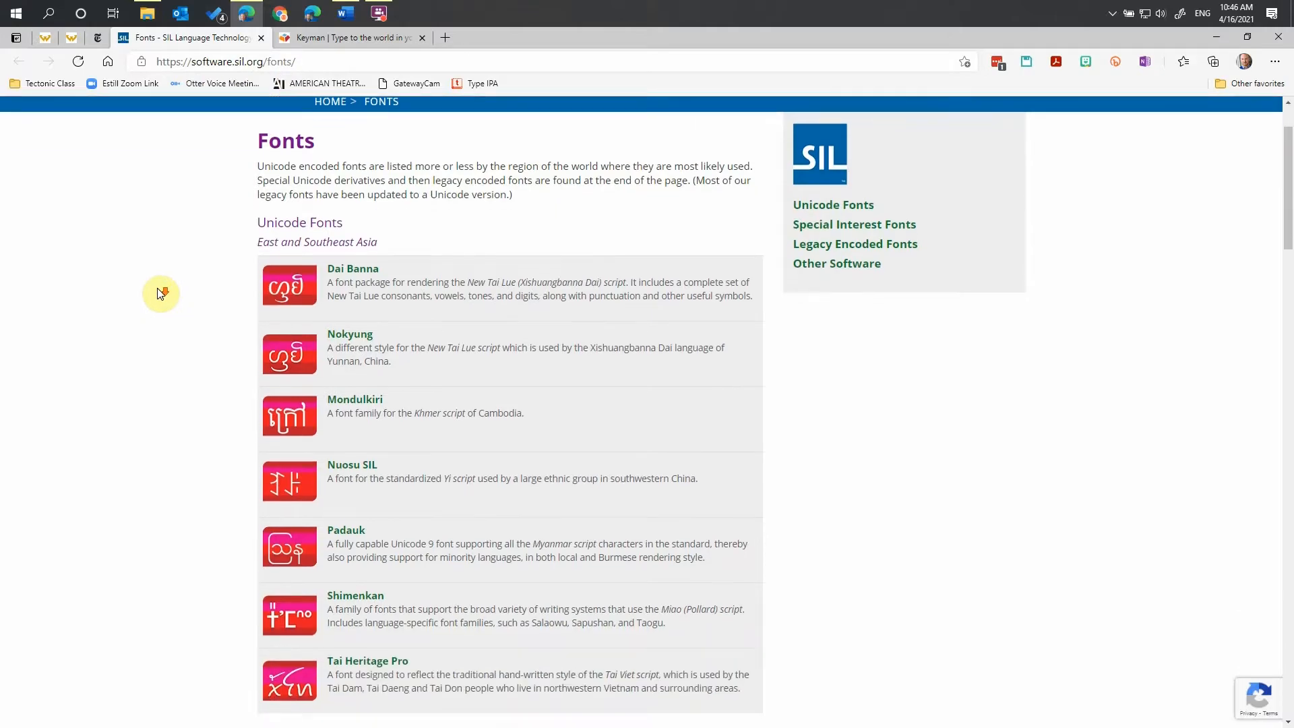
pyautogui.scroll(-3)
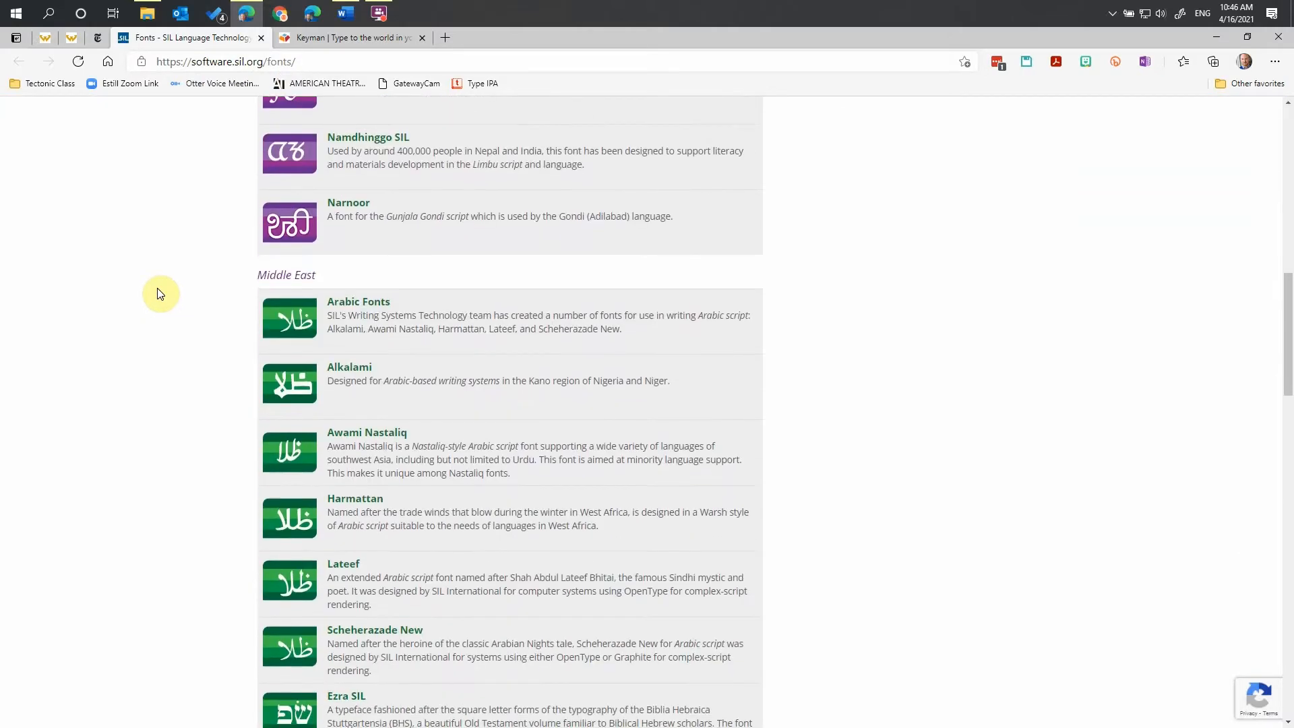
pyautogui.scroll(3)
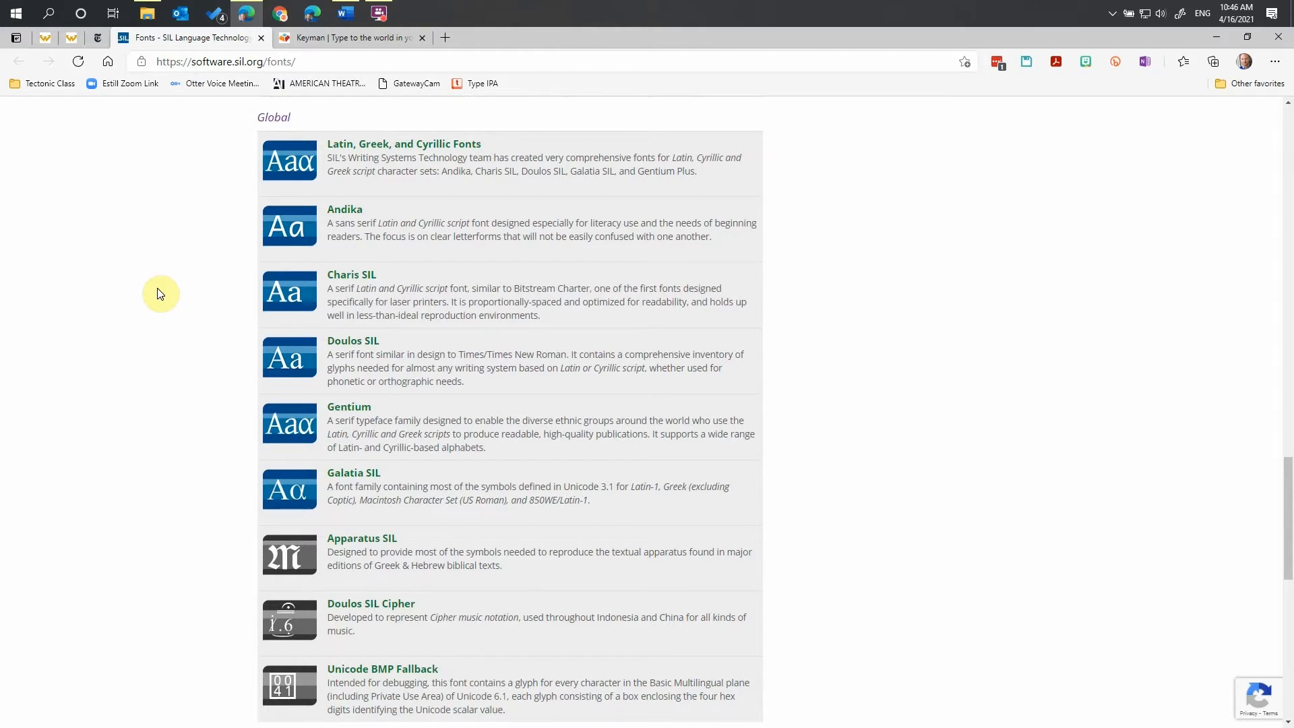
pyautogui.moveTo(202, 378)
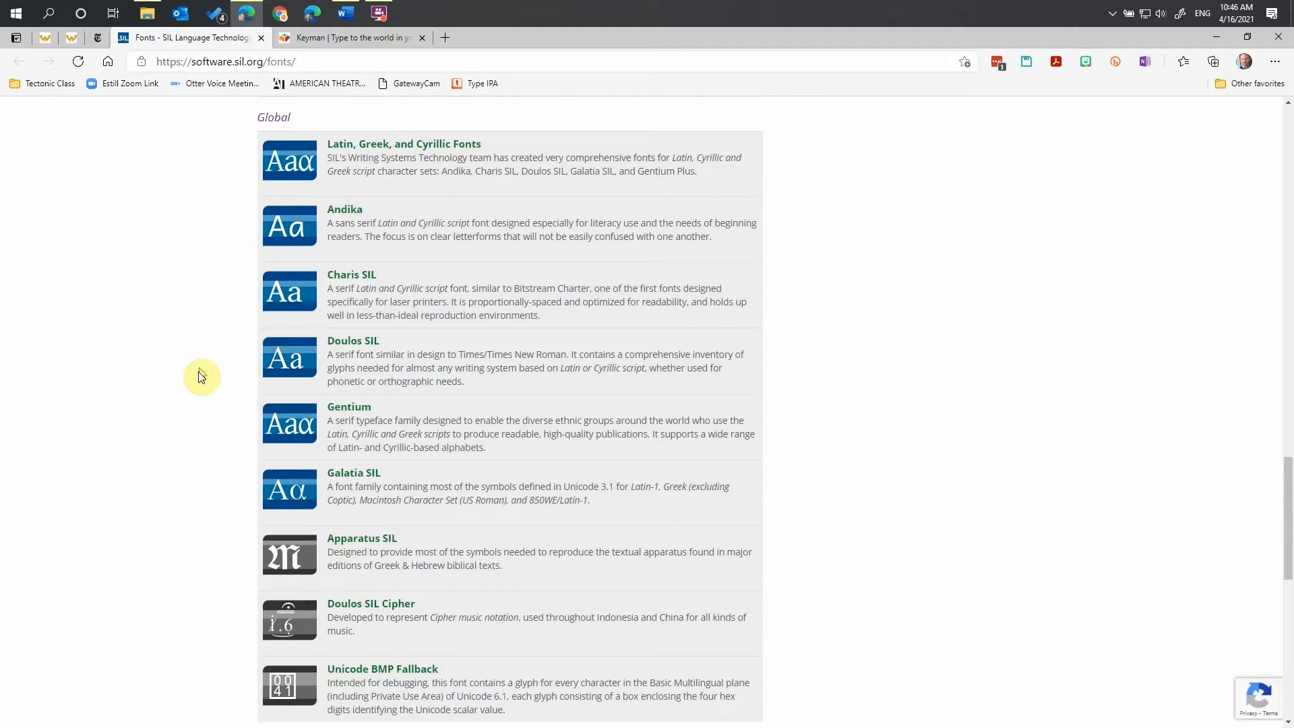
pyautogui.moveTo(221, 446)
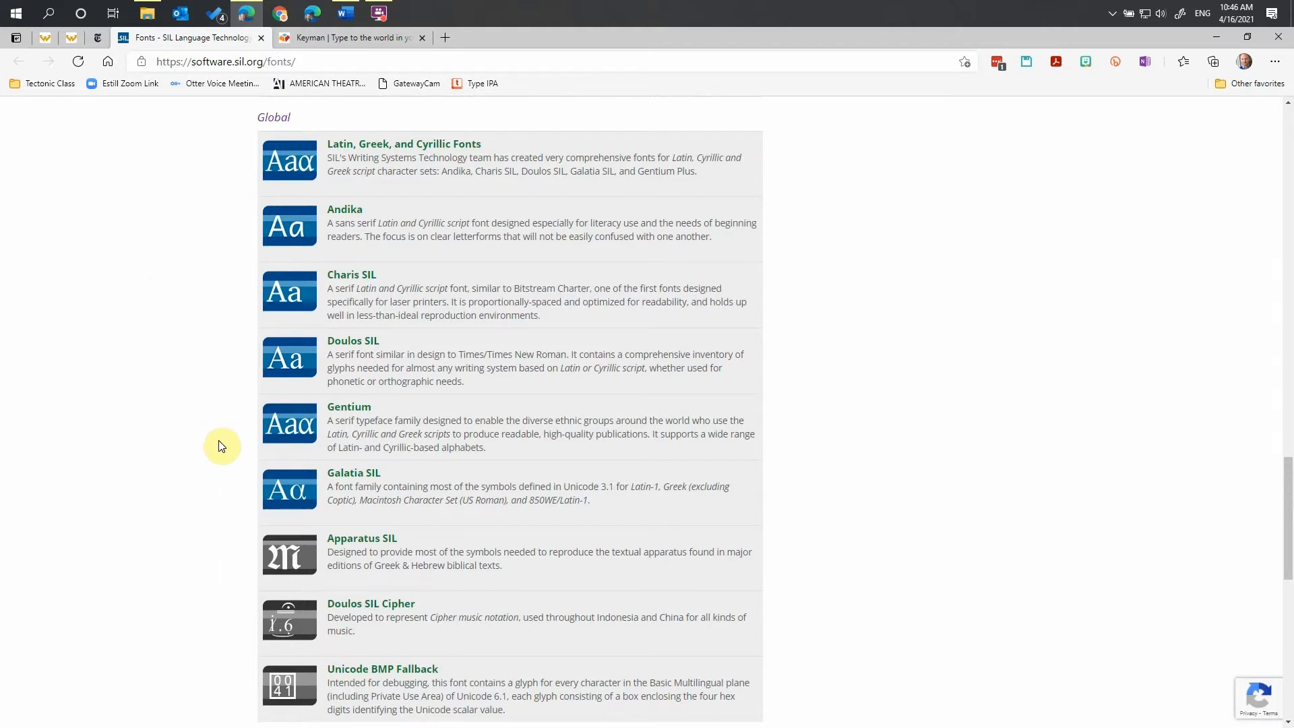
pyautogui.moveTo(239, 361)
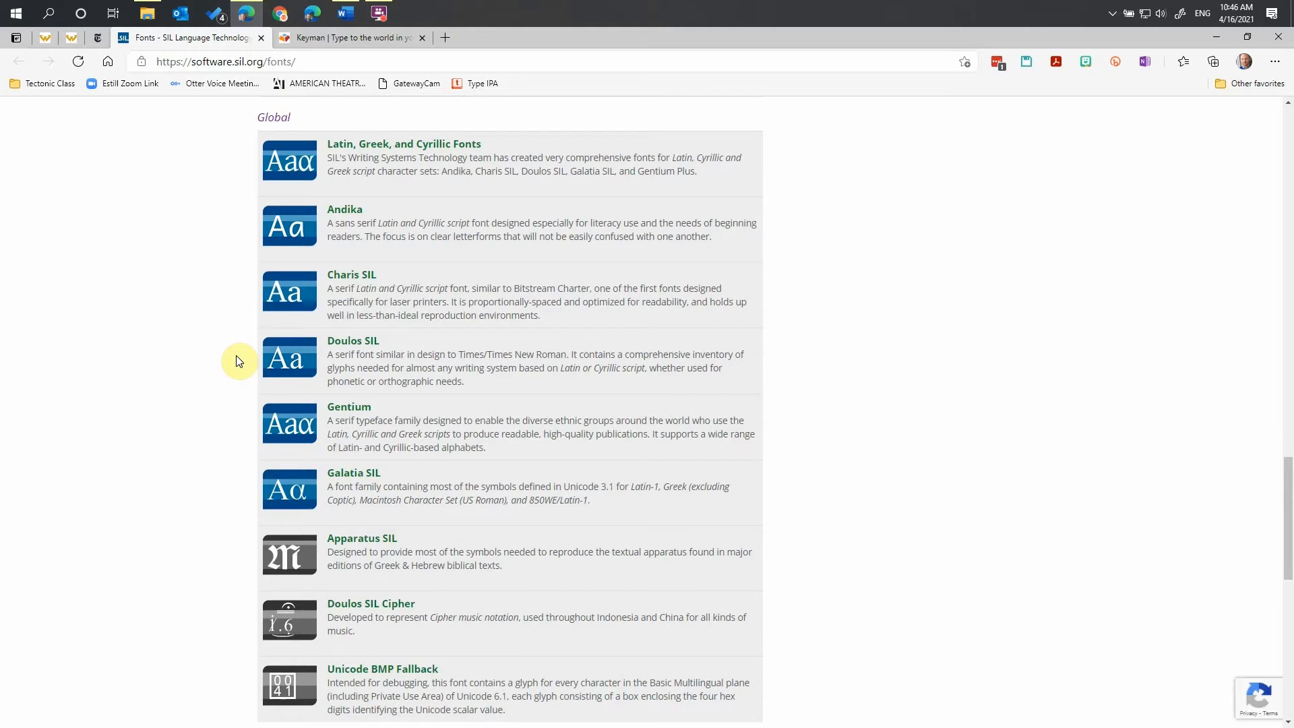
pyautogui.moveTo(239, 318)
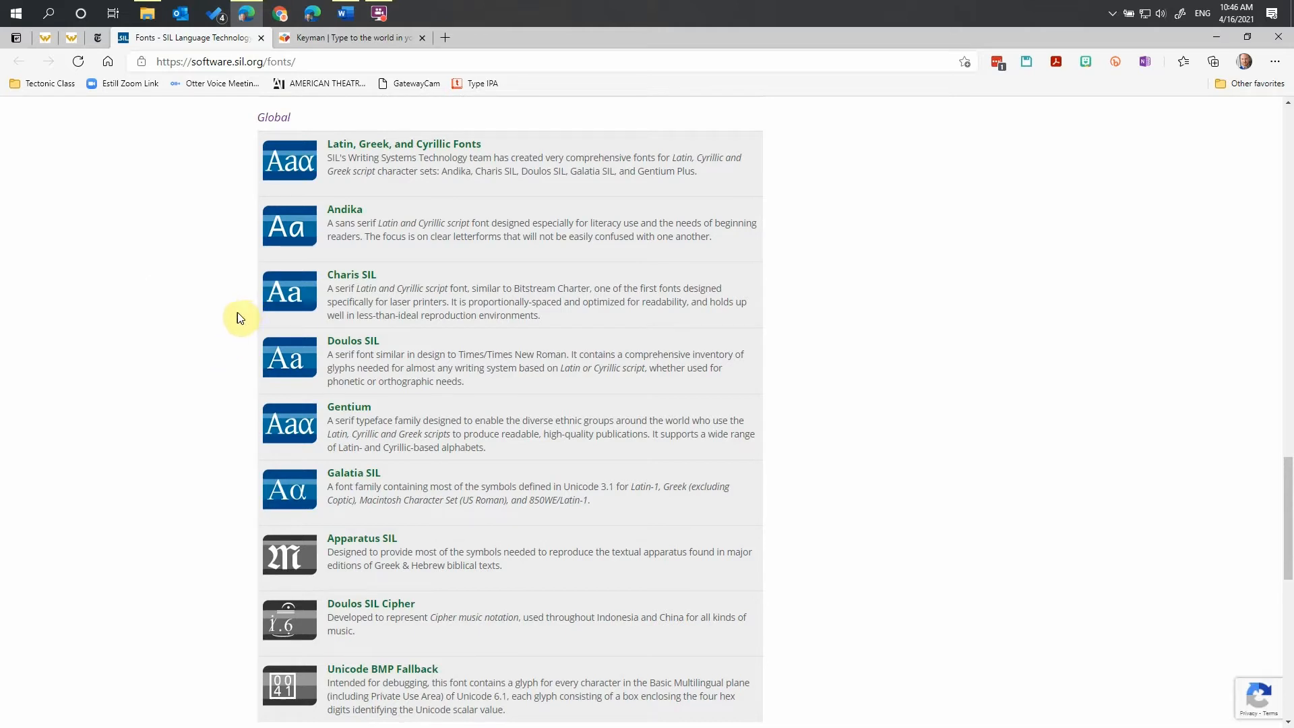
pyautogui.moveTo(240, 424)
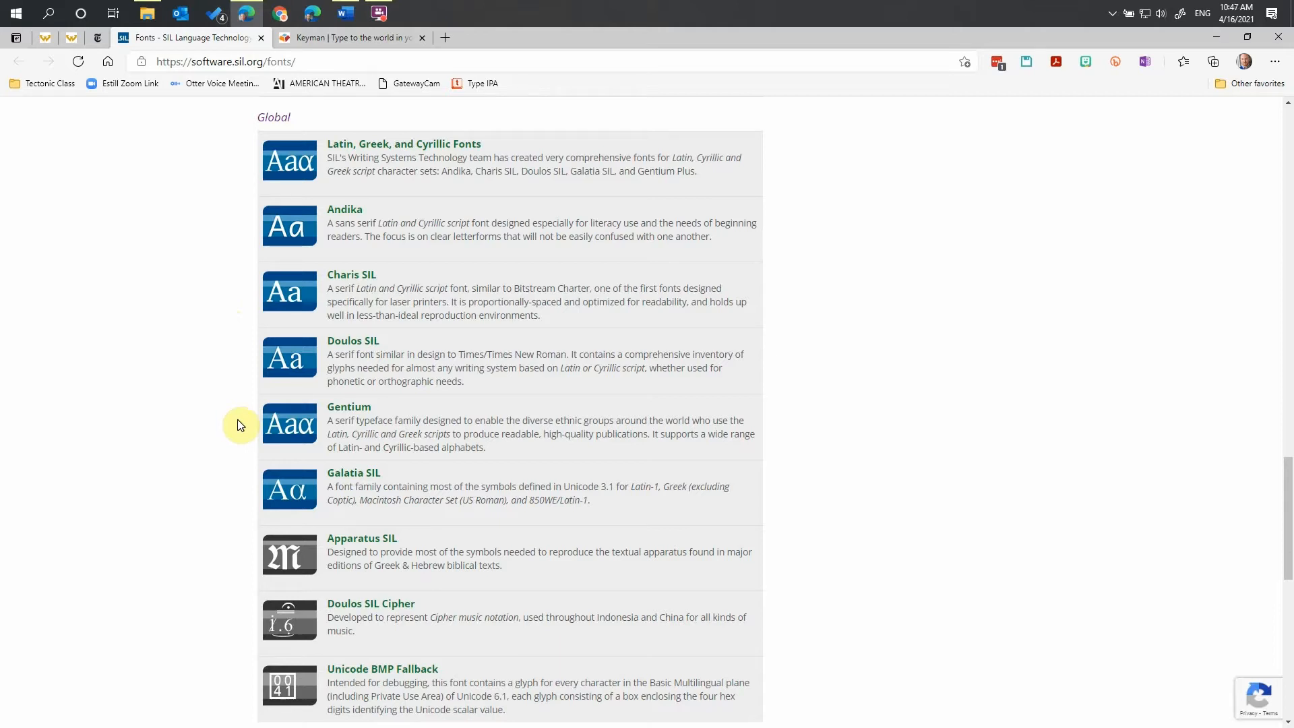
pyautogui.moveTo(347, 407)
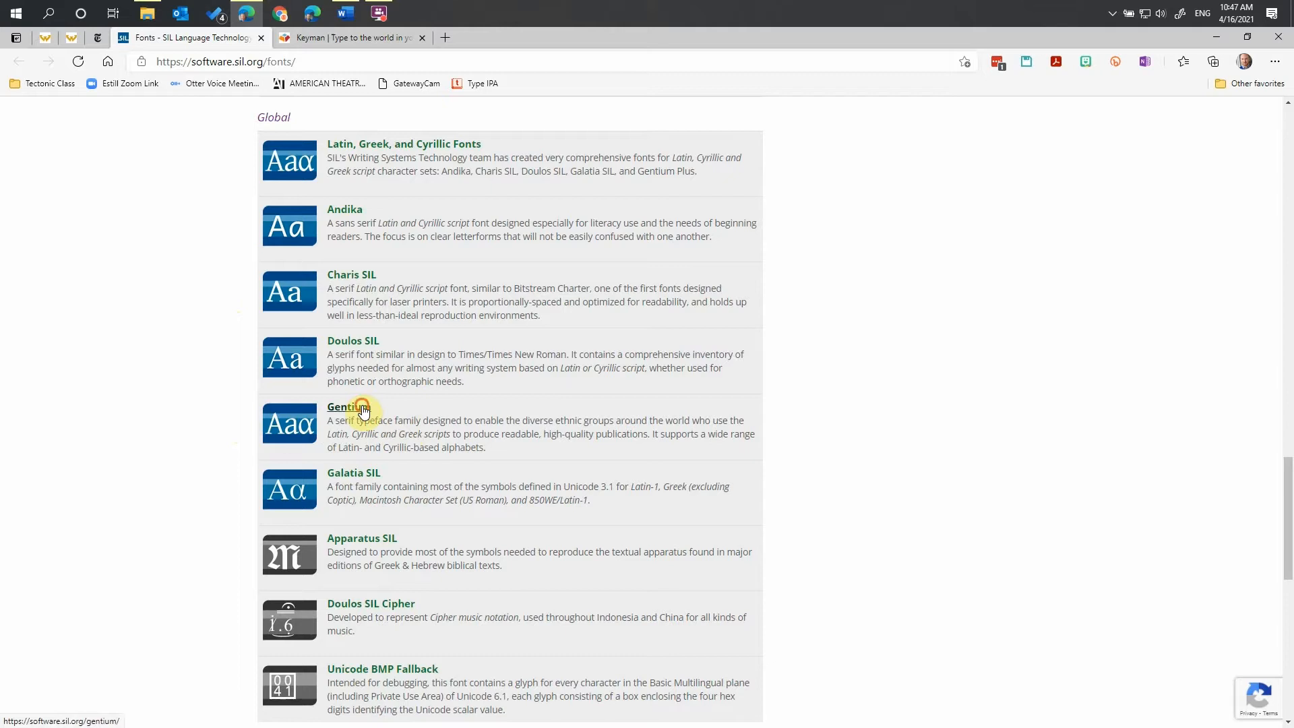
# Step: Open the Gentium font page from the Global fonts list
pyautogui.click(341, 407)
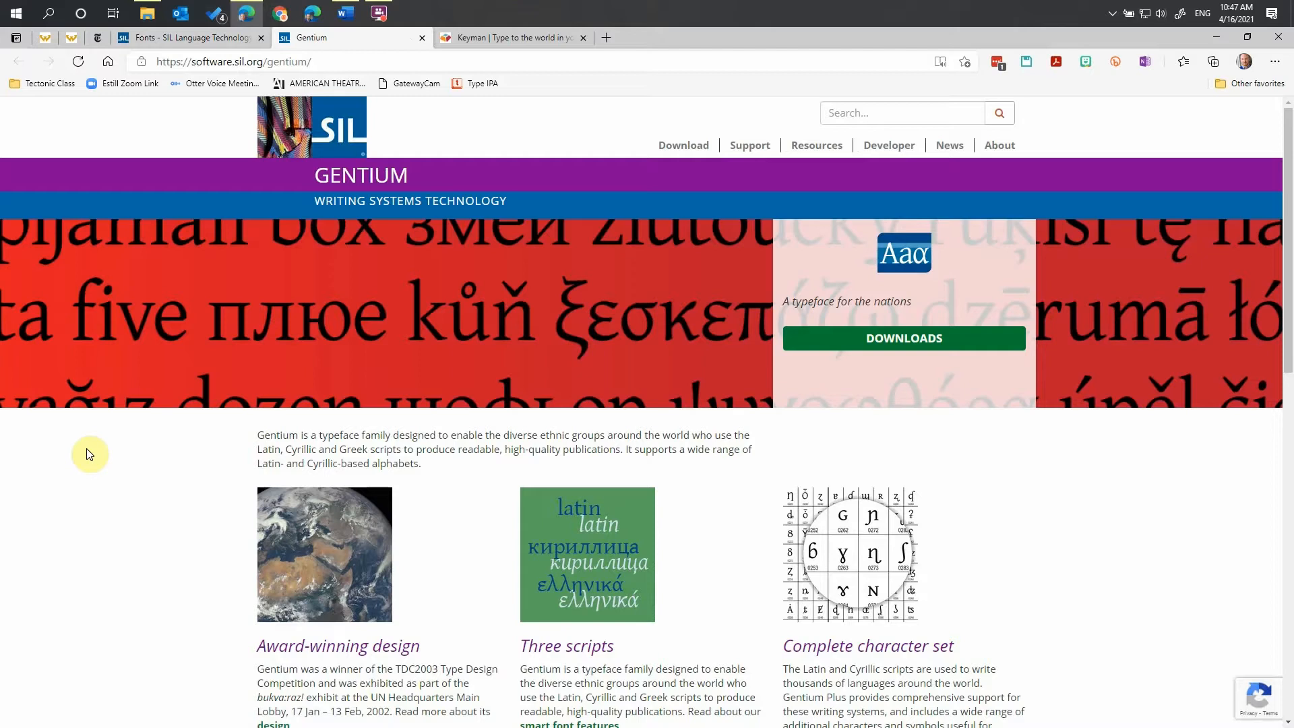
pyautogui.moveTo(351, 330)
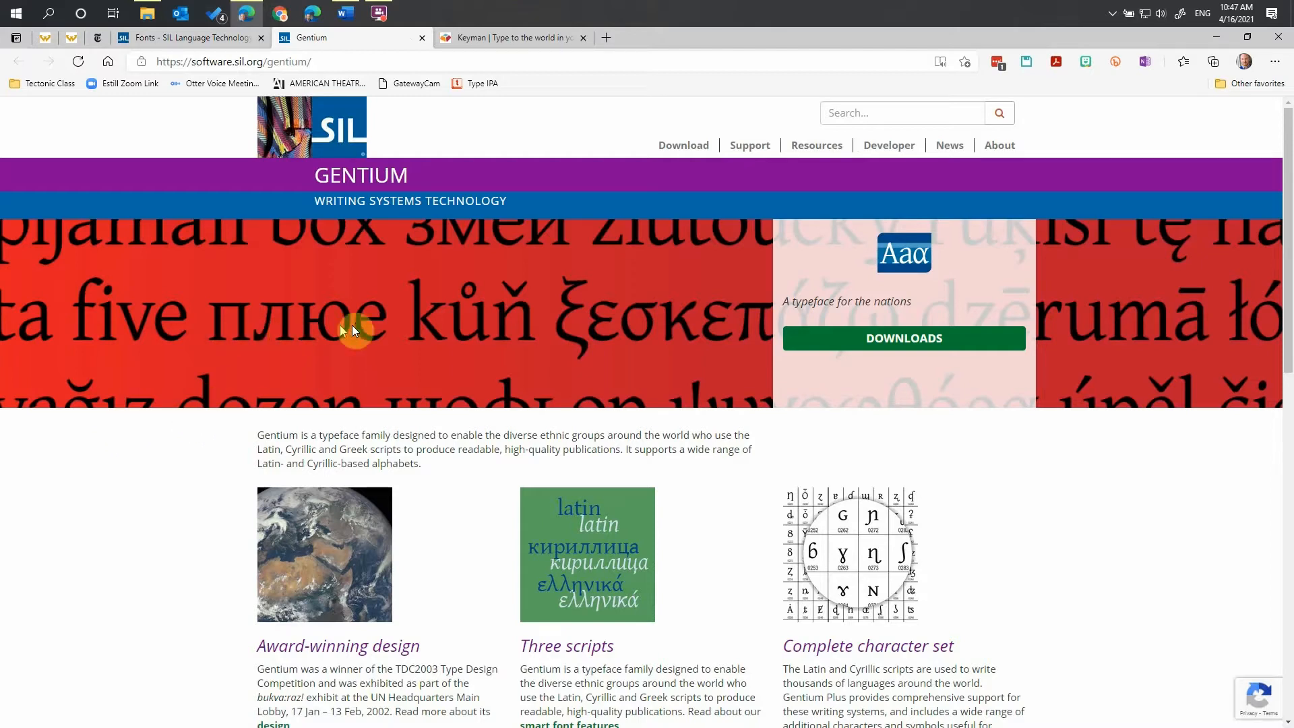
pyautogui.moveTo(969, 426)
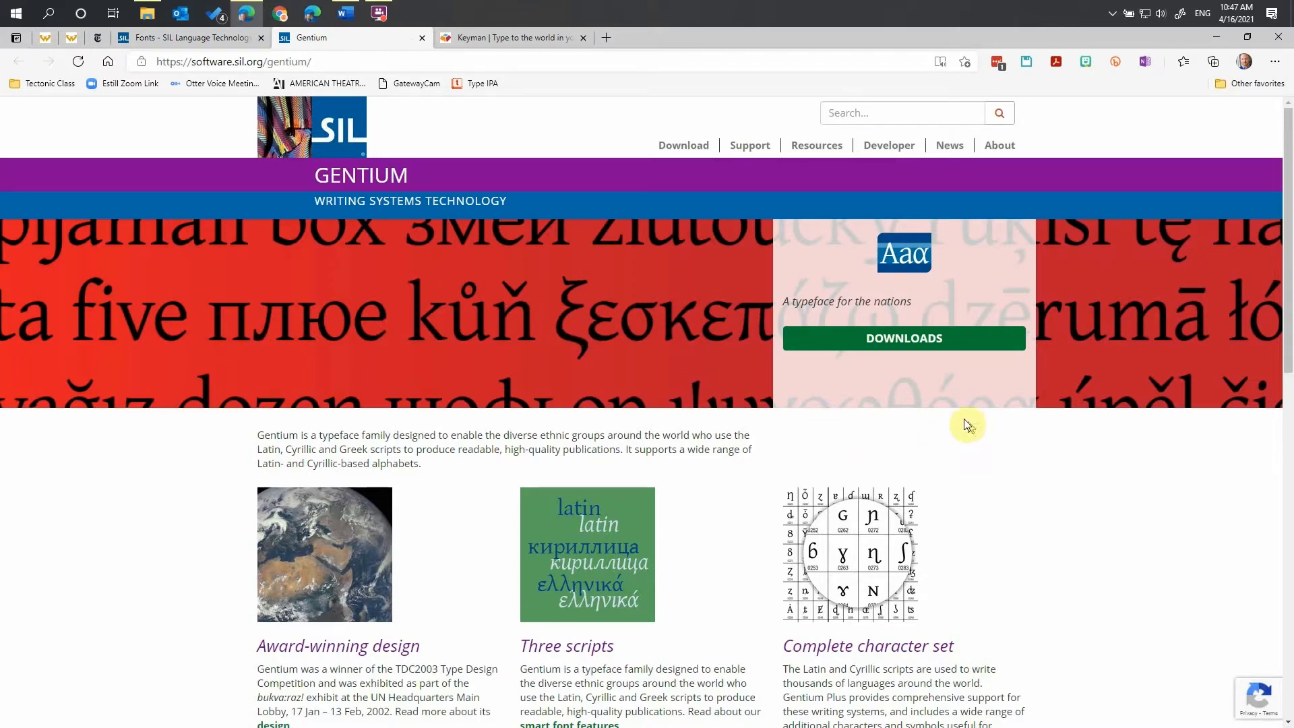
pyautogui.moveTo(903, 338)
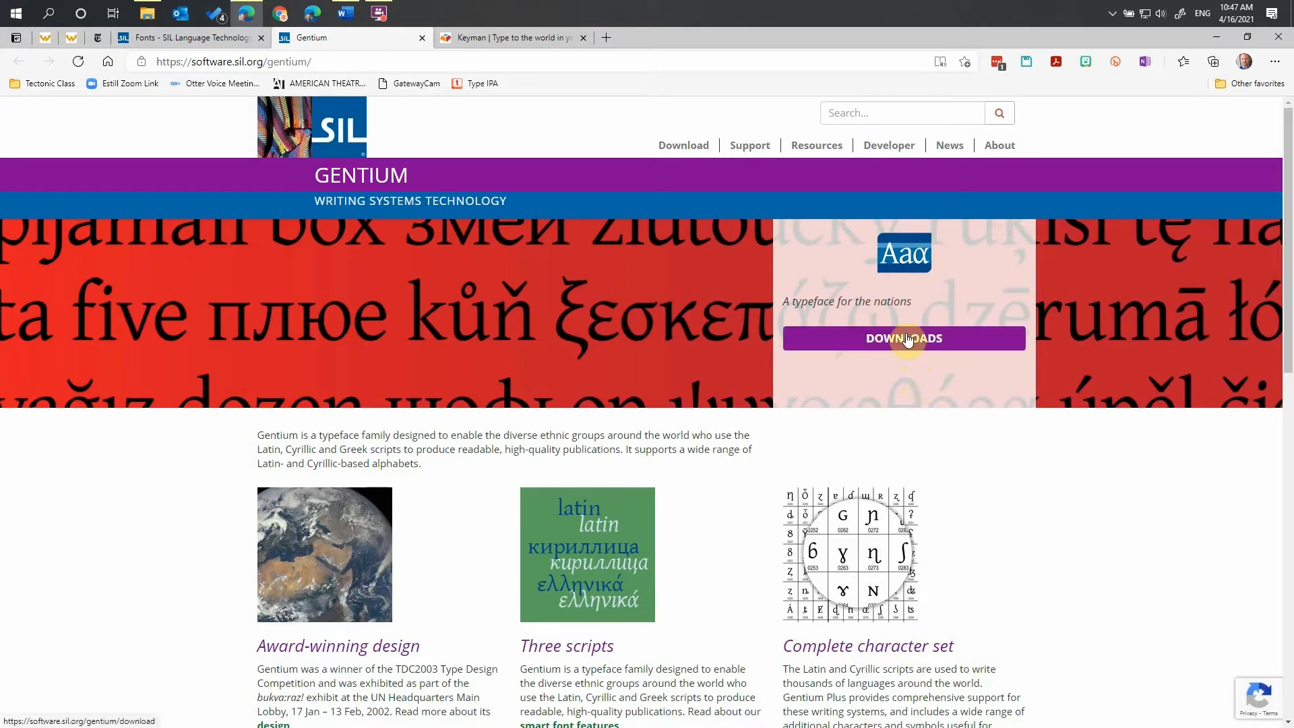
# Step: Go to the Gentium downloads page listing Gentium Plus 5.000 versions
pyautogui.click(903, 338)
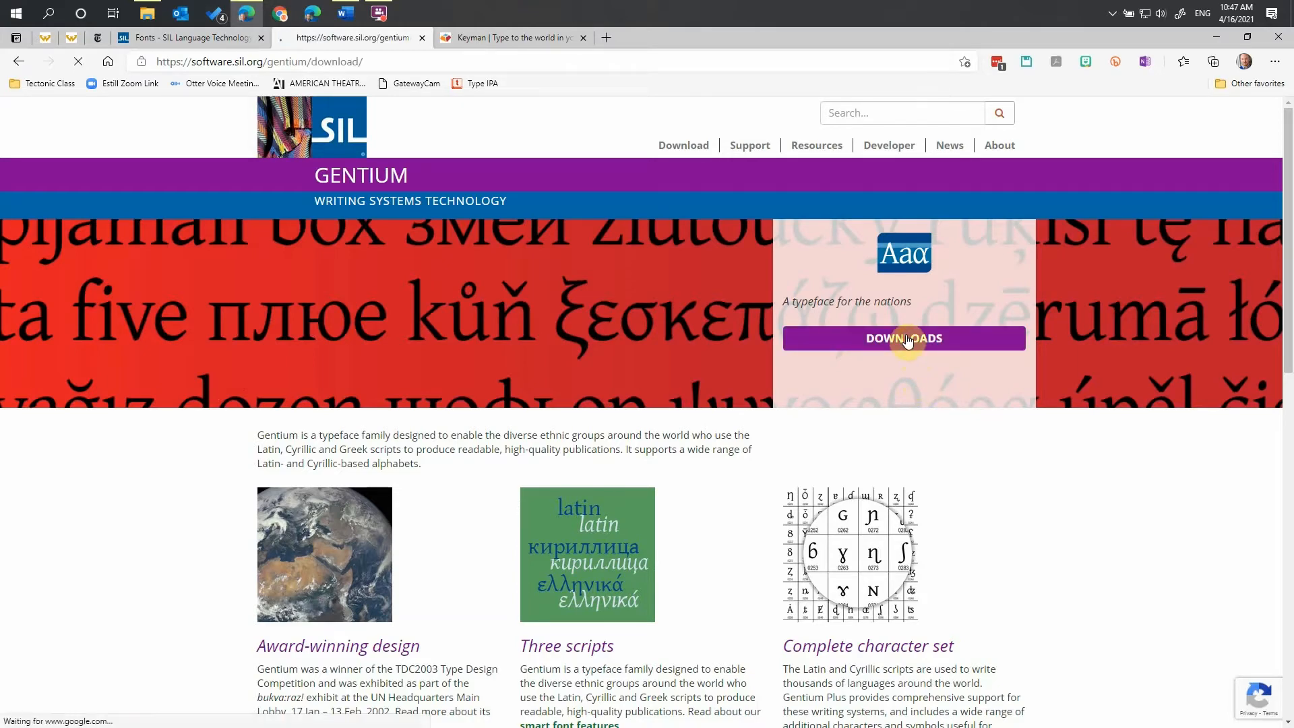
pyautogui.click(903, 338)
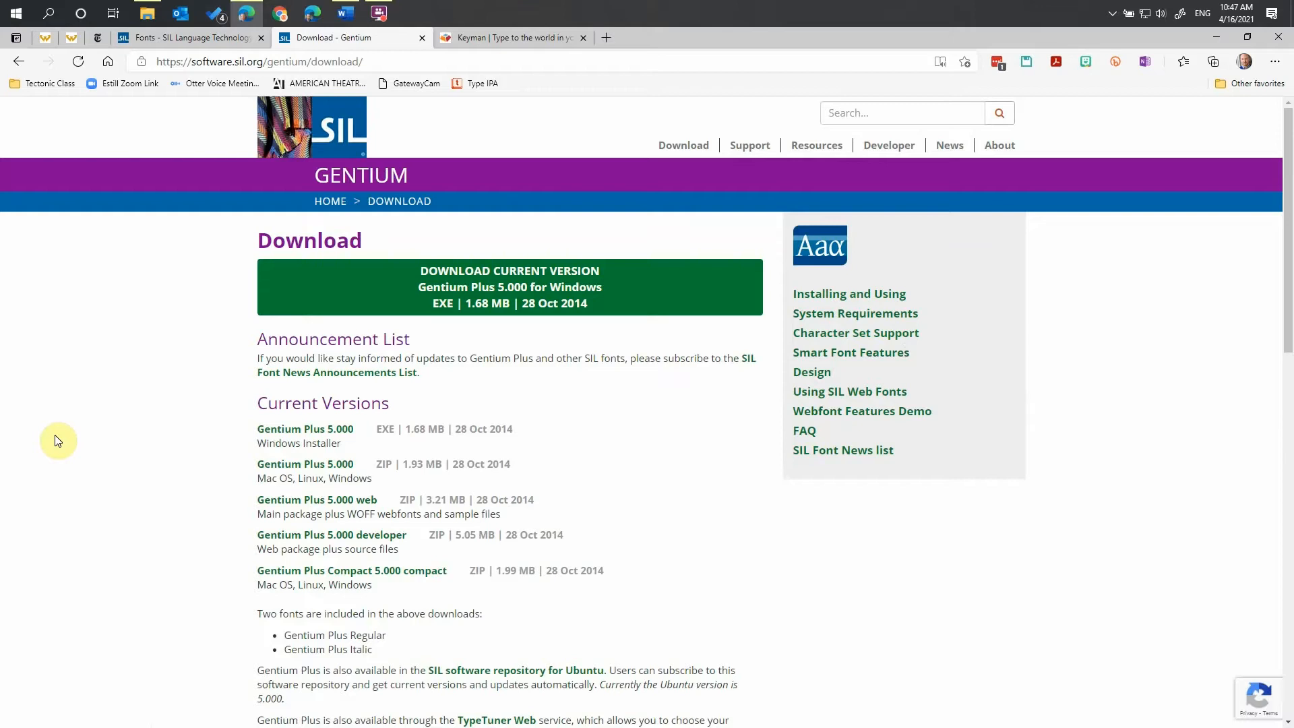
pyautogui.moveTo(234, 438)
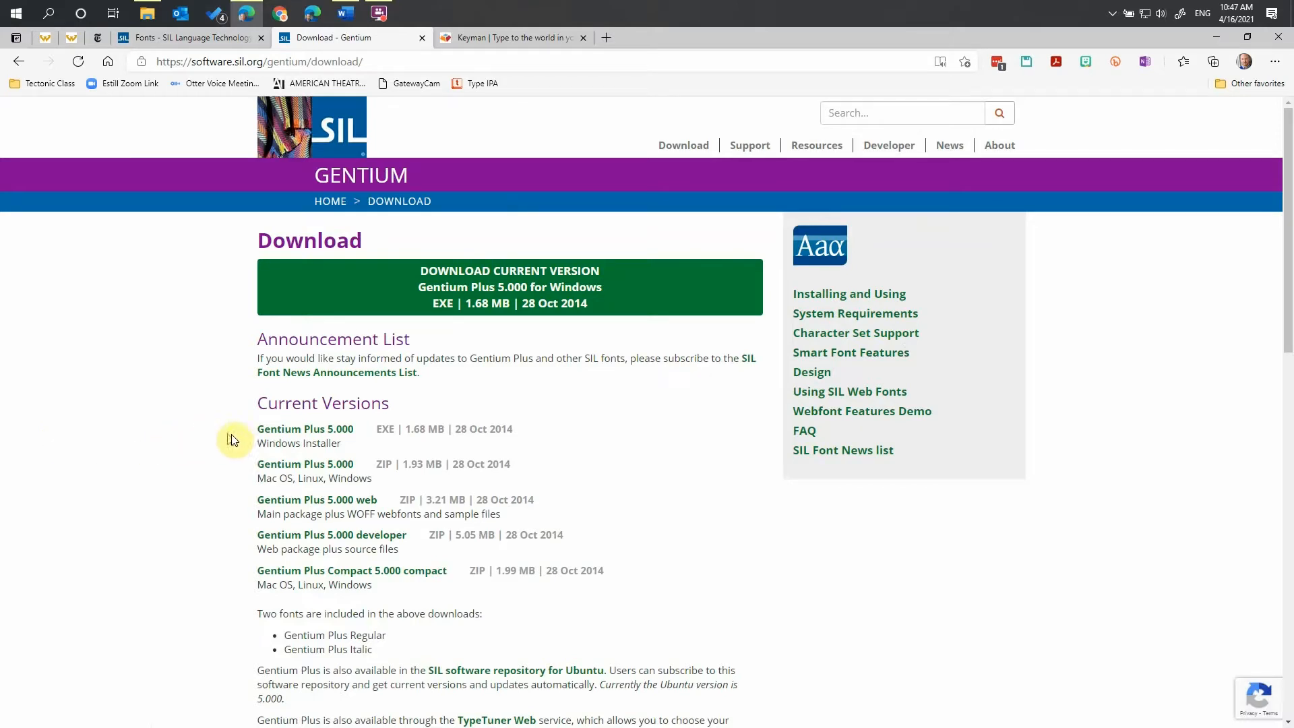
pyautogui.moveTo(244, 439)
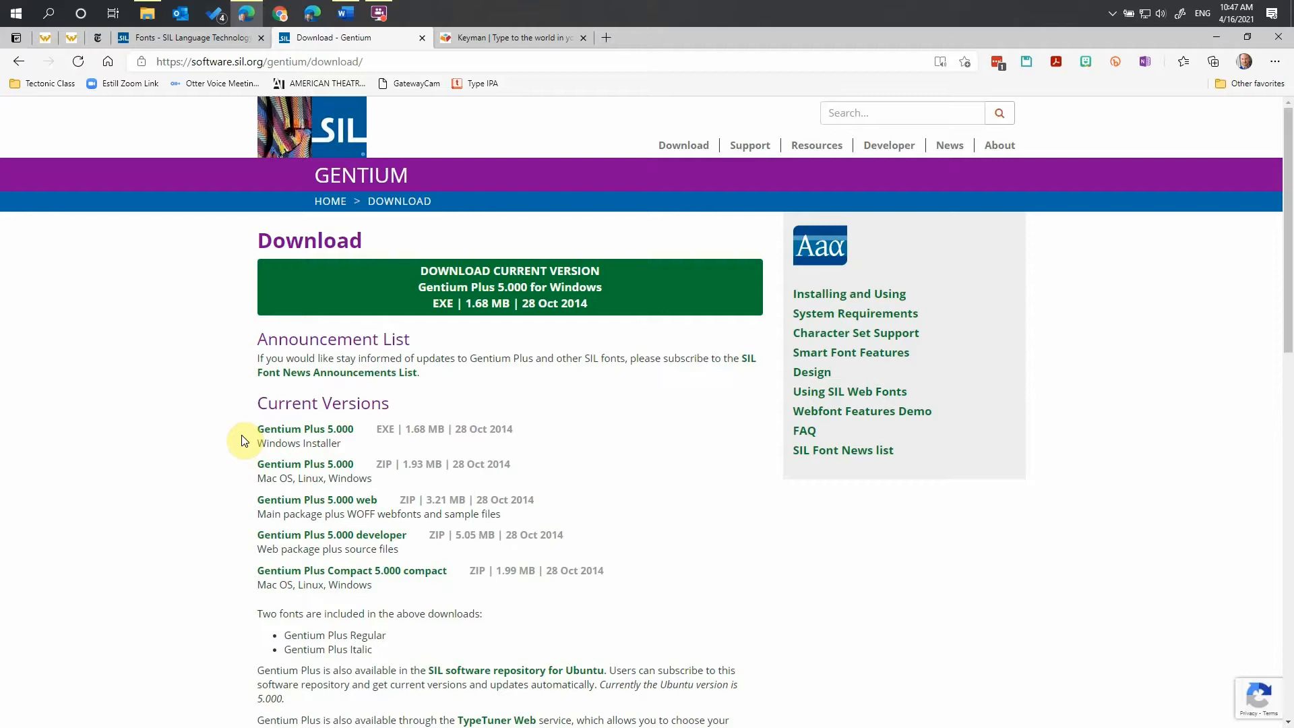
pyautogui.moveTo(243, 471)
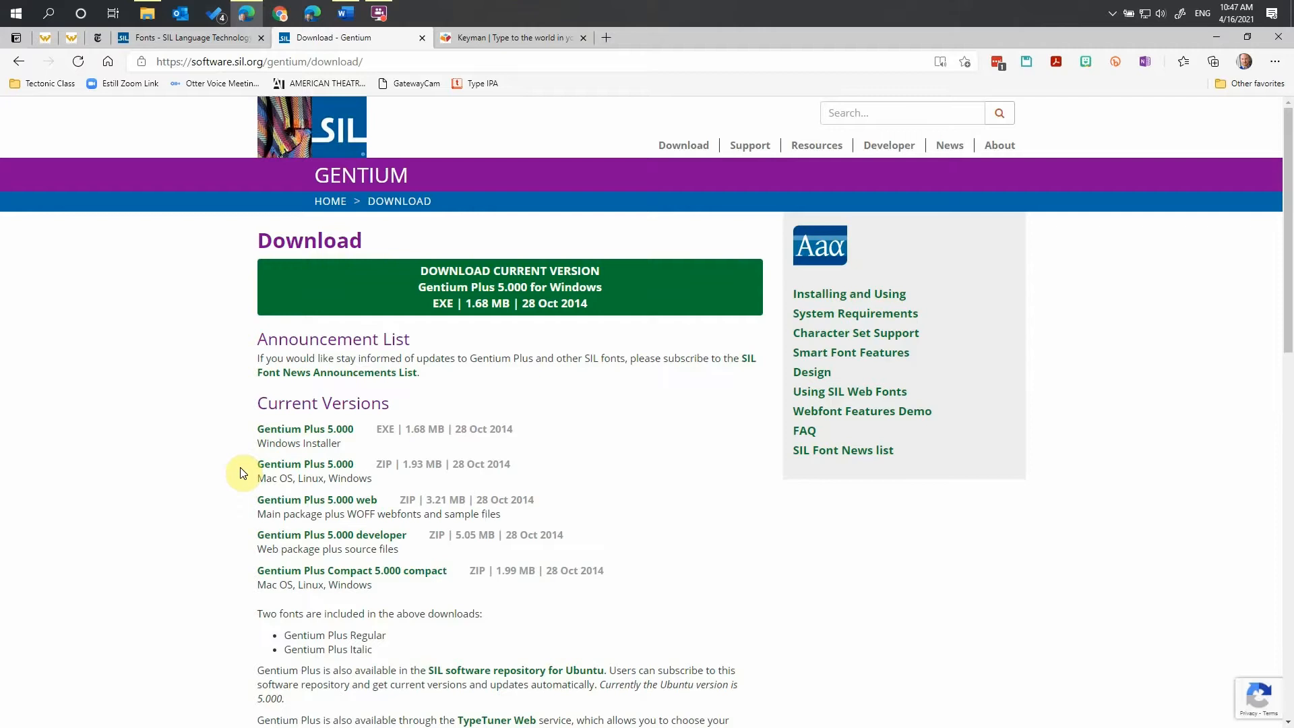
pyautogui.moveTo(255, 543)
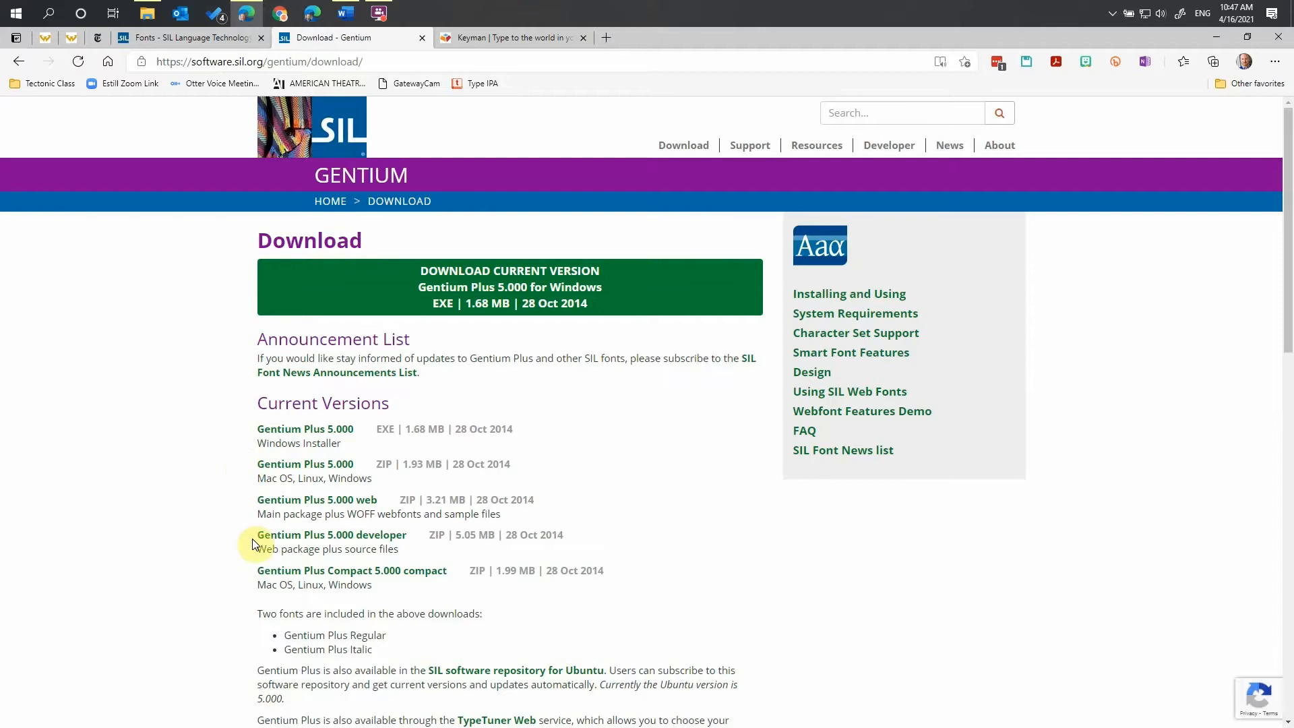
pyautogui.moveTo(202, 549)
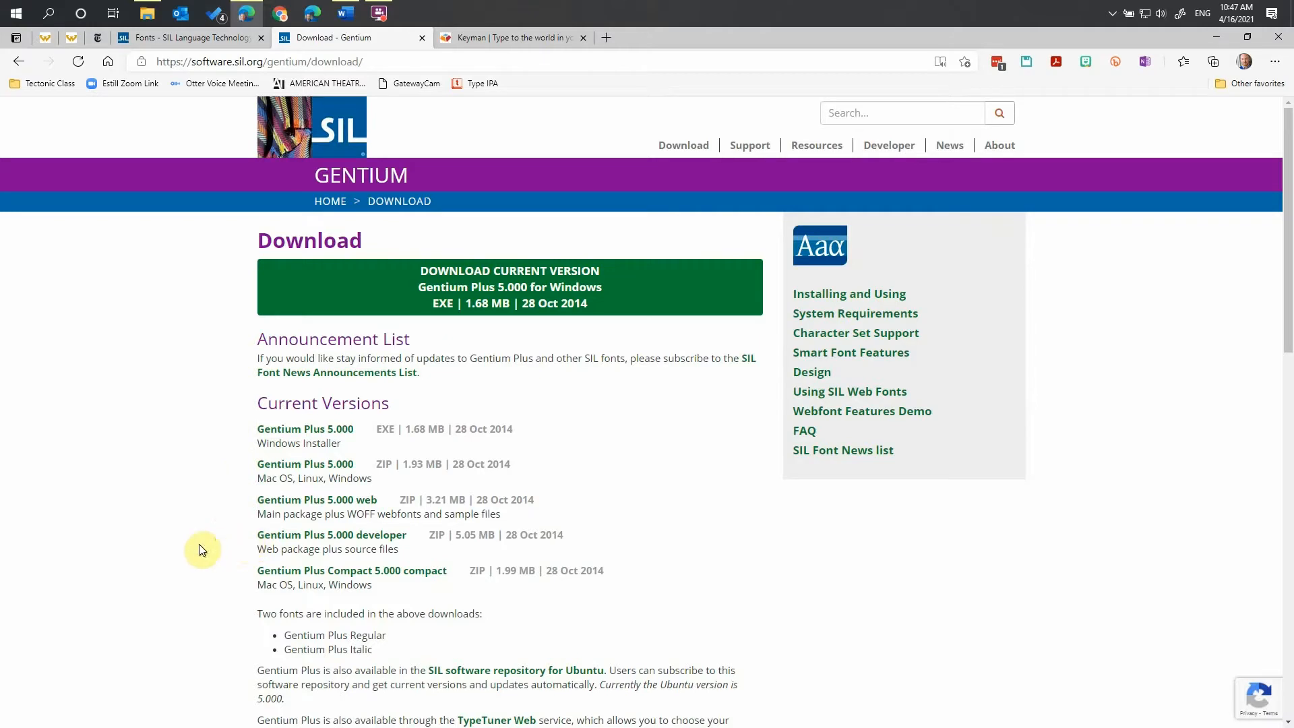
pyautogui.moveTo(256, 582)
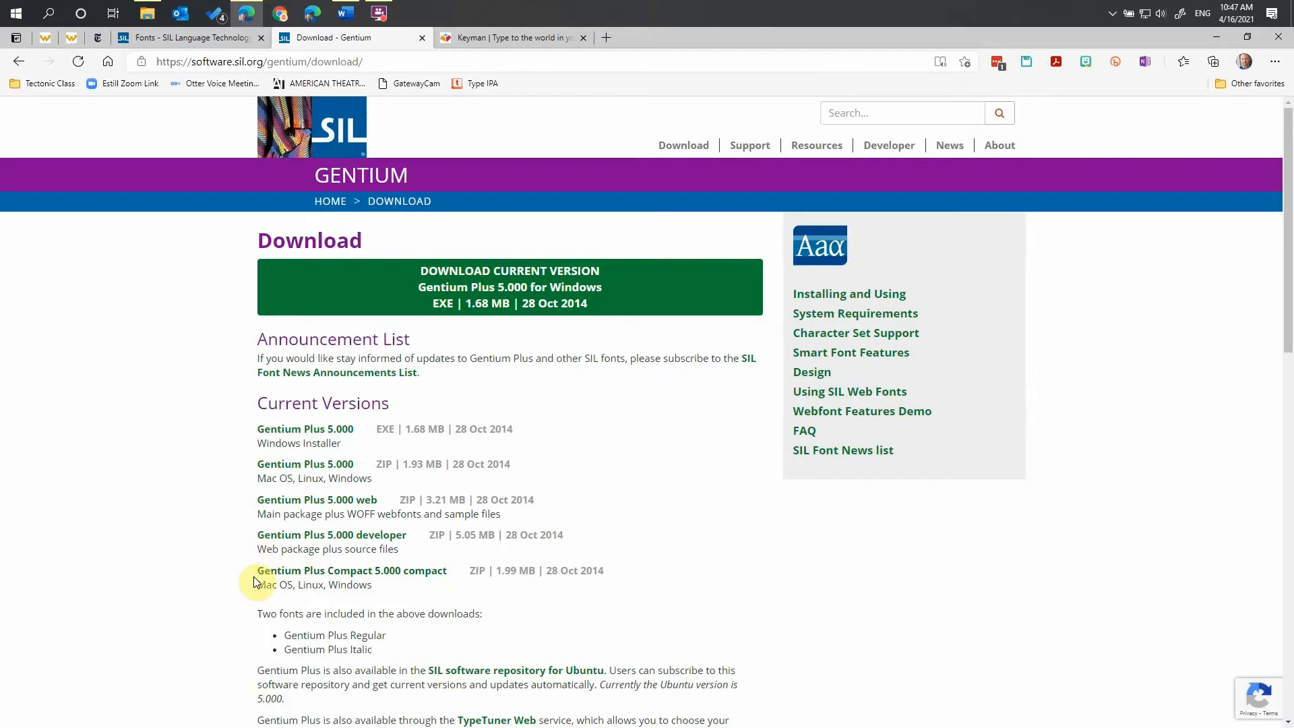
pyautogui.moveTo(264, 463)
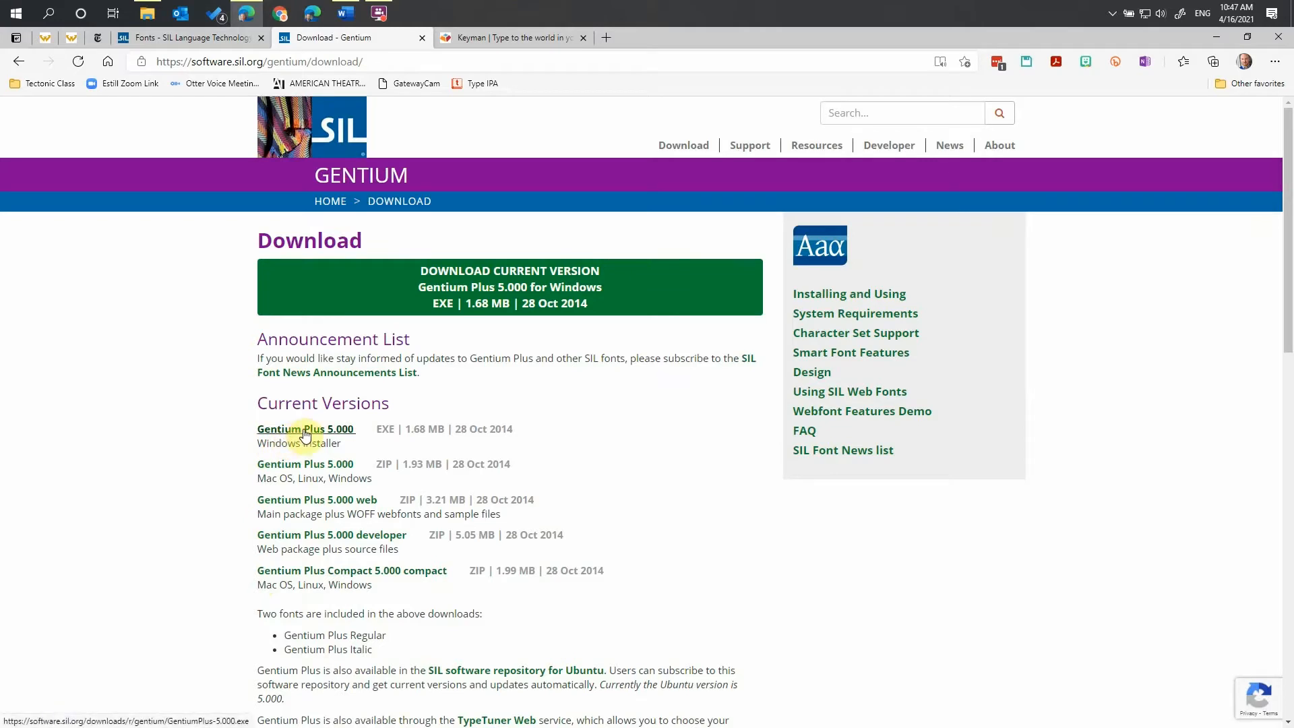
# Step: Download the Gentium Plus 5.000 Windows installer into the Downloads > Fonts folder
pyautogui.click(306, 429)
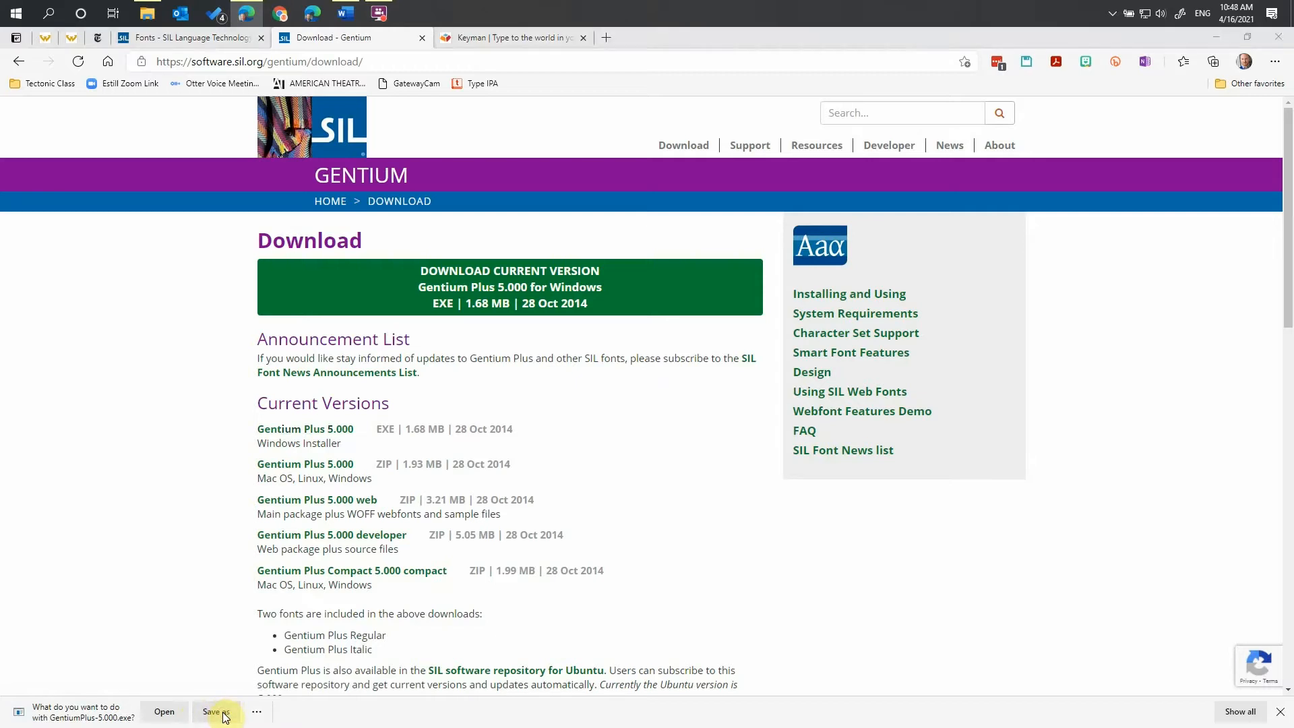
pyautogui.click(211, 711)
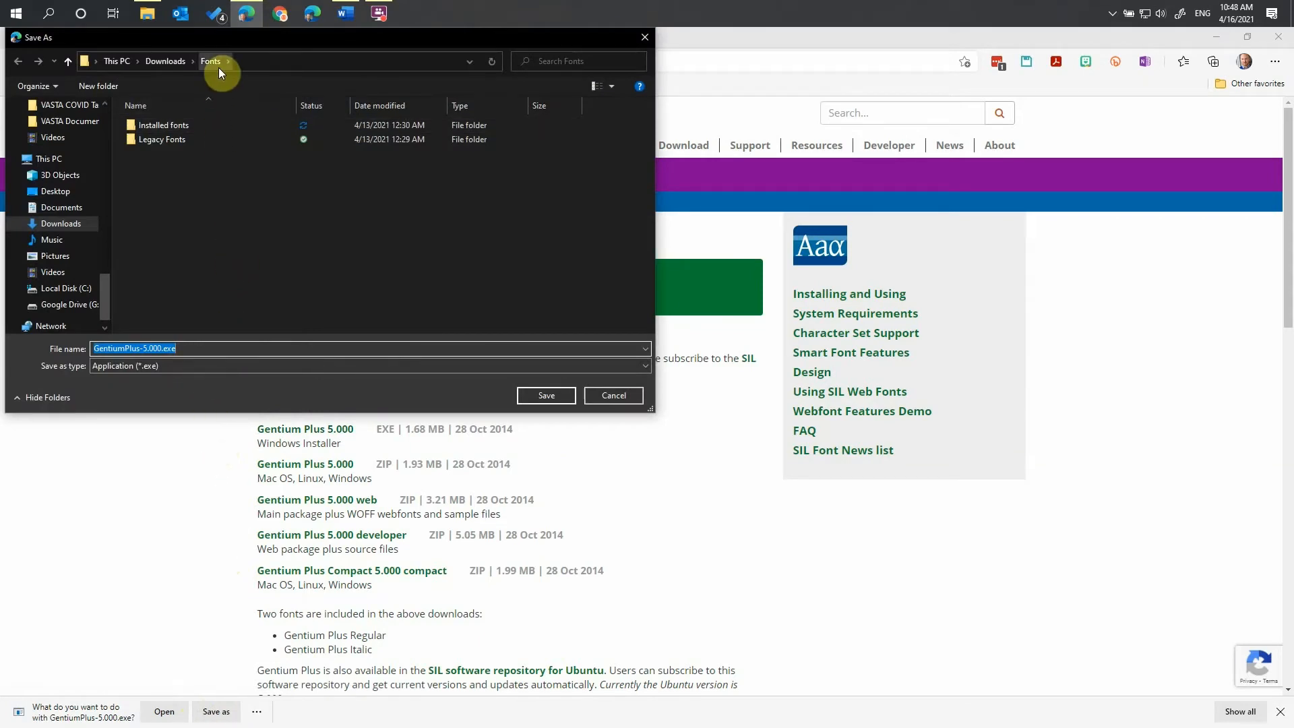
pyautogui.moveTo(362, 283)
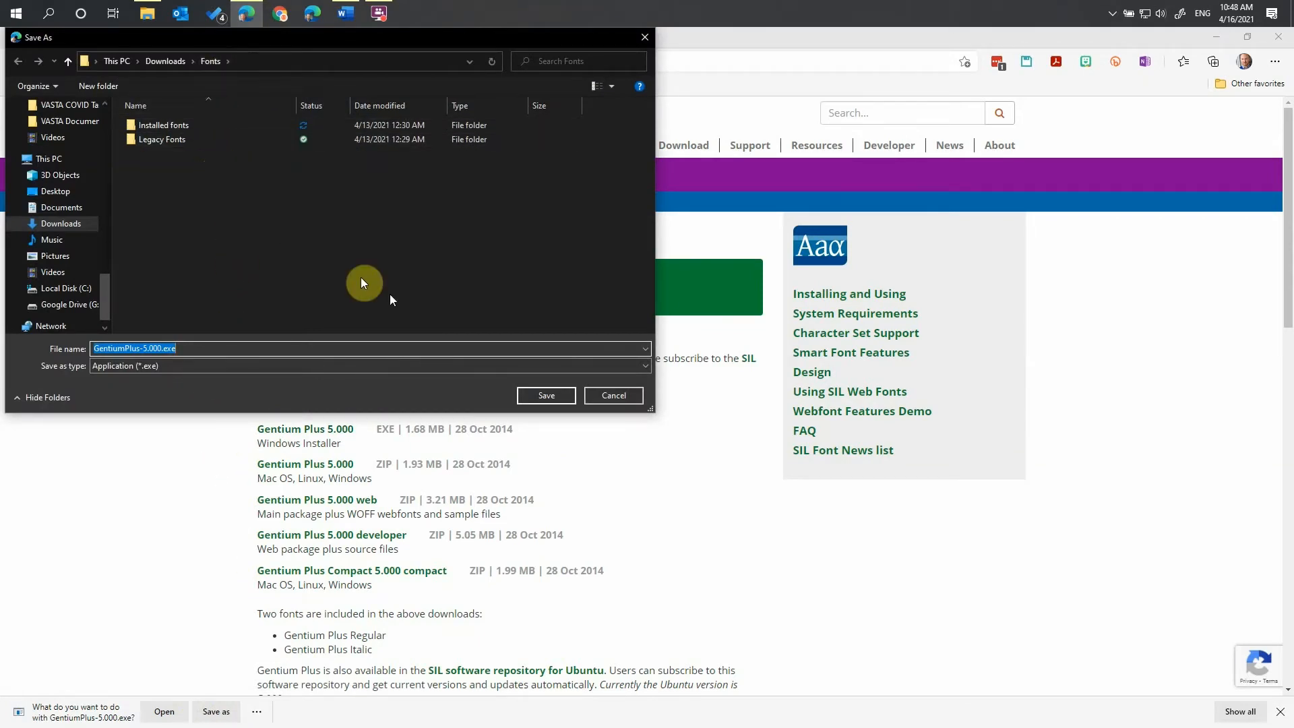
pyautogui.click(544, 395)
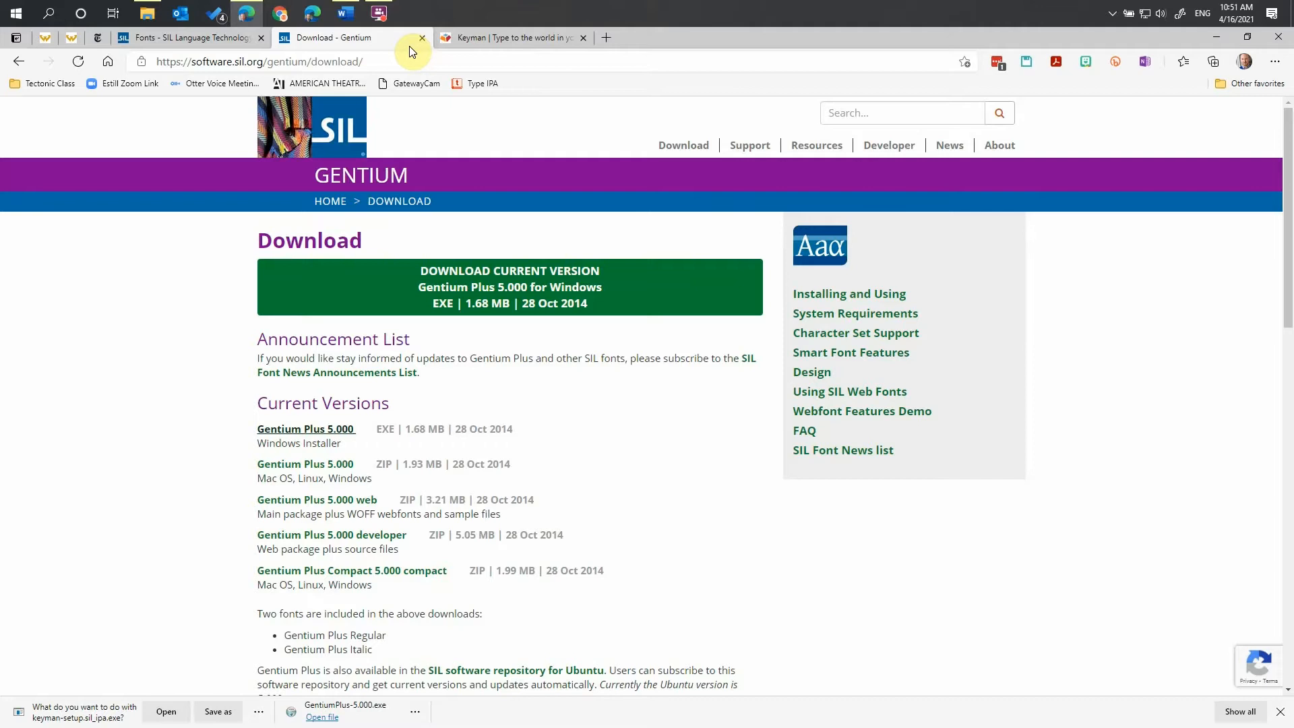
# Step: On keyman.com, choose IPA keyboards from the Keyboards menu of featured keyboards
pyautogui.click(512, 38)
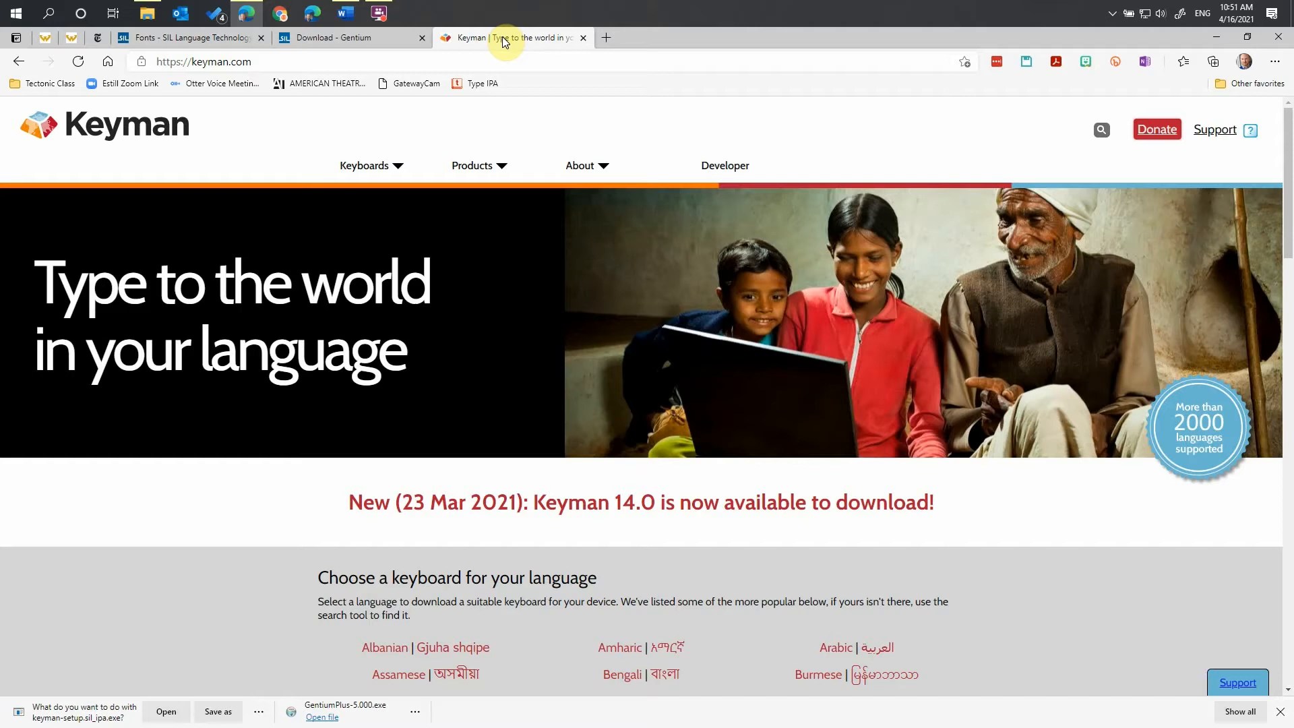
pyautogui.moveTo(422, 150)
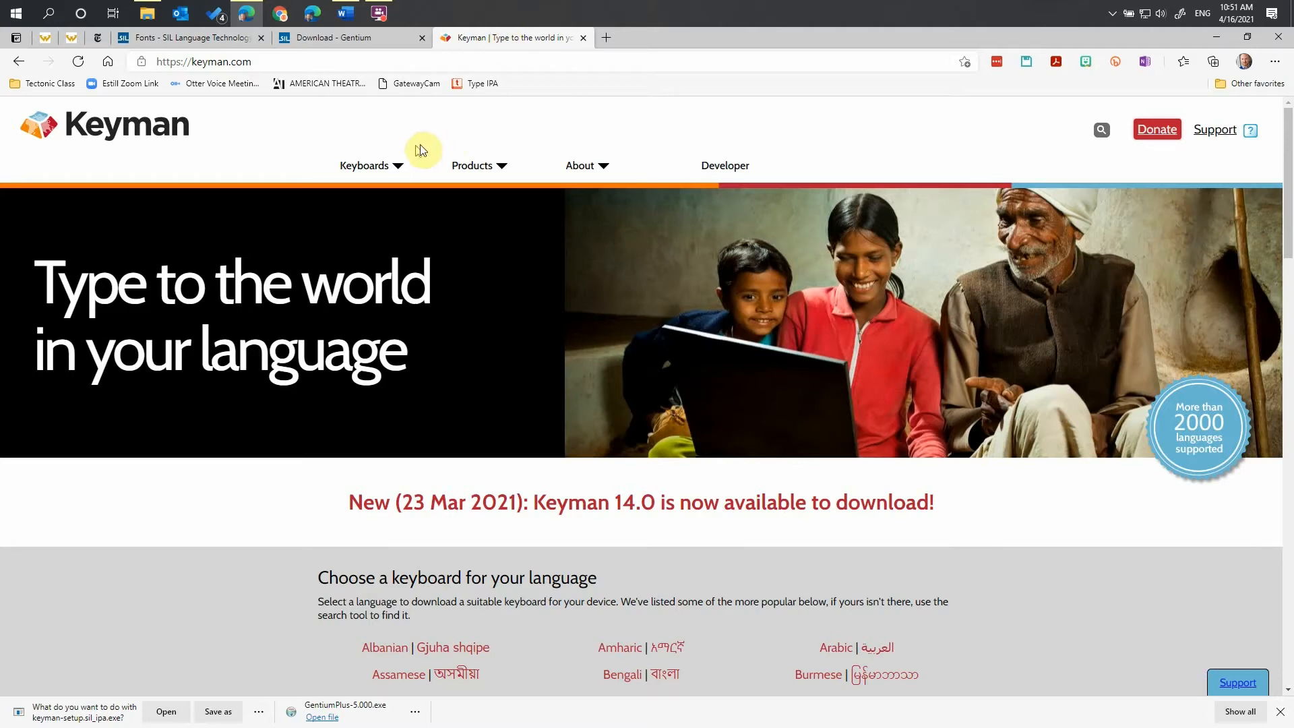
pyautogui.click(362, 164)
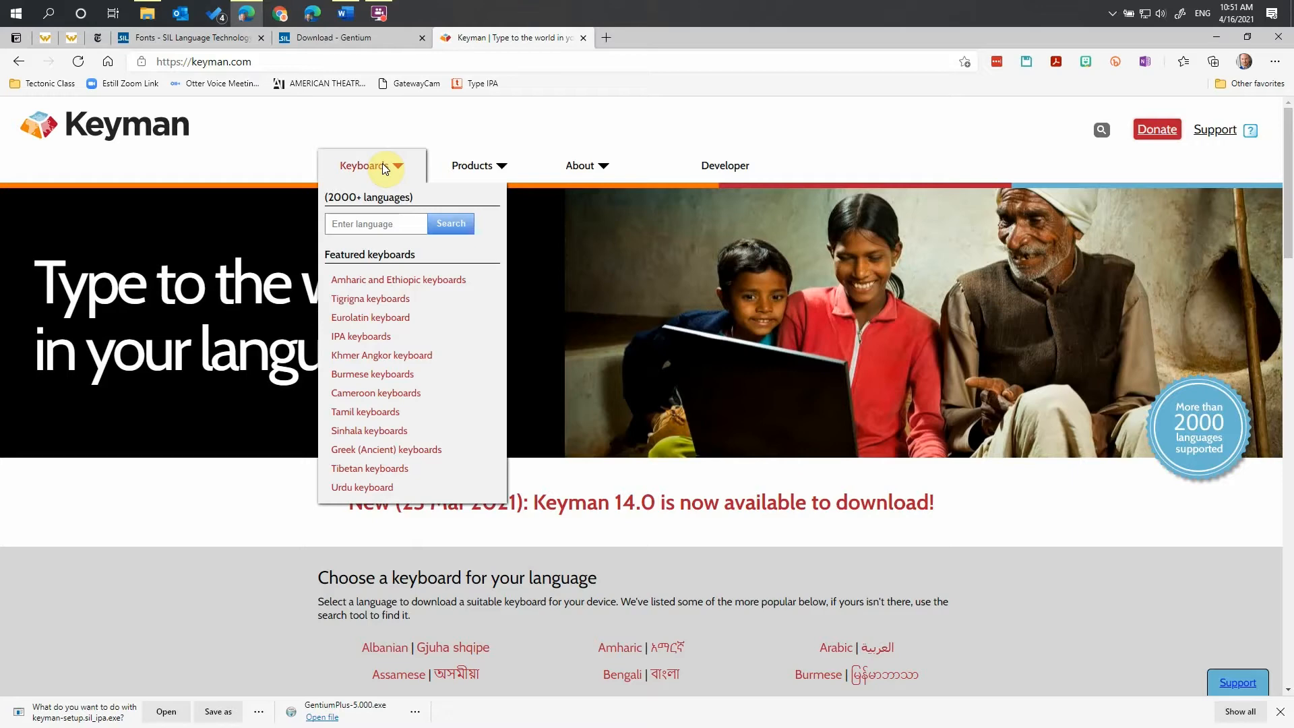
pyautogui.moveTo(362, 335)
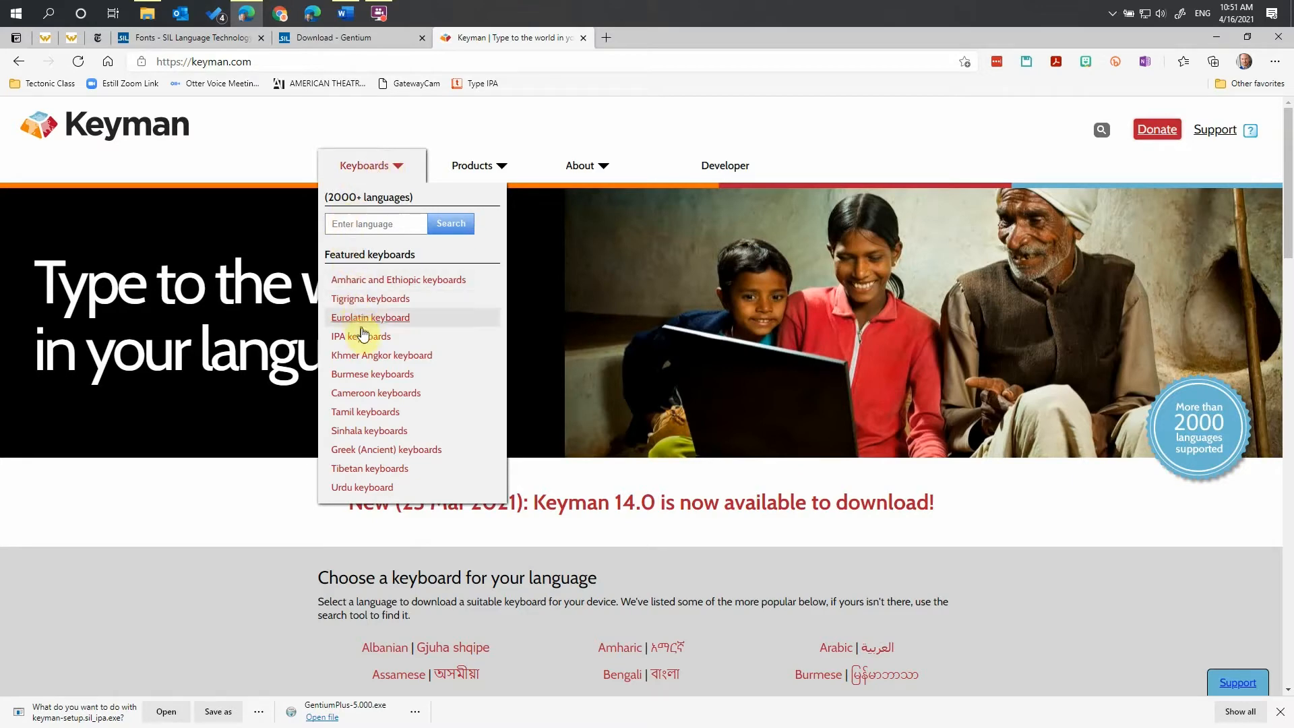
pyautogui.click(361, 336)
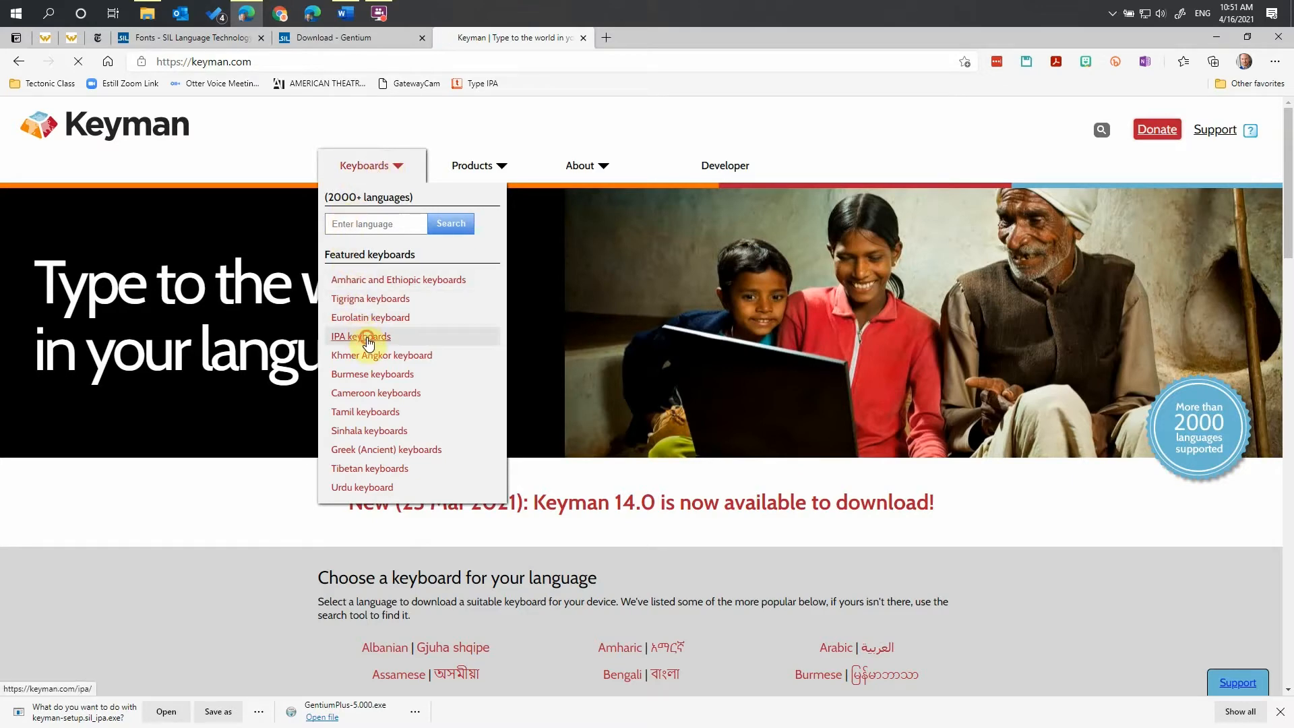
# Step: Open the IPA (SIL) keyboard page with its install options and details
pyautogui.click(361, 337)
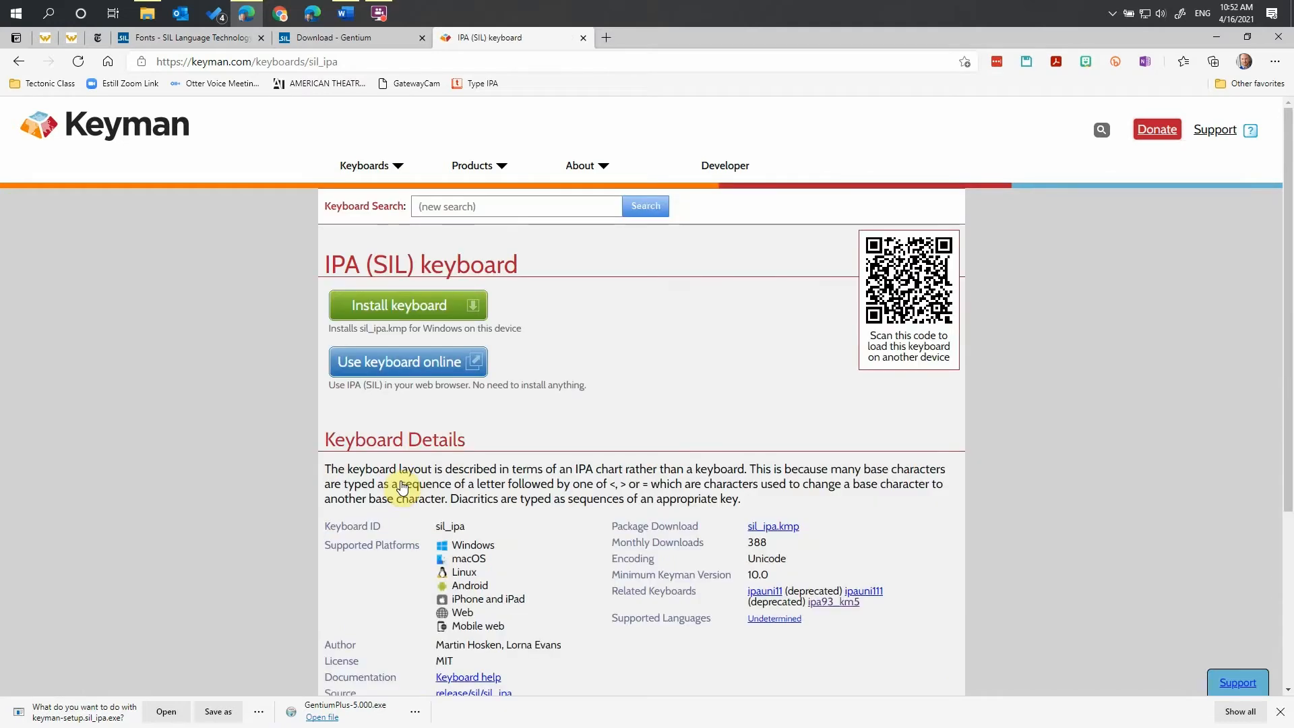
pyautogui.moveTo(388, 316)
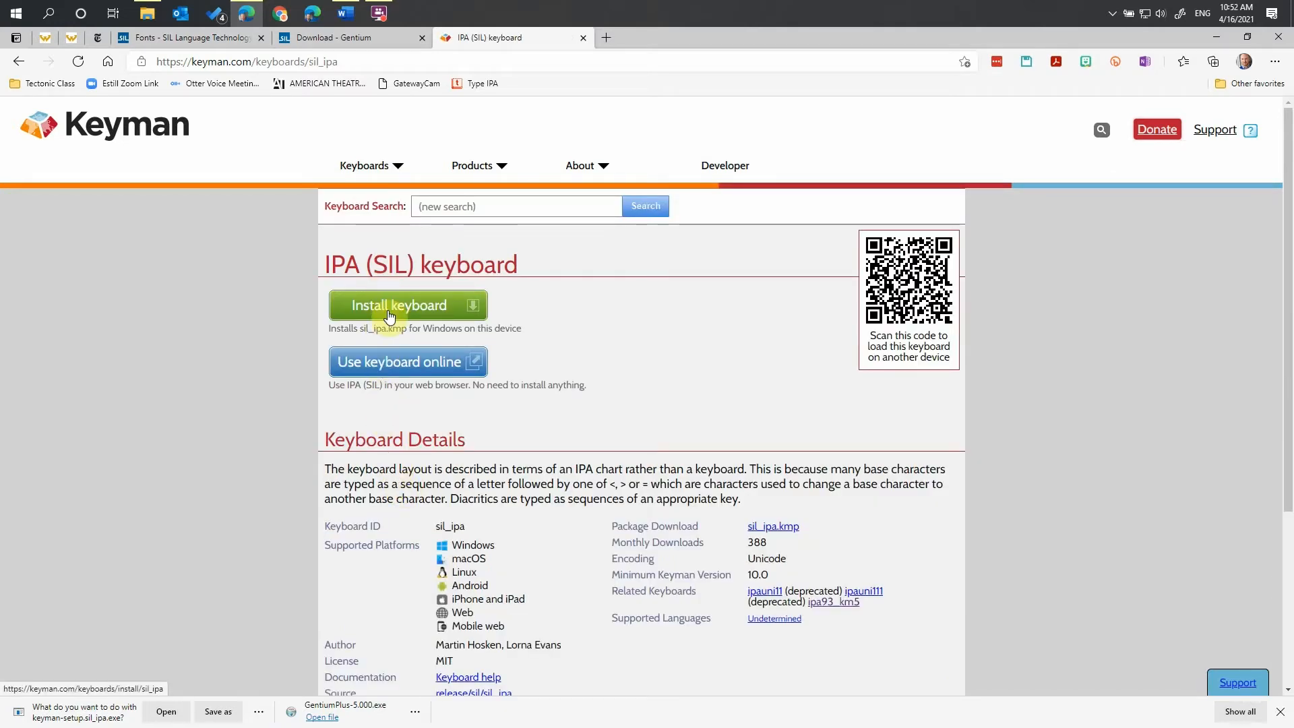
# Step: Download the IPA (SIL) keyboard setup, keyman-setup.sil_ipa.exe, into the Downloads > Fonts folder
pyautogui.click(399, 304)
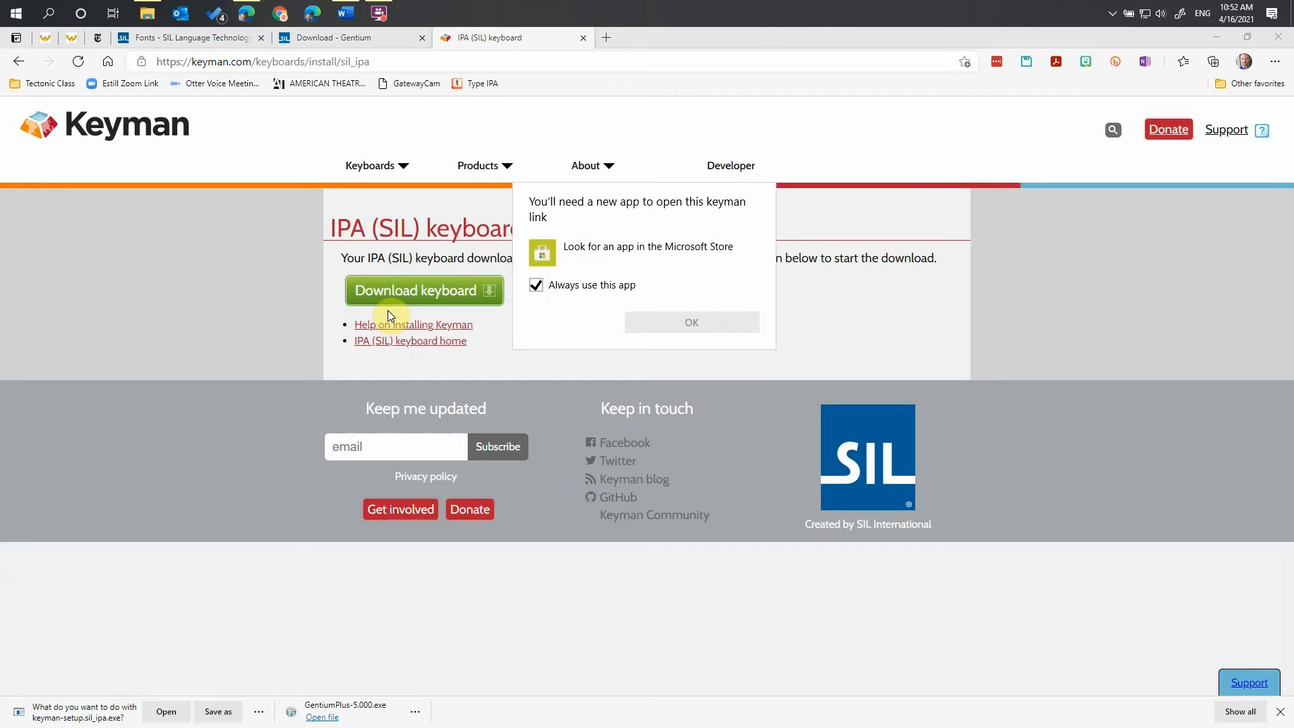
pyautogui.moveTo(283, 286)
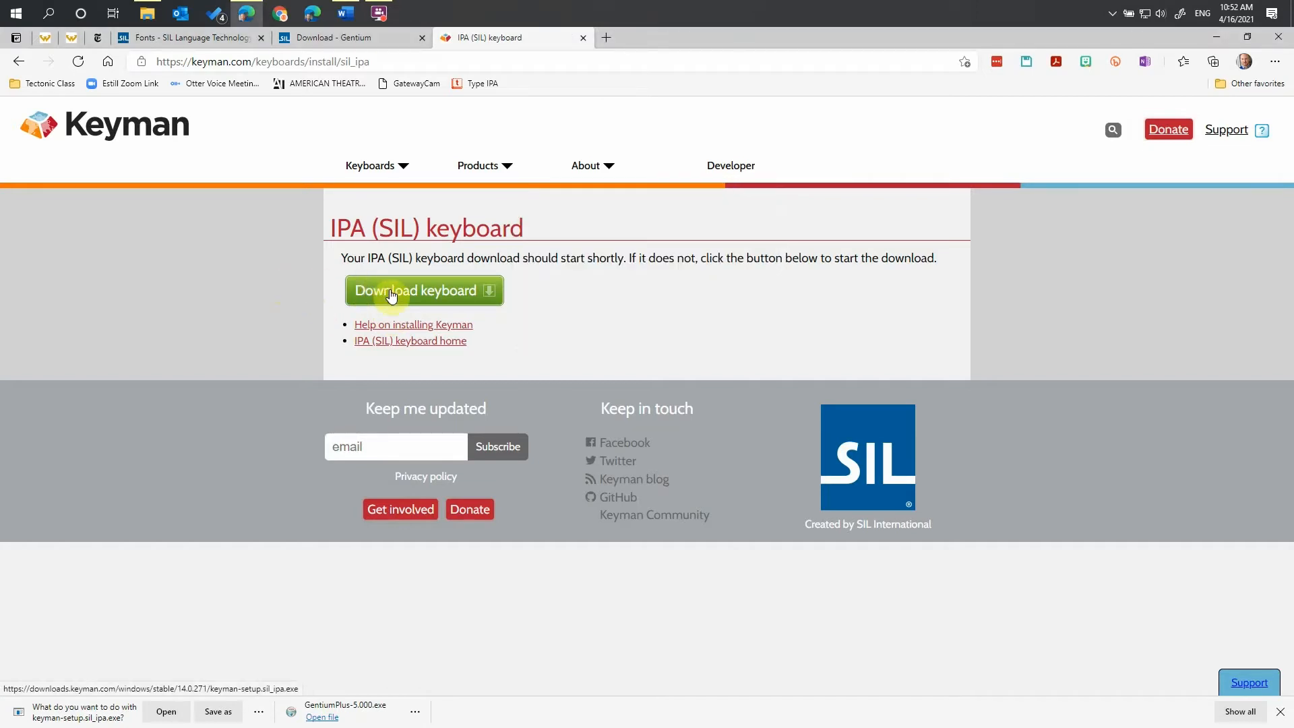
pyautogui.click(423, 290)
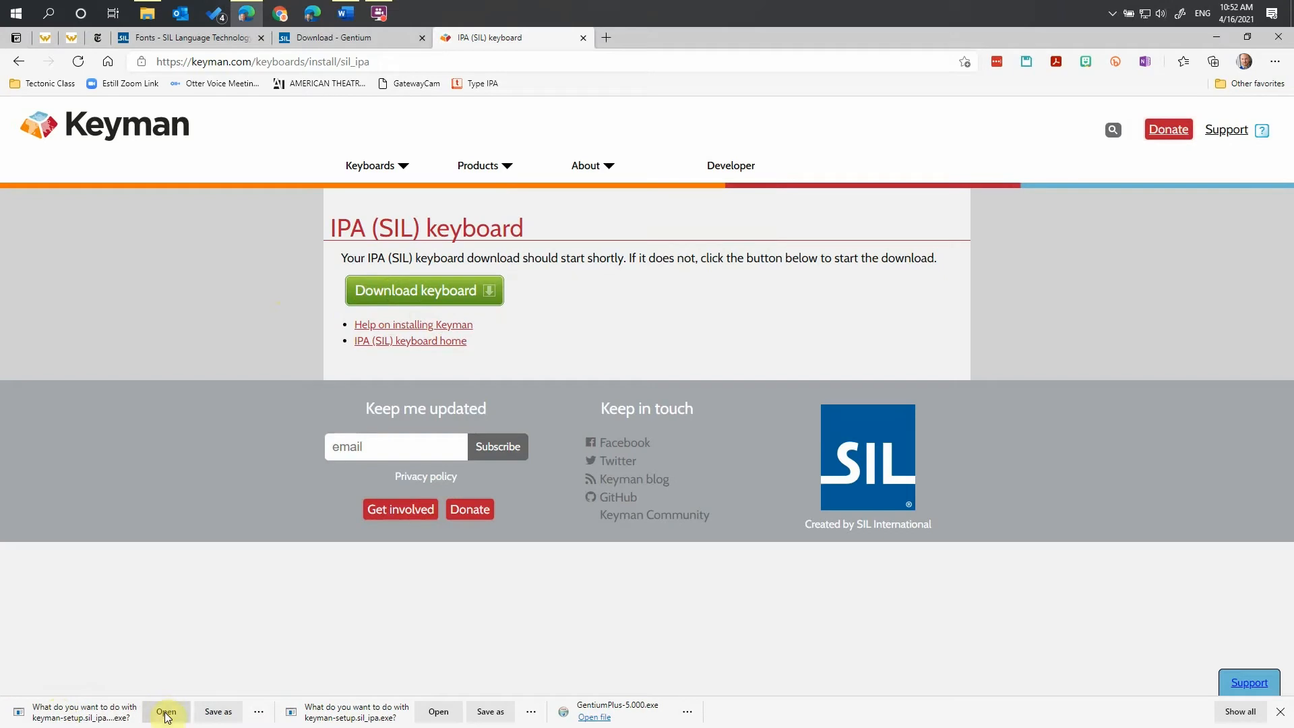
pyautogui.click(219, 712)
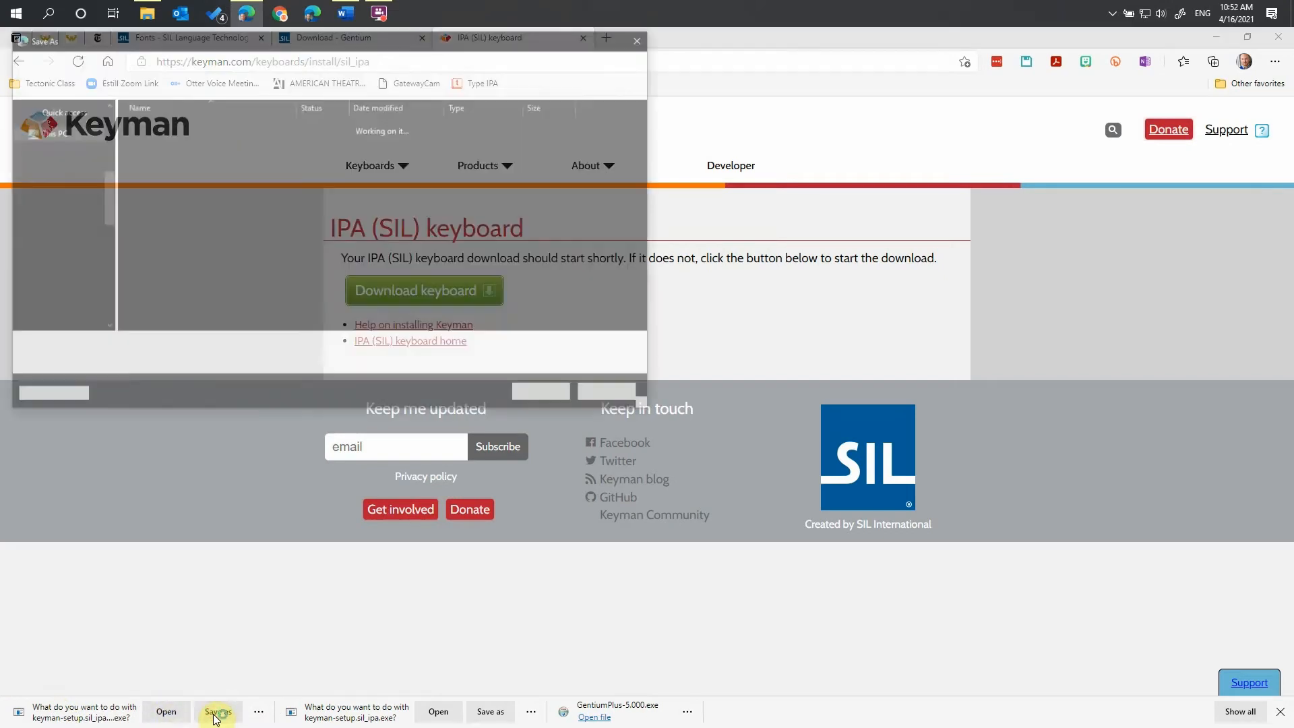
pyautogui.click(218, 711)
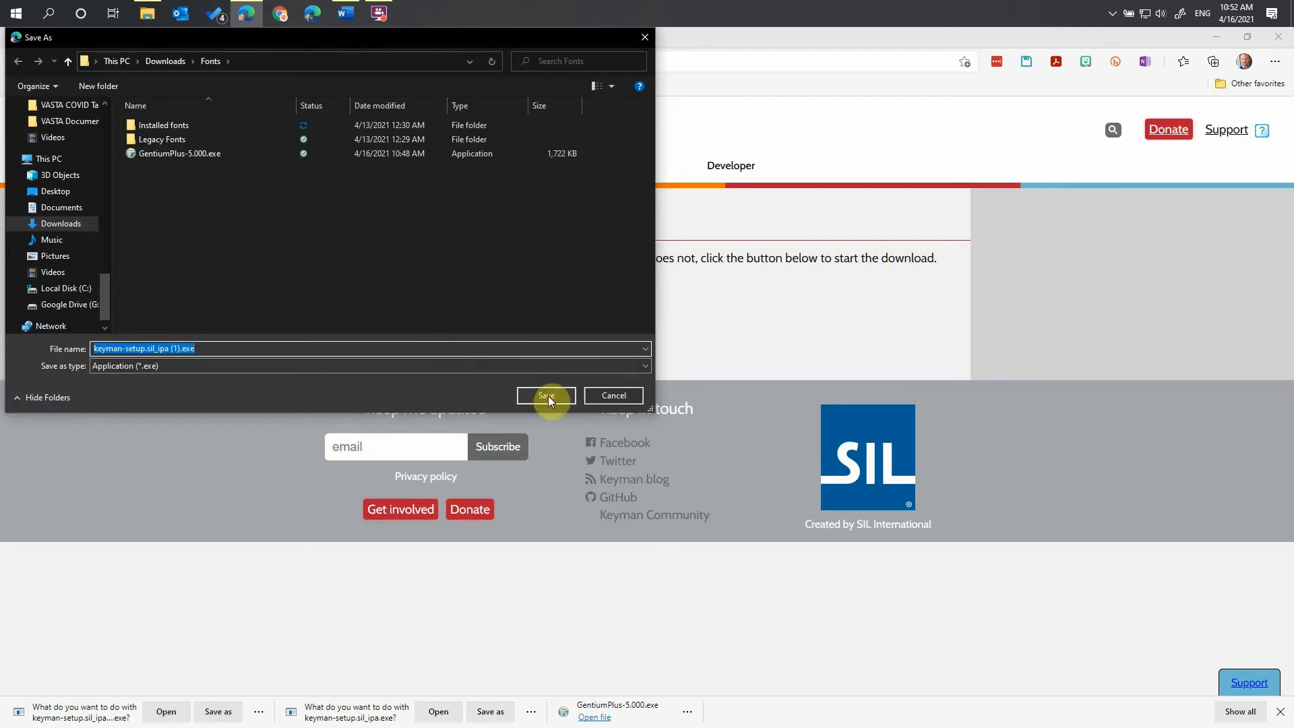
pyautogui.click(544, 395)
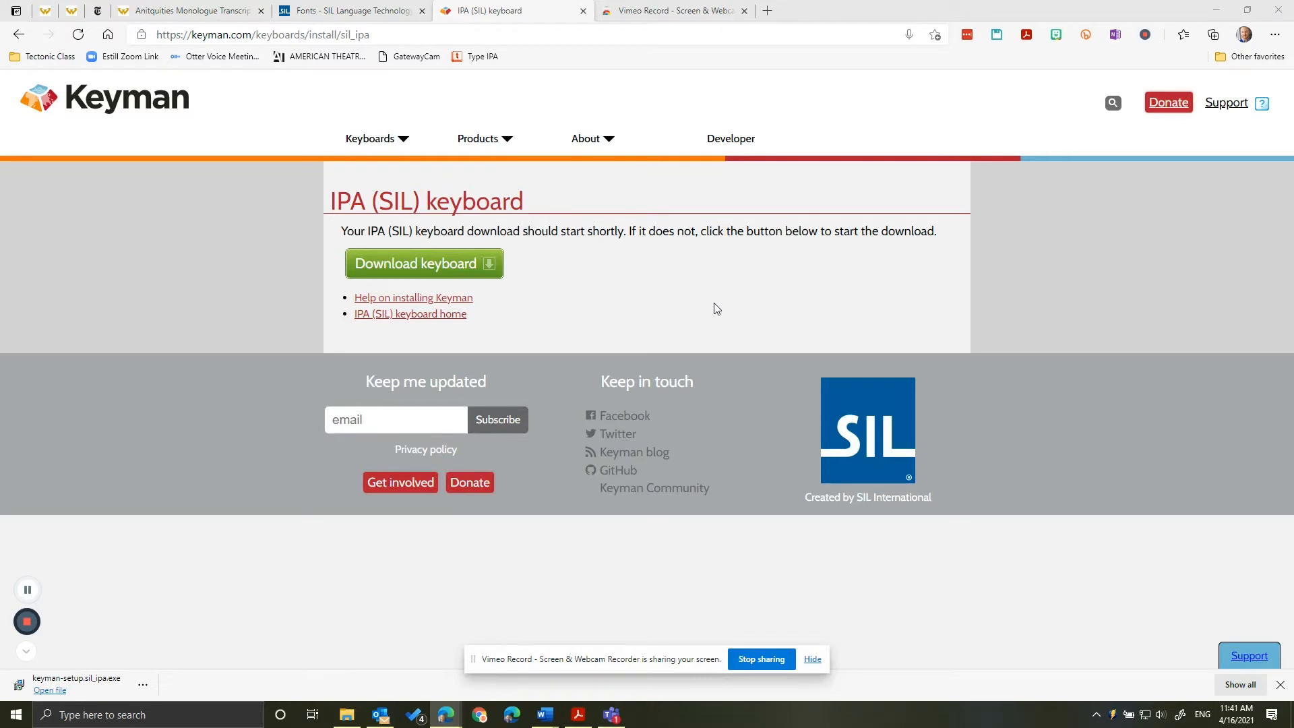
pyautogui.moveTo(1078, 216)
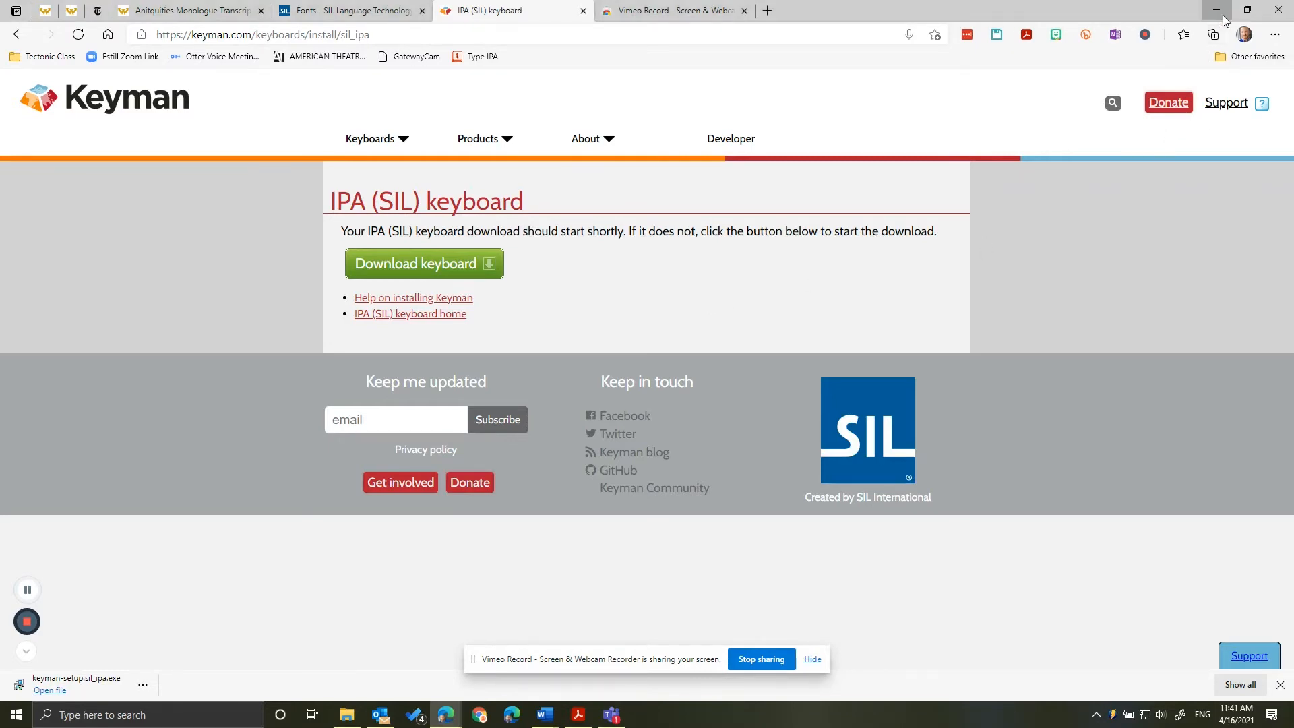
# Step: Minimize Edge to show the Windows desktop
pyautogui.click(1214, 9)
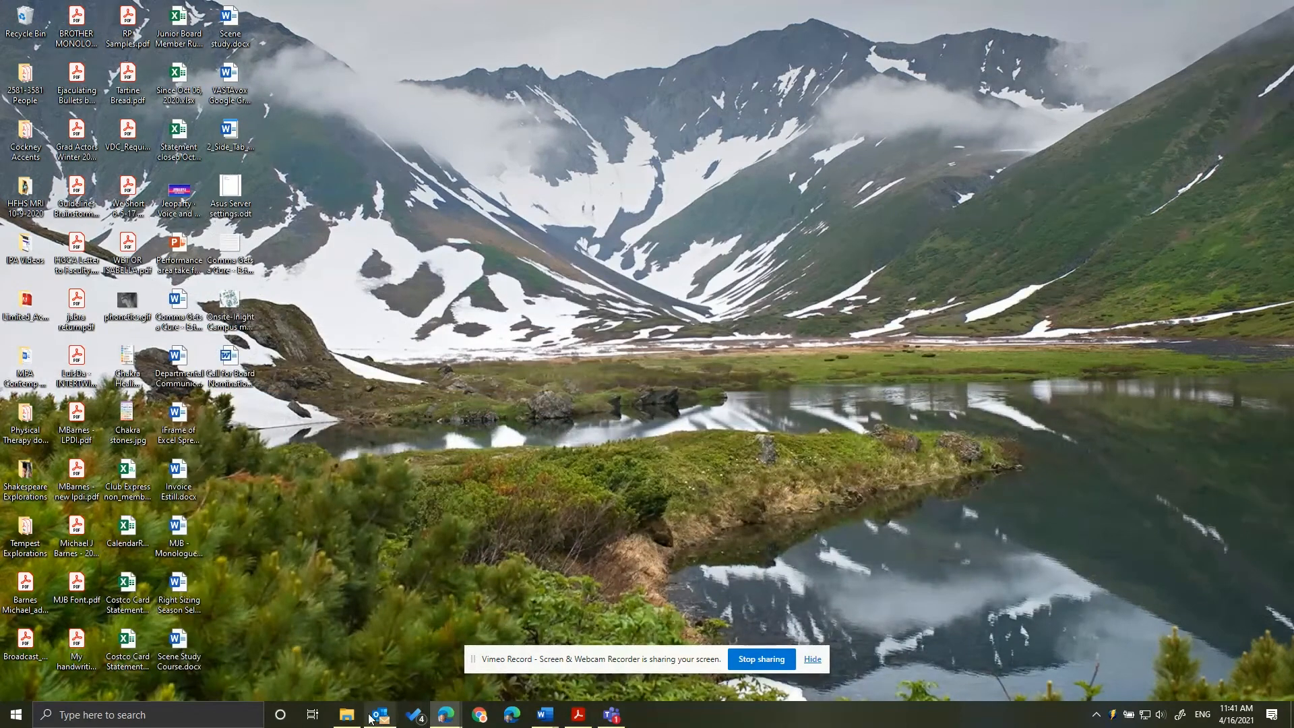
# Step: Open the Downloads > Fonts folder in File Explorer and select GentiumPlus-5.000.exe
pyautogui.click(346, 720)
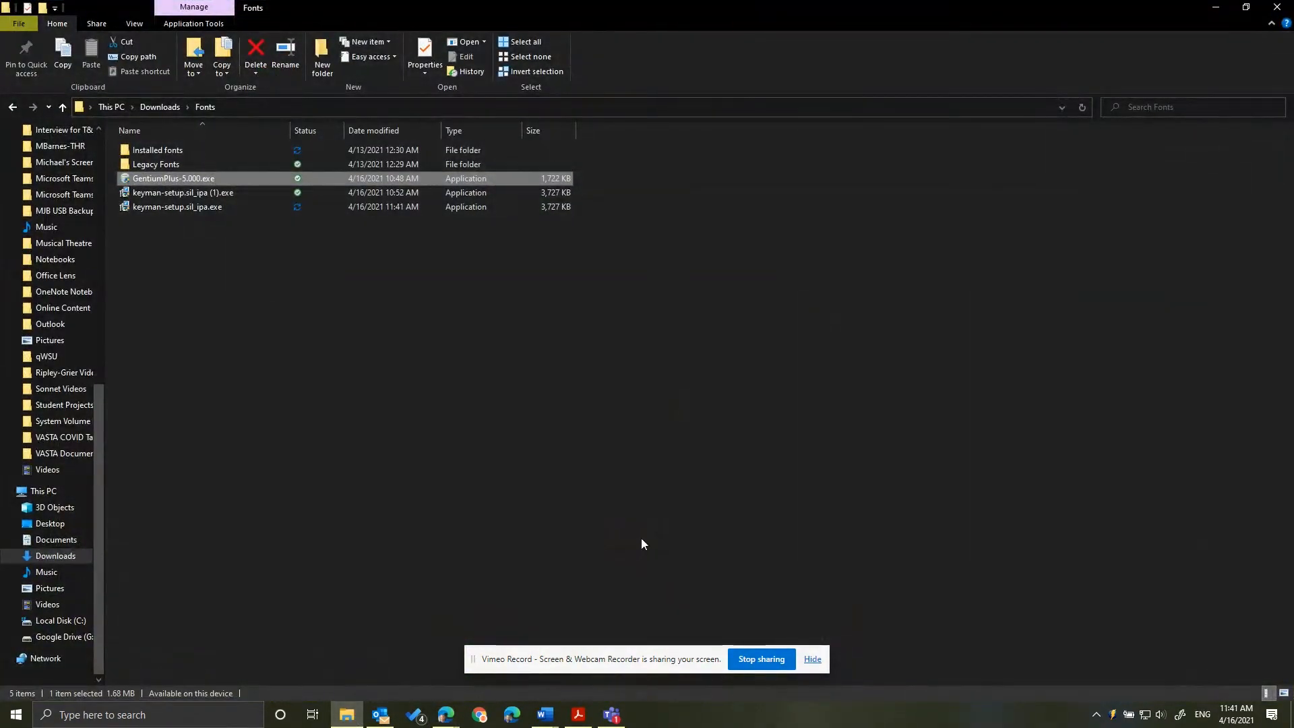
pyautogui.moveTo(744, 39)
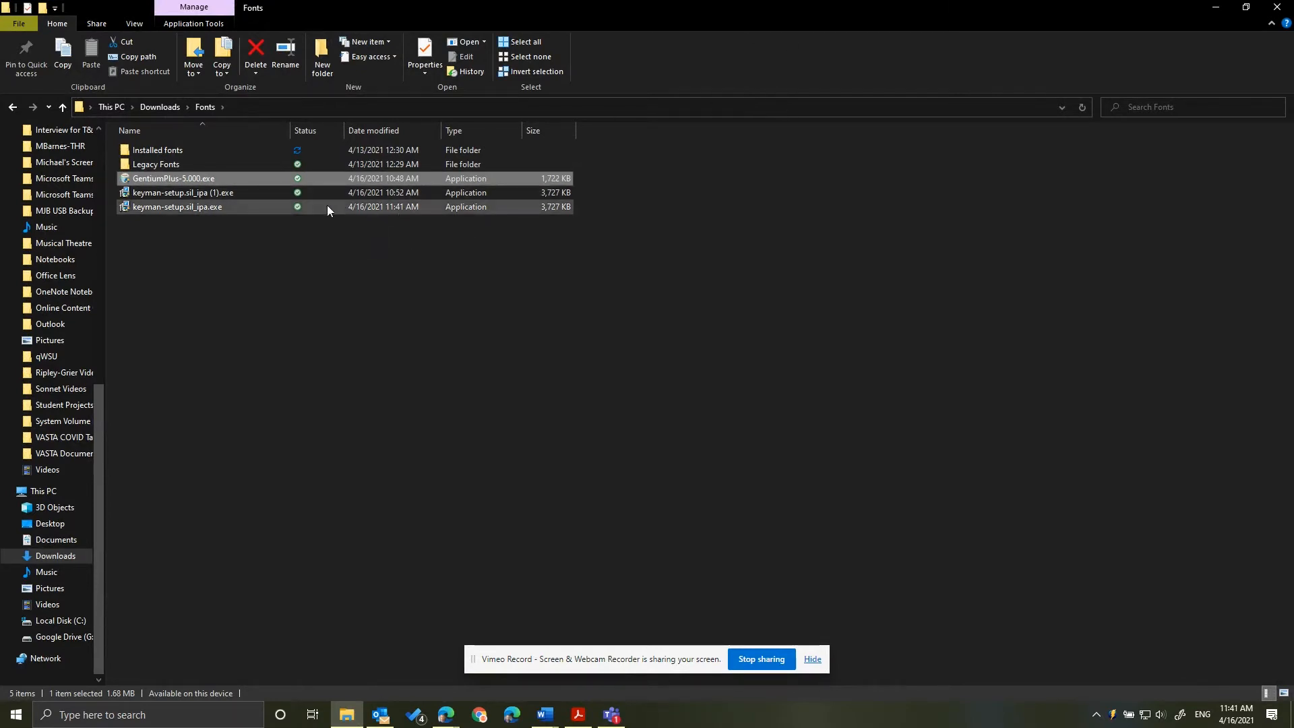
pyautogui.click(198, 178)
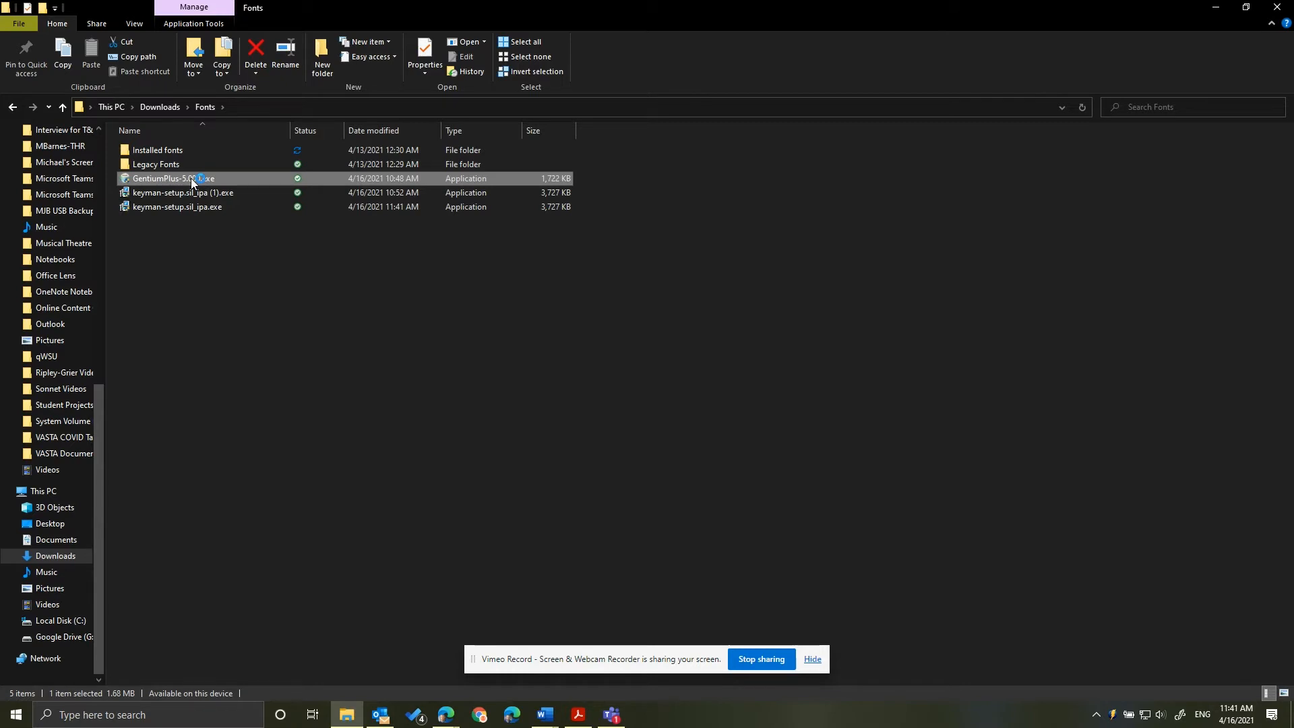
# Step: Install GentiumPlus Font 5.000 with the default components and folder, accepting the license
pyautogui.doubleClick(174, 178)
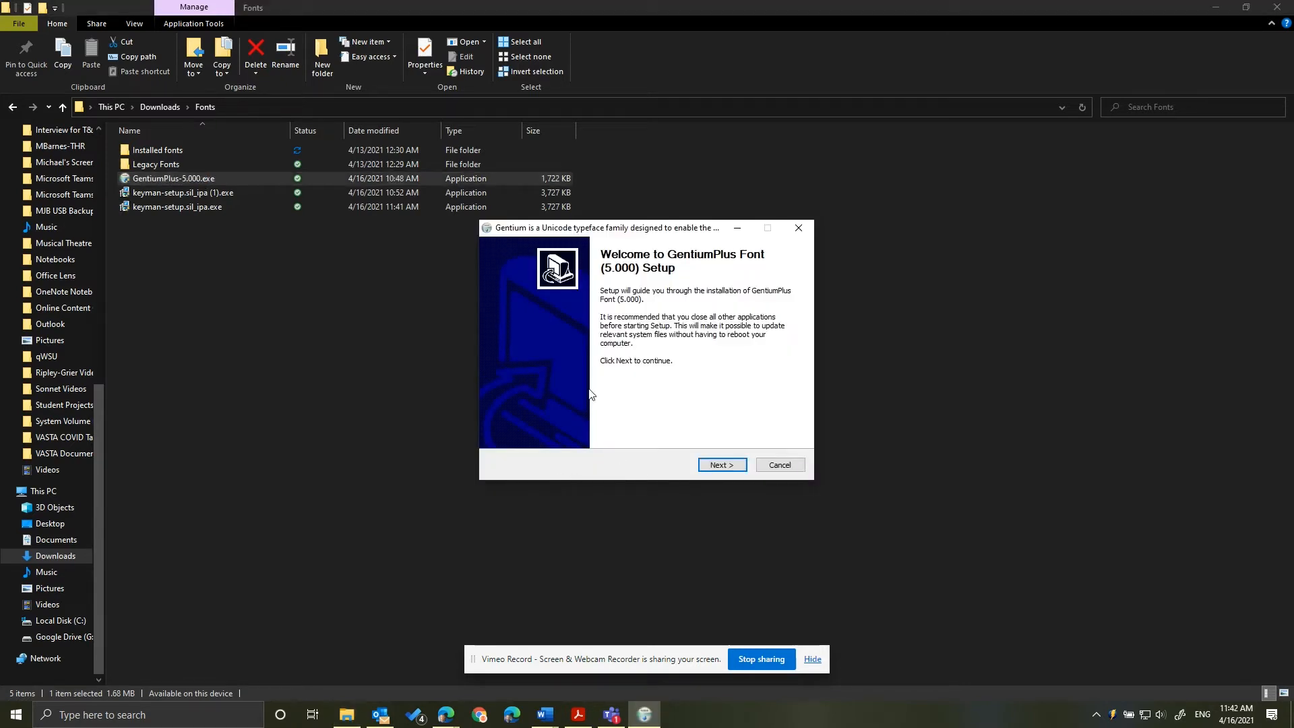
pyautogui.moveTo(624, 372)
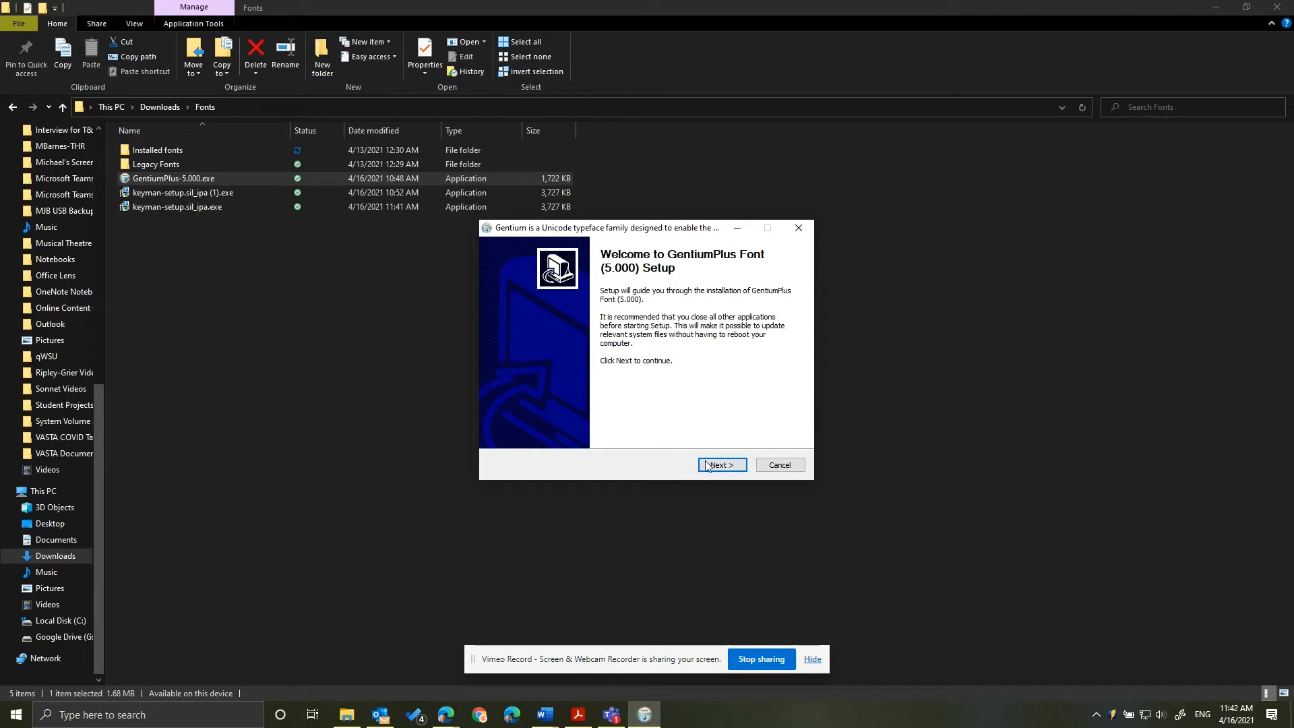
pyautogui.click(719, 465)
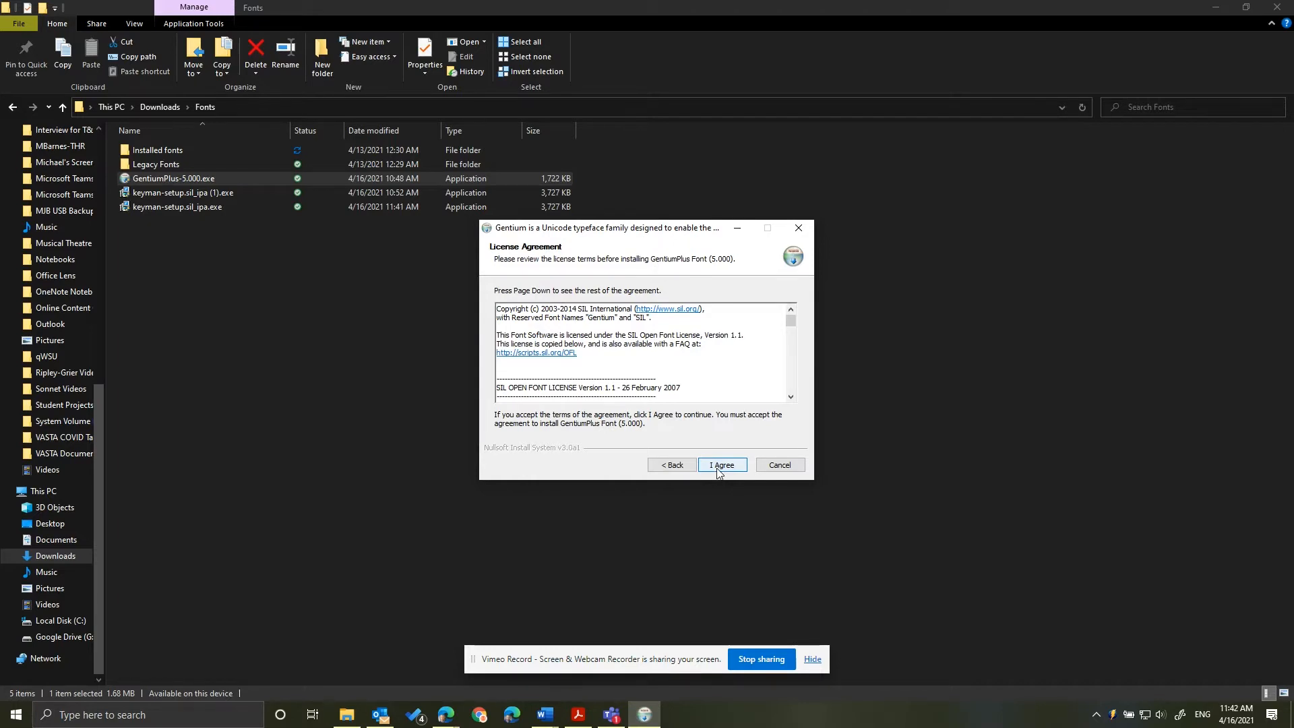
pyautogui.click(720, 465)
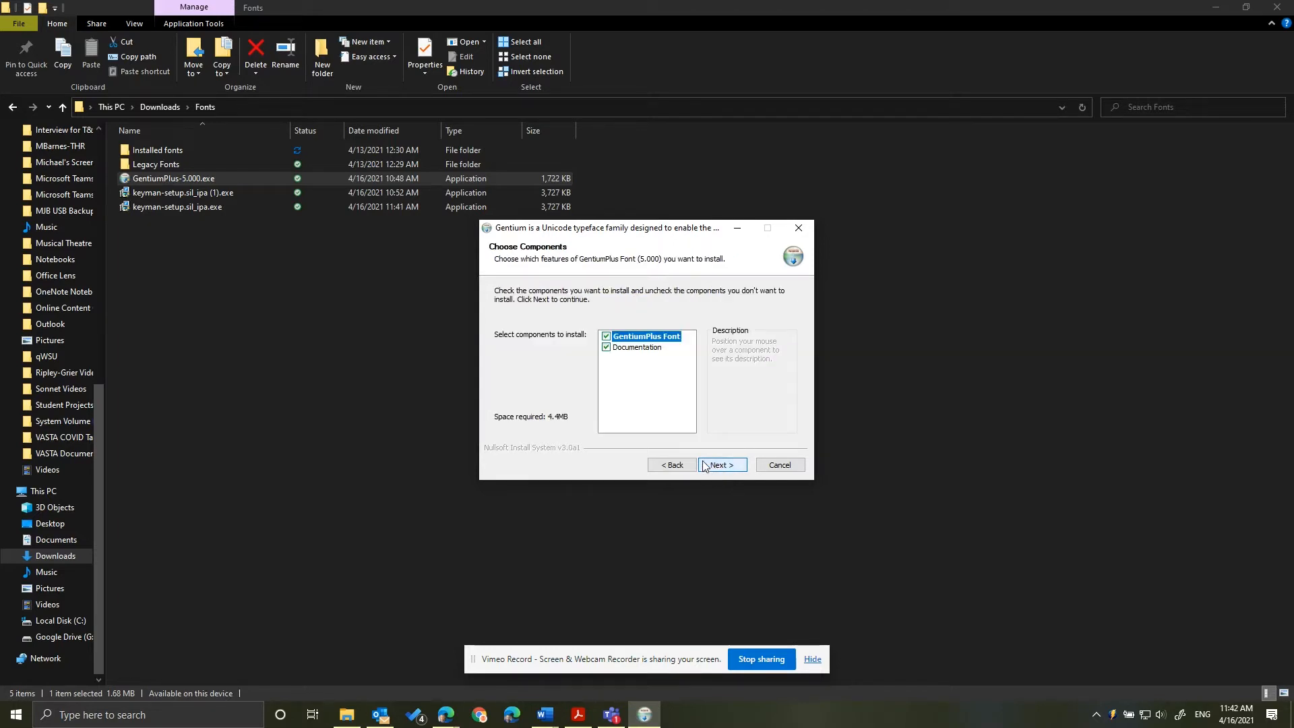
pyautogui.click(720, 465)
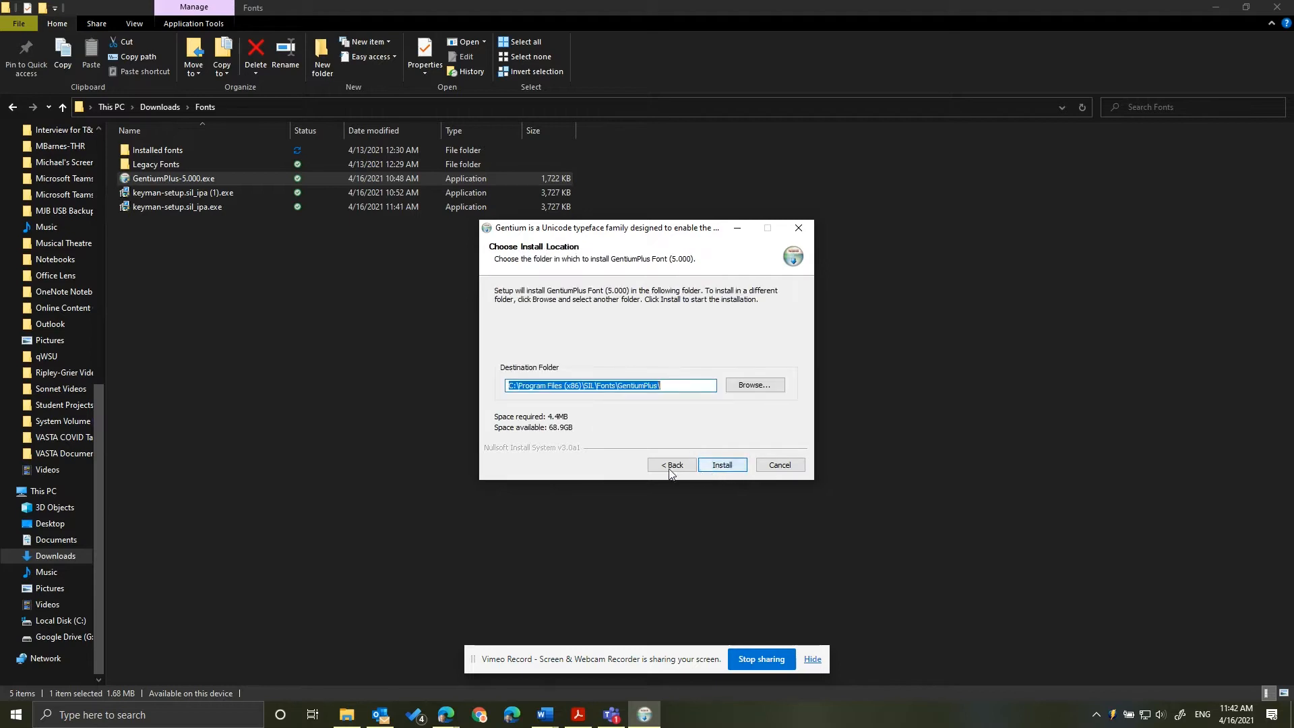
pyautogui.click(720, 463)
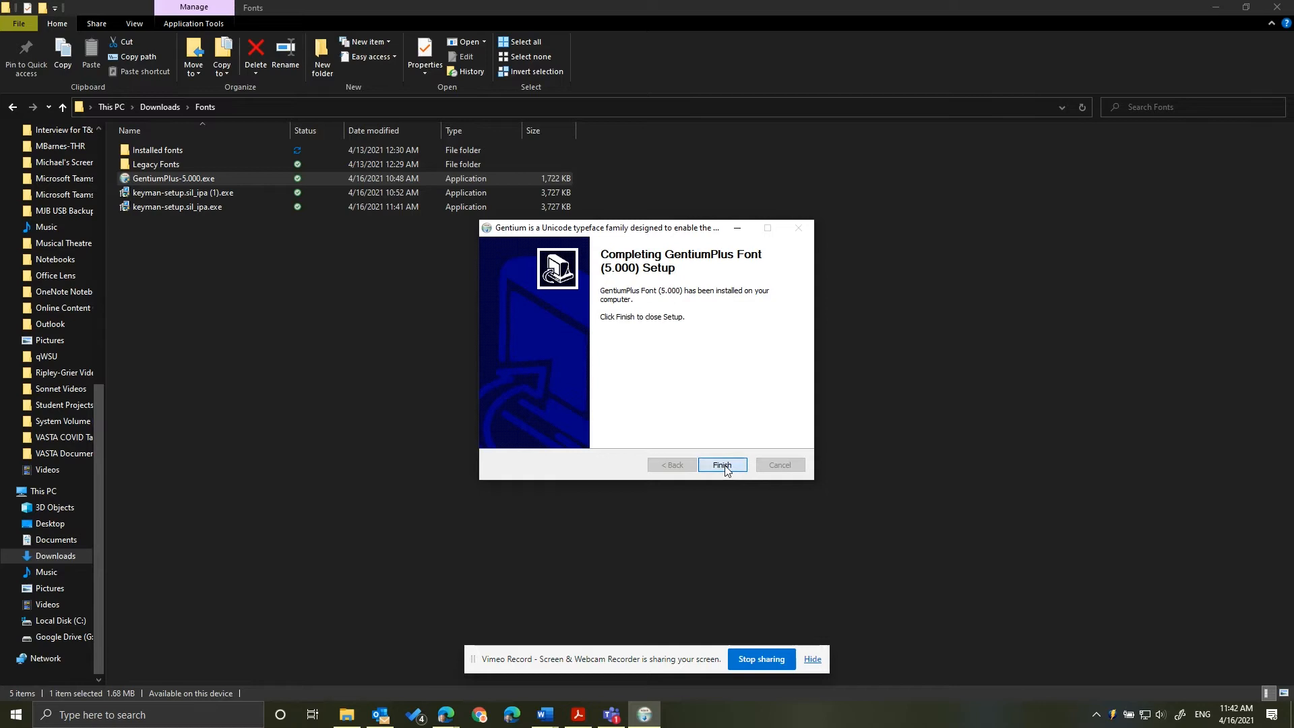
pyautogui.click(720, 464)
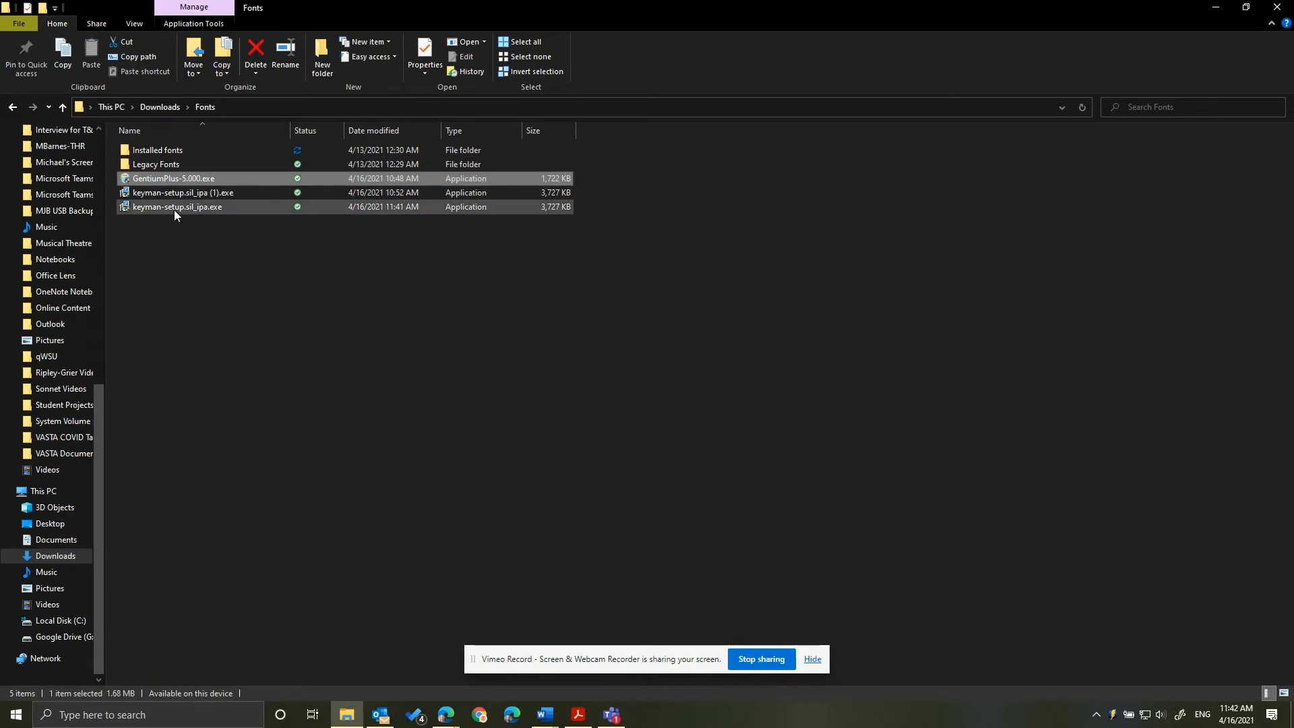
# Step: Run keyman-setup.sil_ipa.exe, install Keyman 14.0 with the IPA (SIL) keyboard, and close the startup screen
pyautogui.click(177, 206)
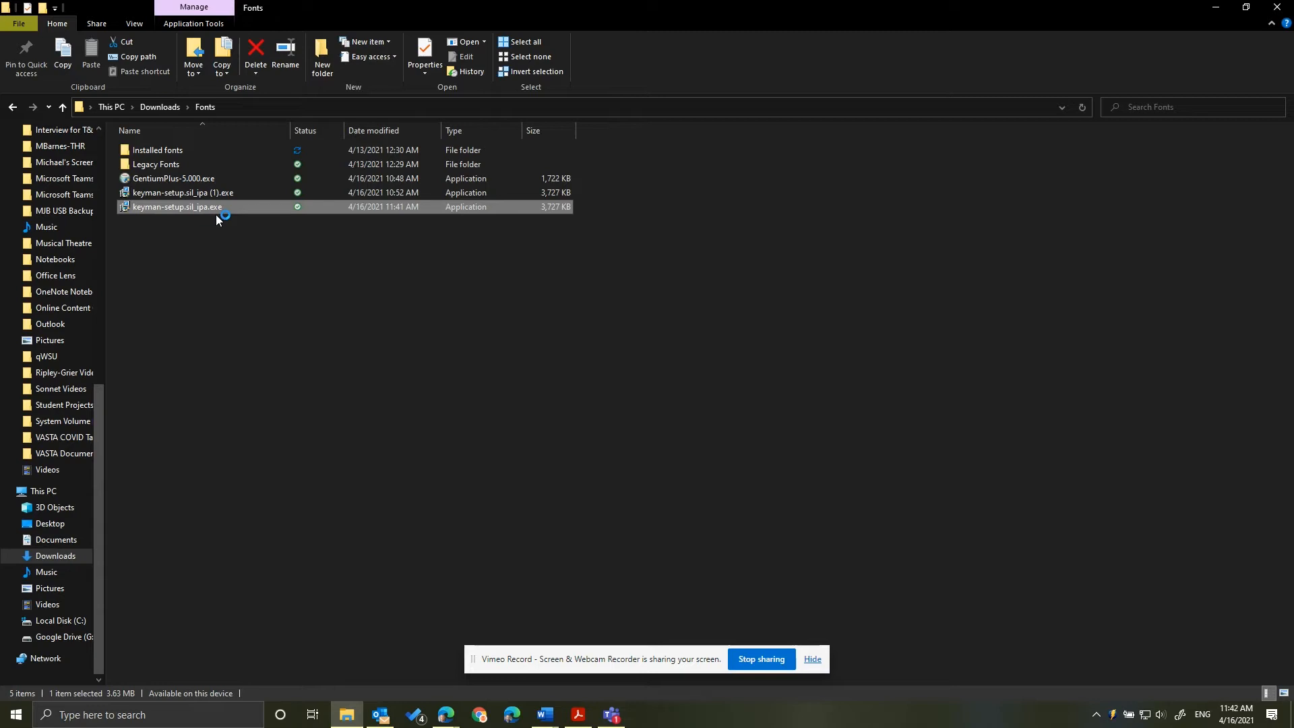
pyautogui.doubleClick(176, 206)
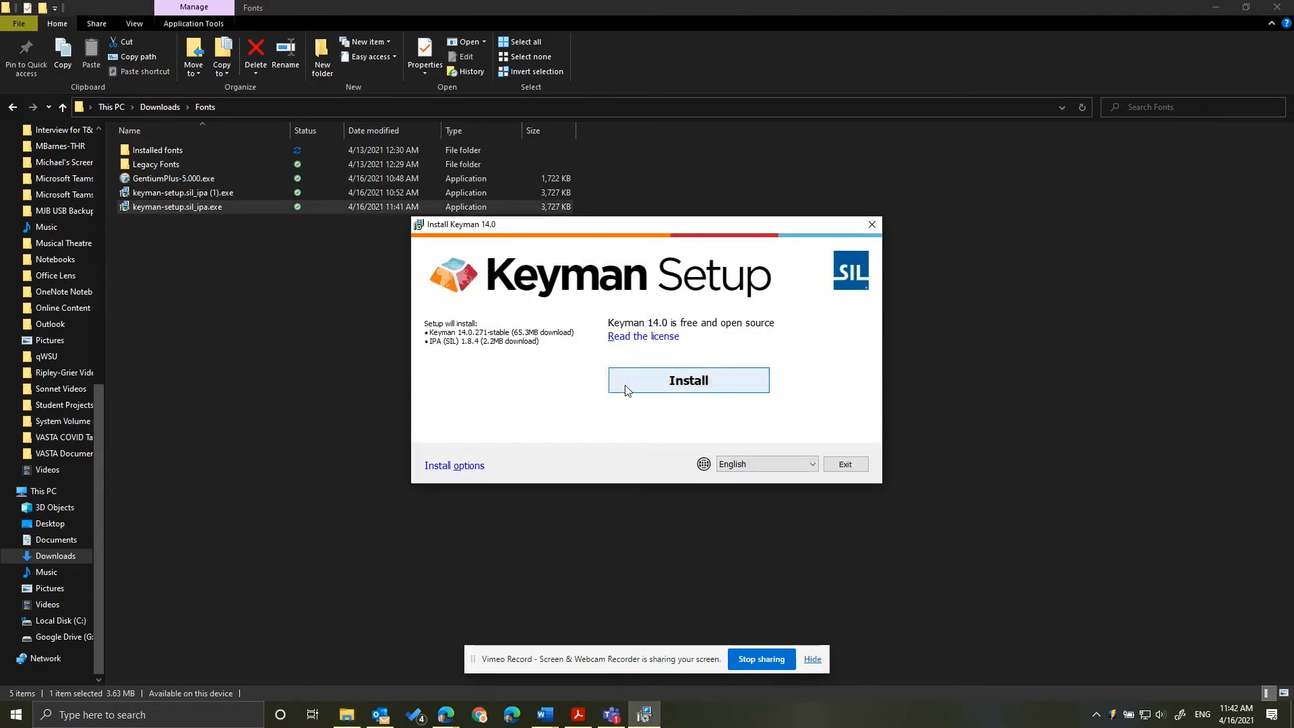
pyautogui.click(687, 380)
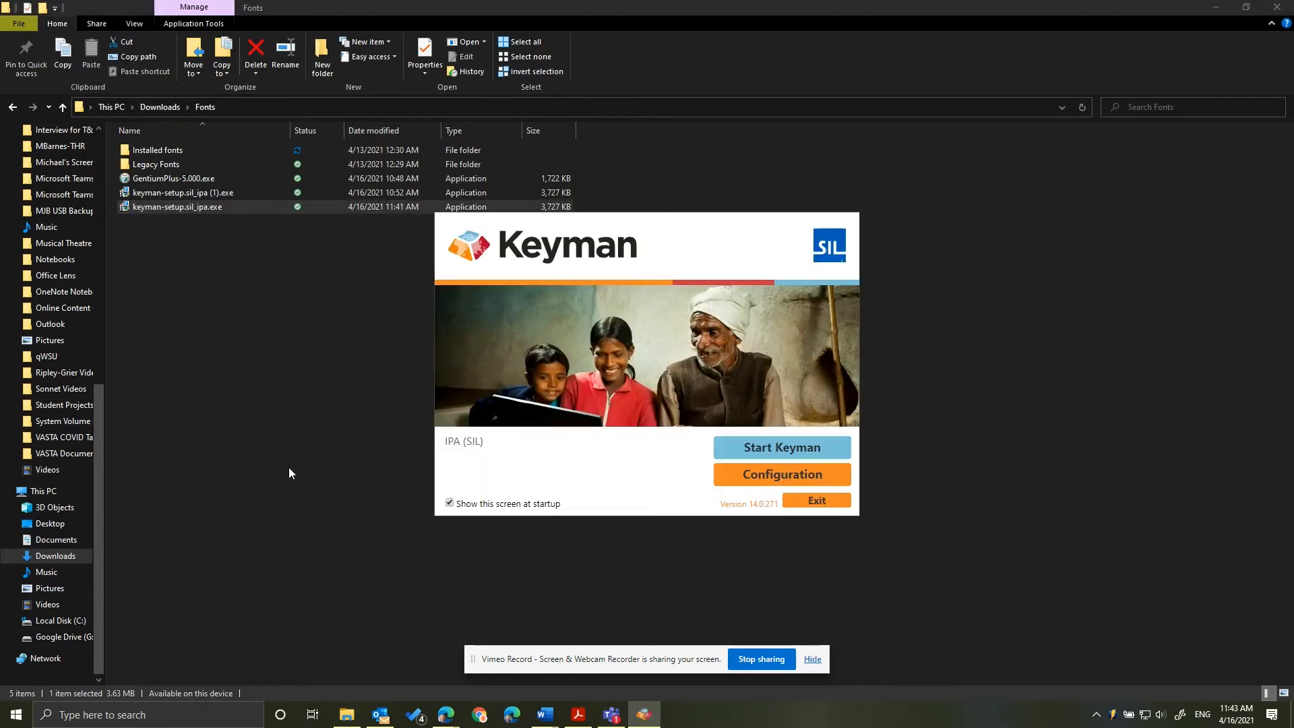
pyautogui.moveTo(708, 529)
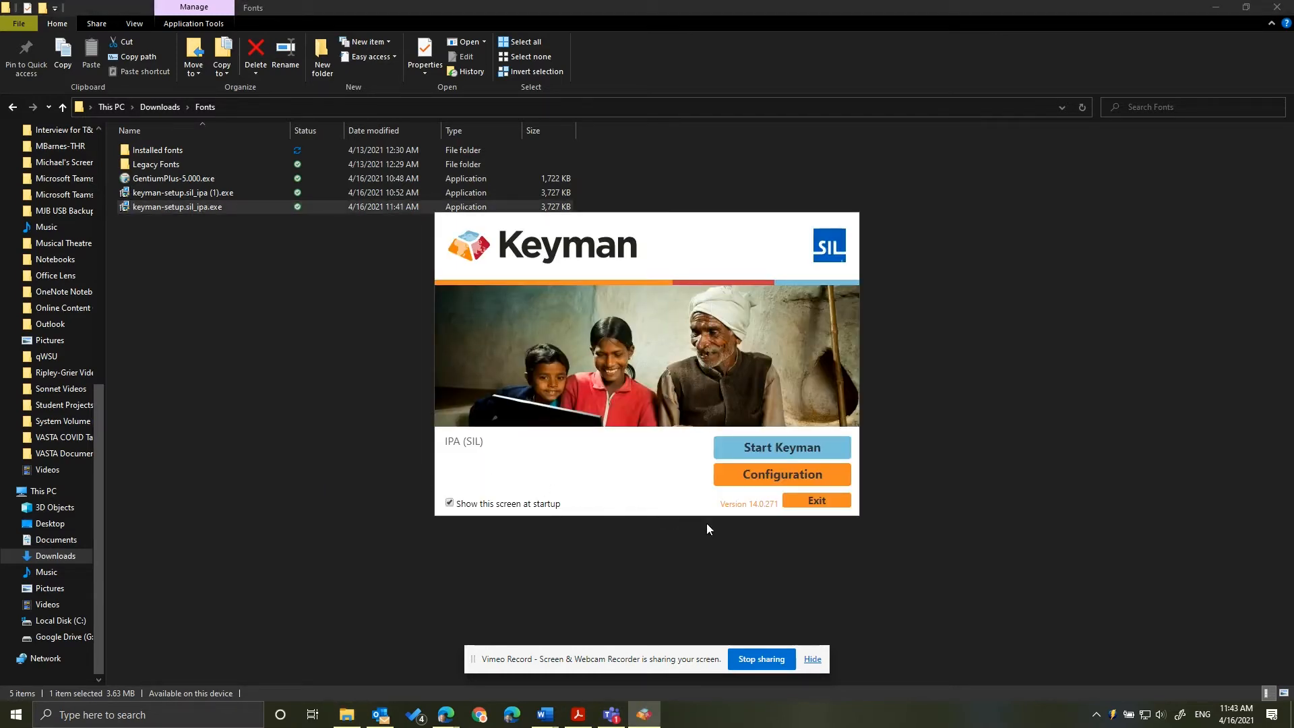
pyautogui.moveTo(797, 503)
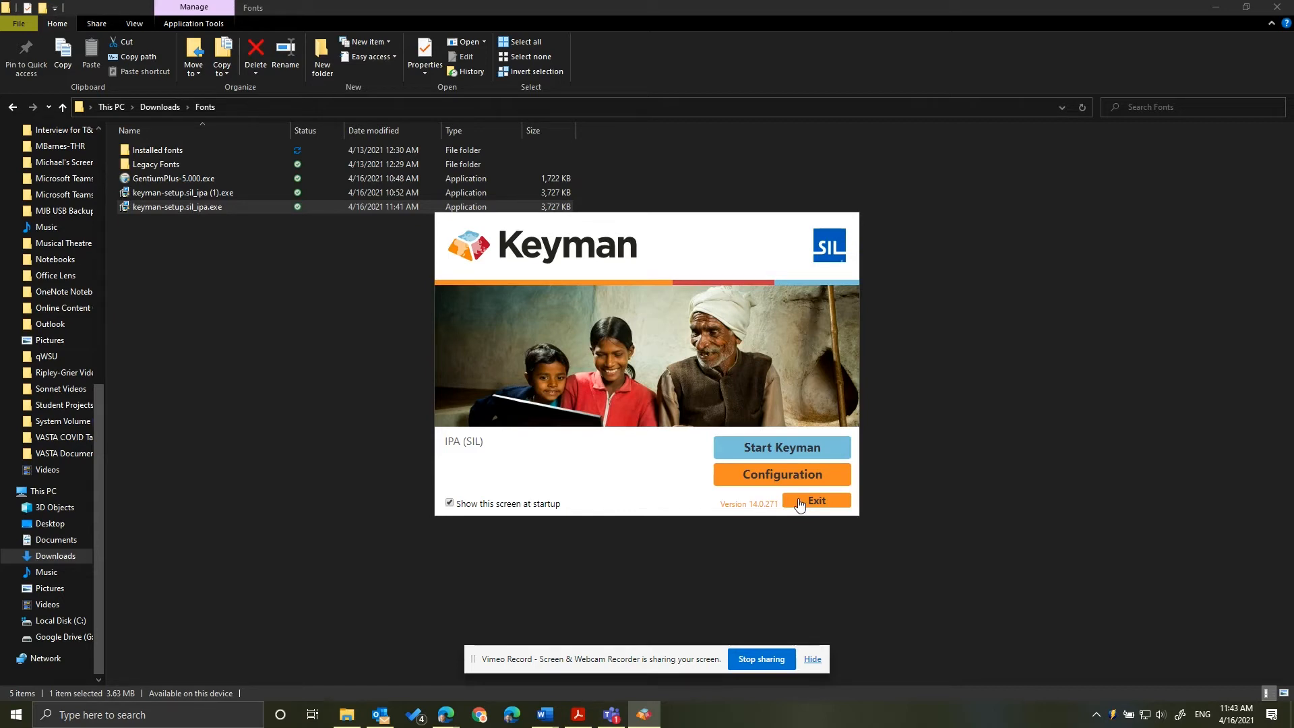
pyautogui.click(817, 503)
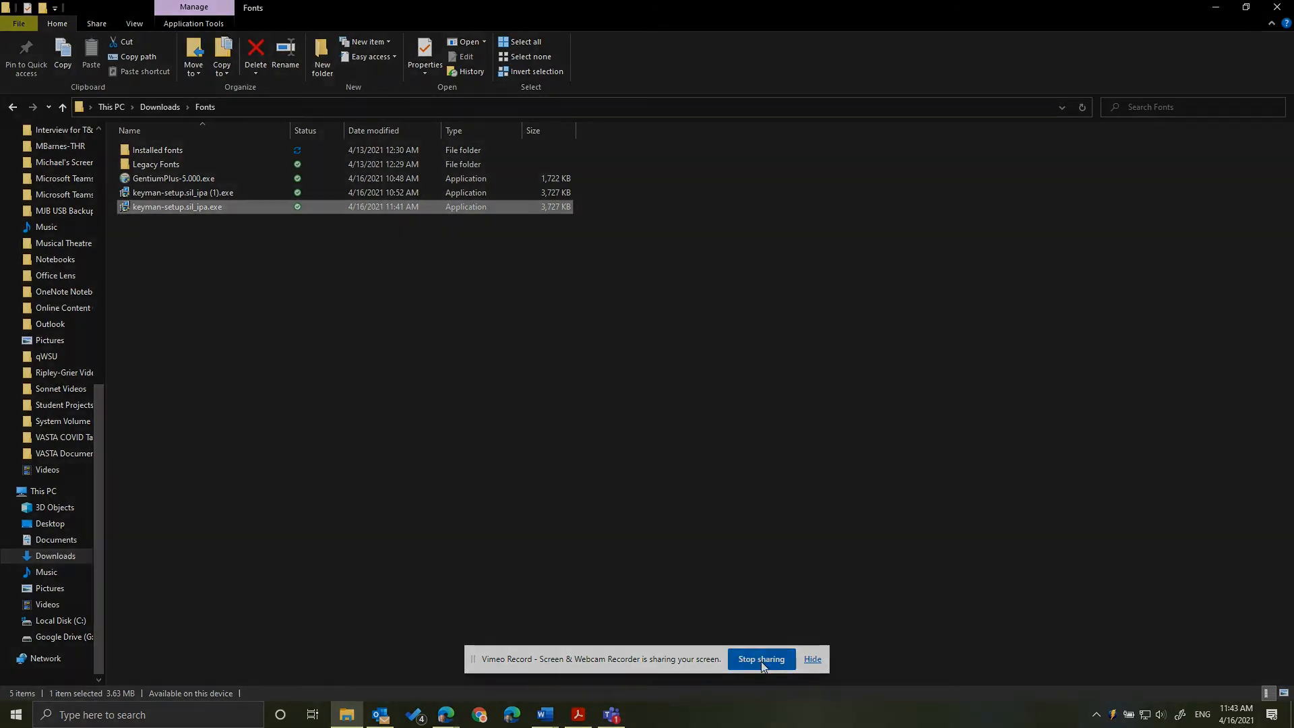
# Step: Install the IPA (SIL) keyboard package so its Keyboard Layout documentation opens
pyautogui.doubleClick(176, 206)
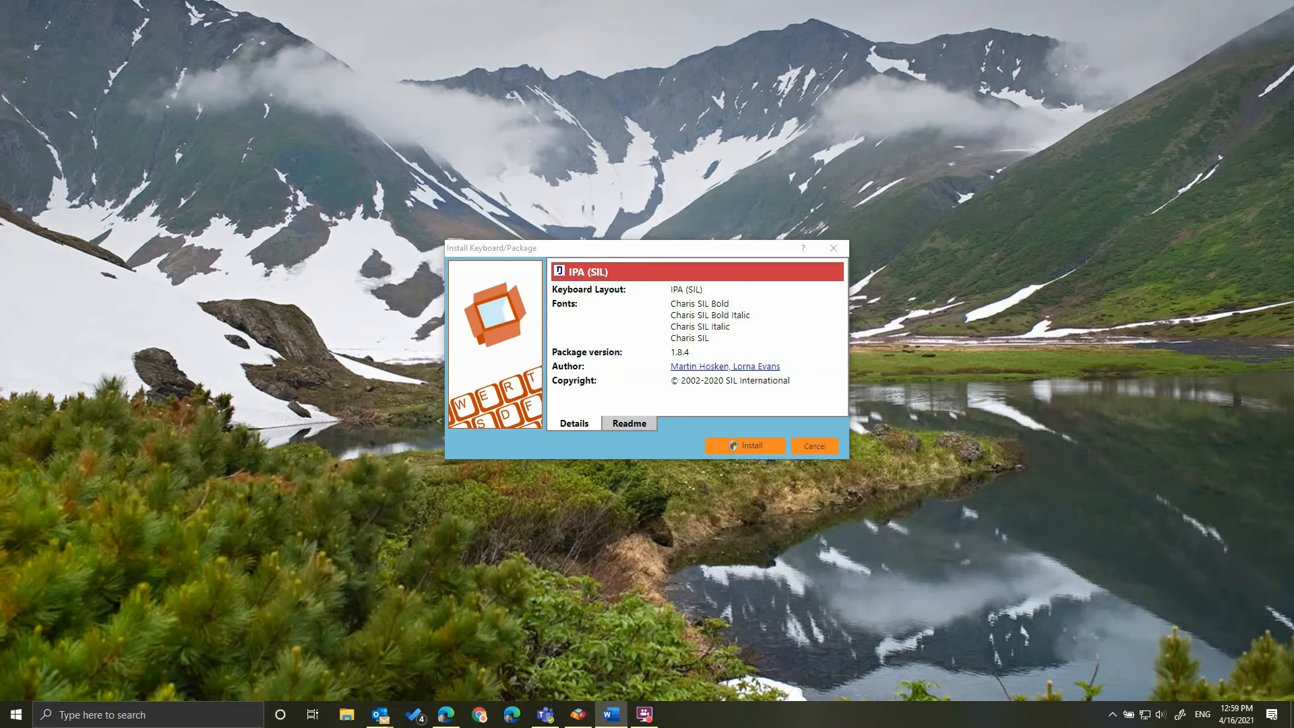
pyautogui.moveTo(576, 255)
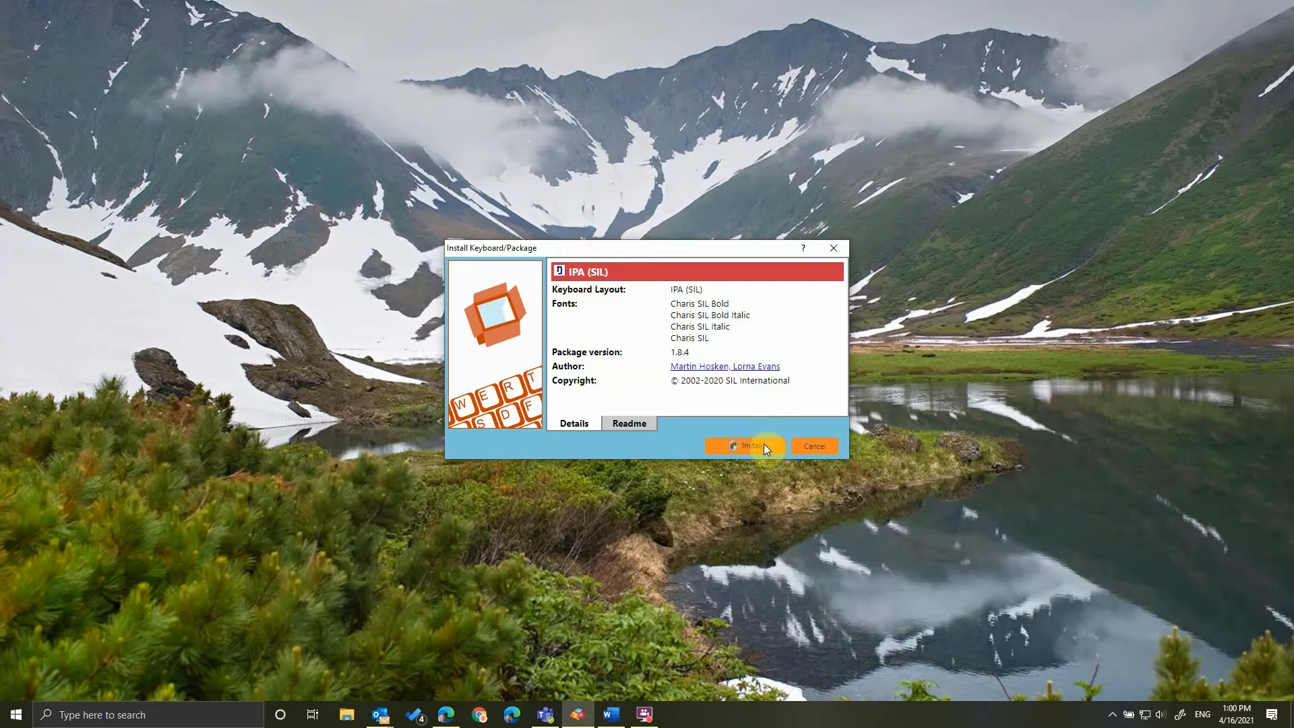
pyautogui.click(750, 446)
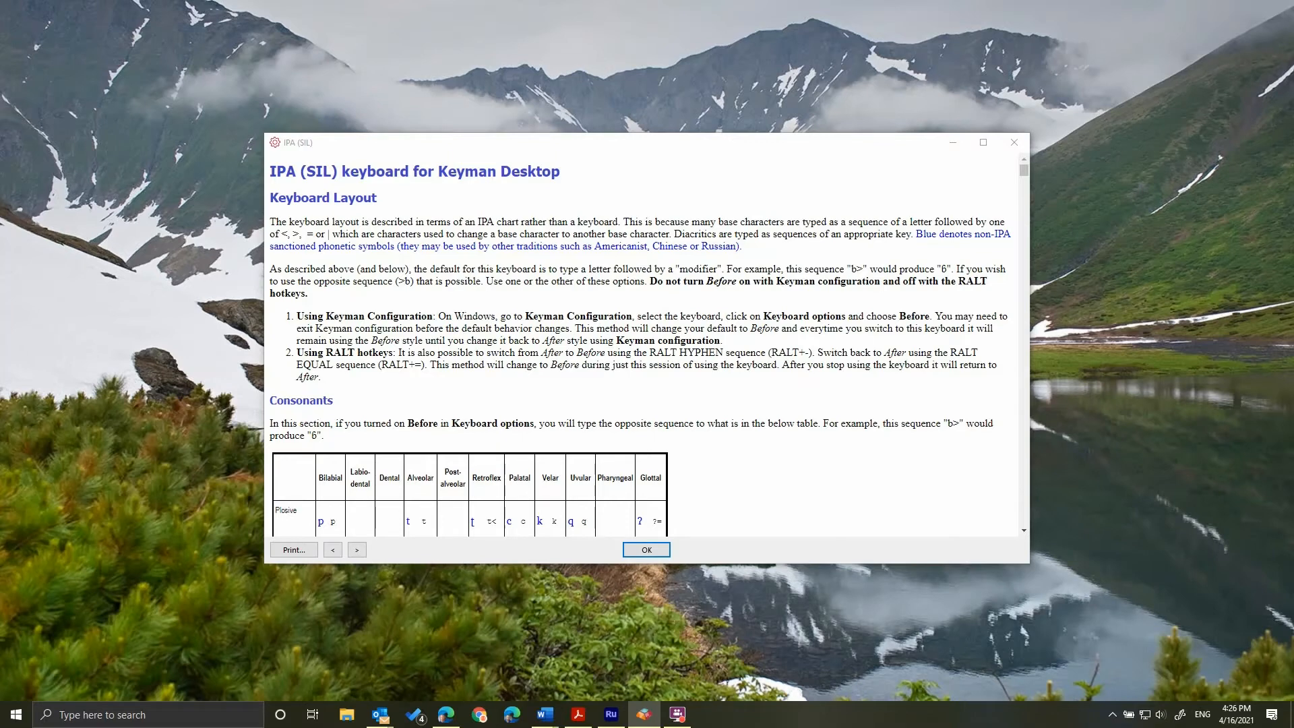
pyautogui.moveTo(586, 598)
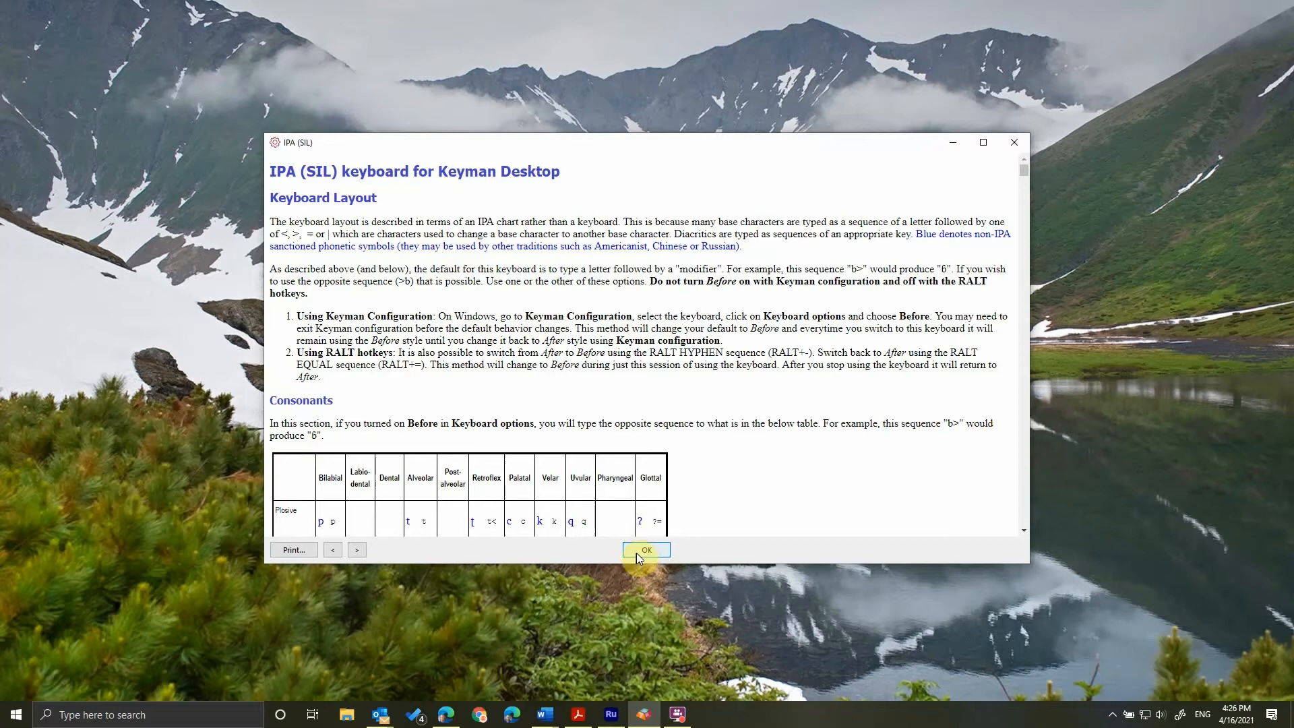
# Step: Close the IPA documentation, search Start for 'keyman', and run the Keyman app as administrator
pyautogui.click(647, 550)
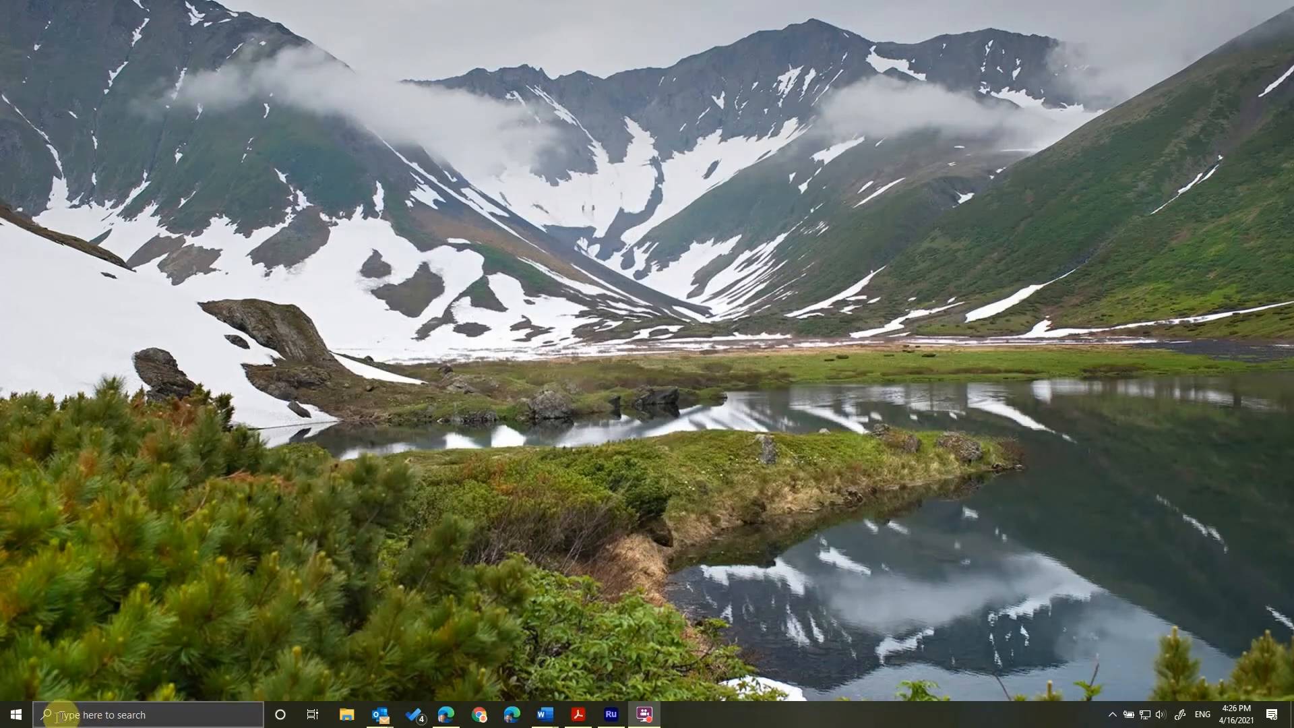
pyautogui.click(15, 714)
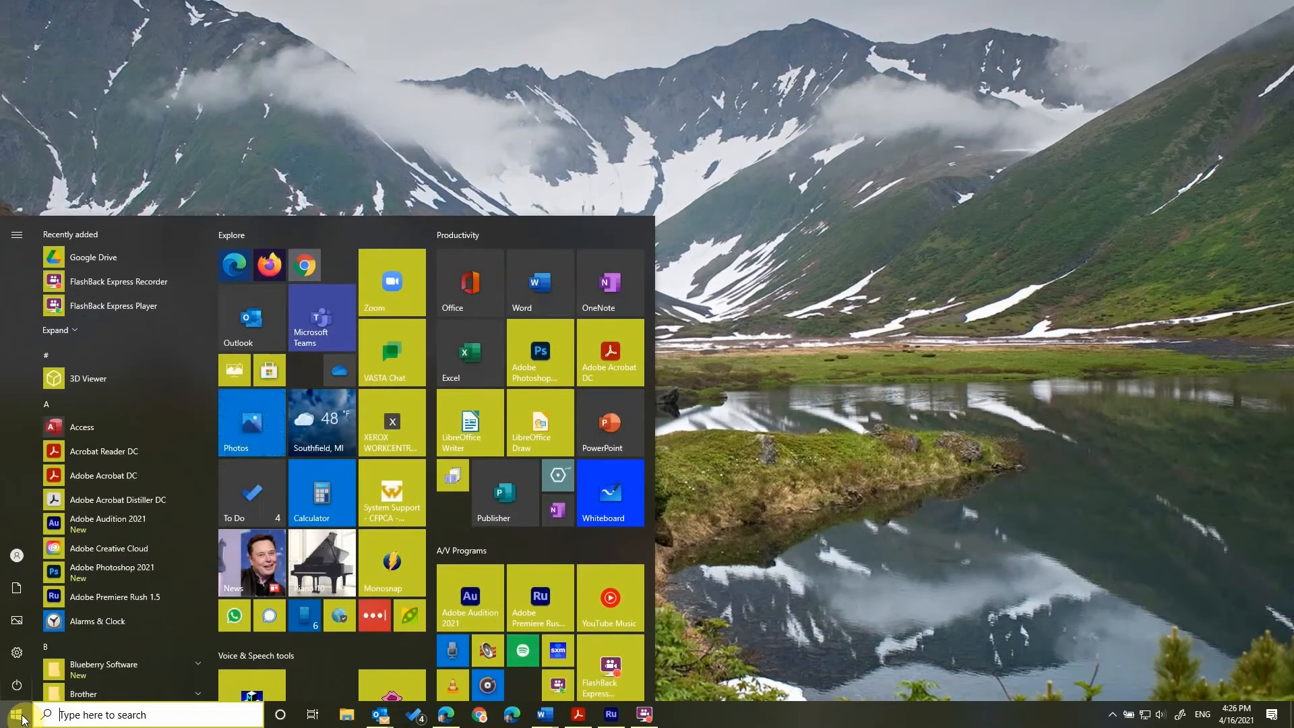
pyautogui.write('key')
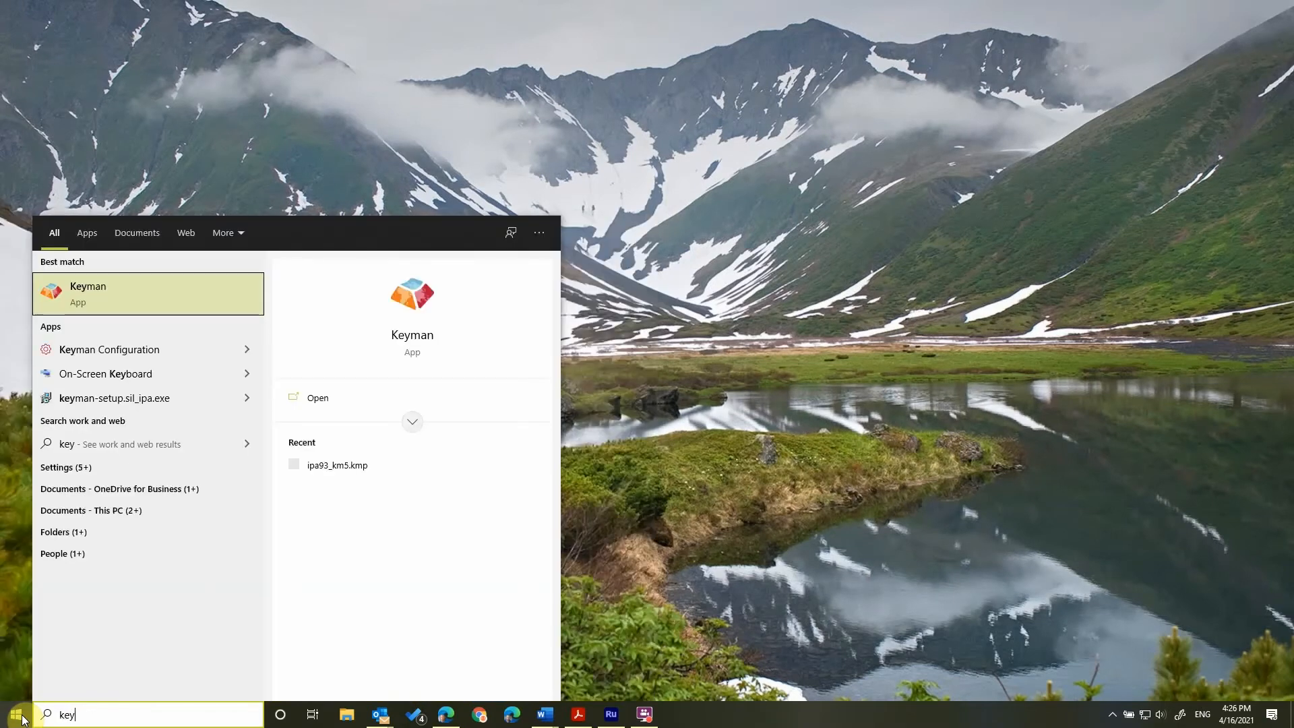
pyautogui.write('man')
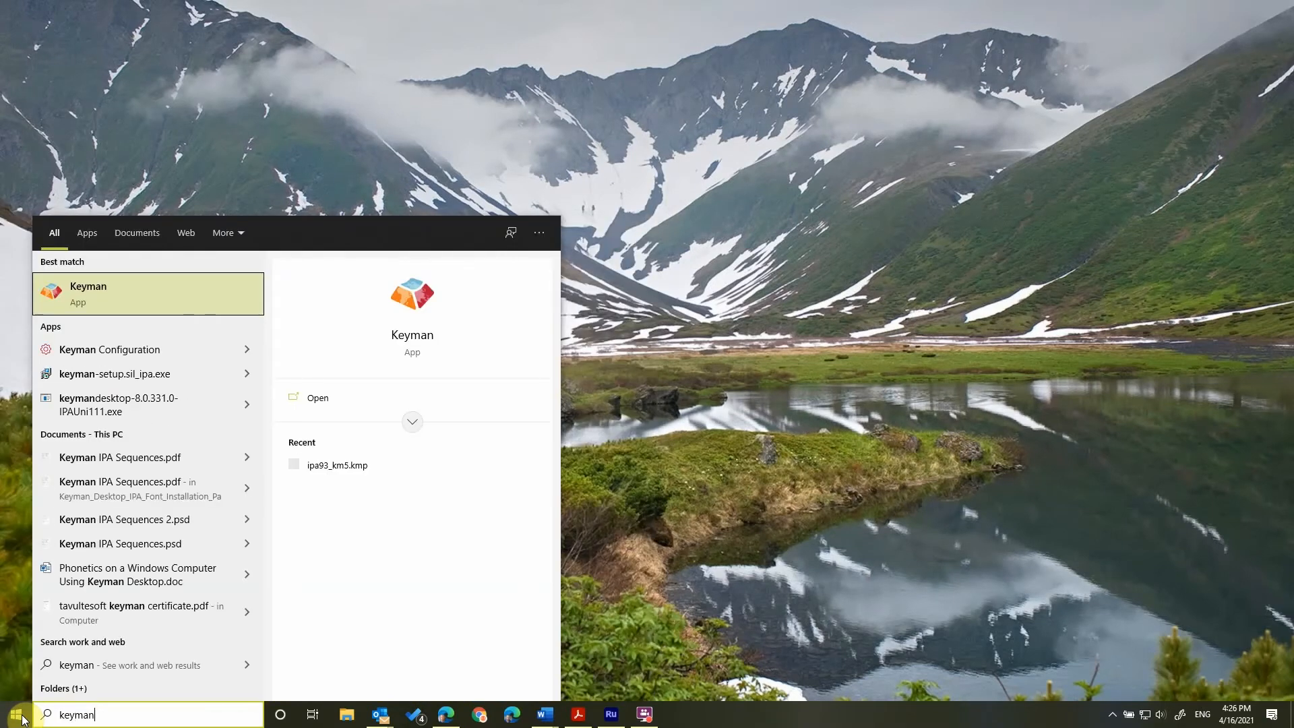
pyautogui.moveTo(163, 333)
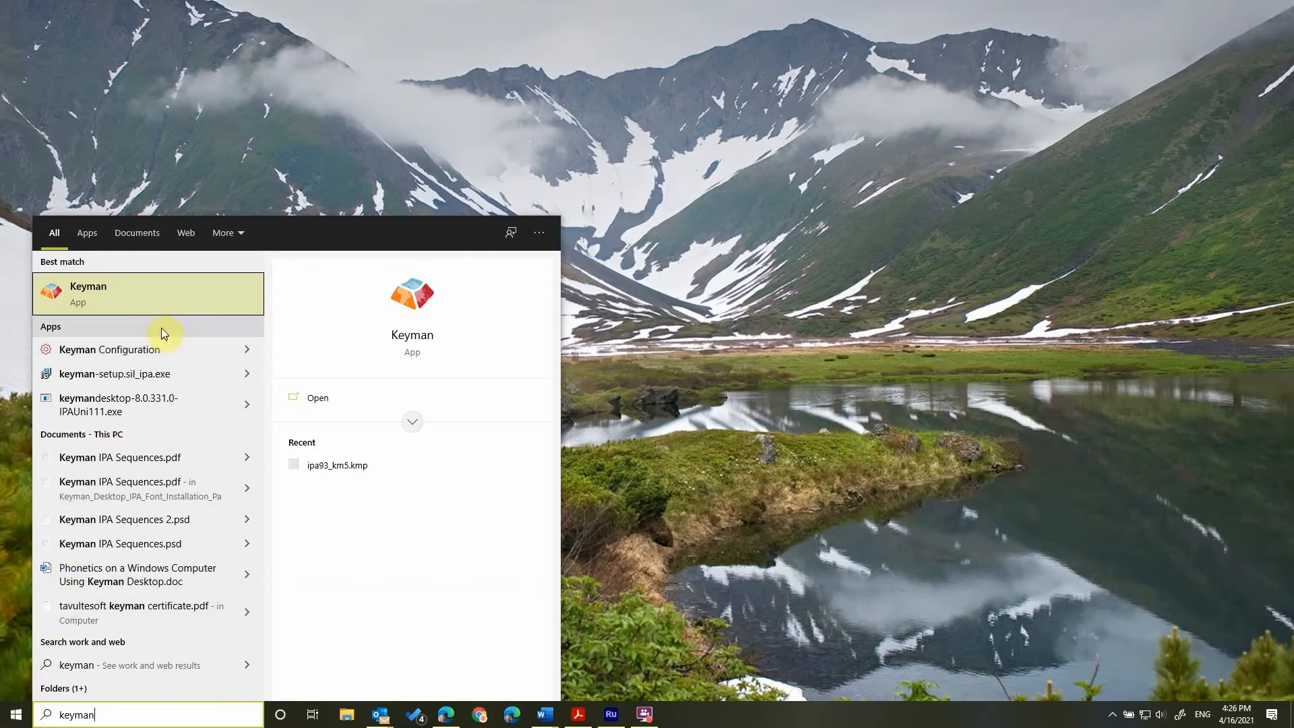
pyautogui.moveTo(173, 303)
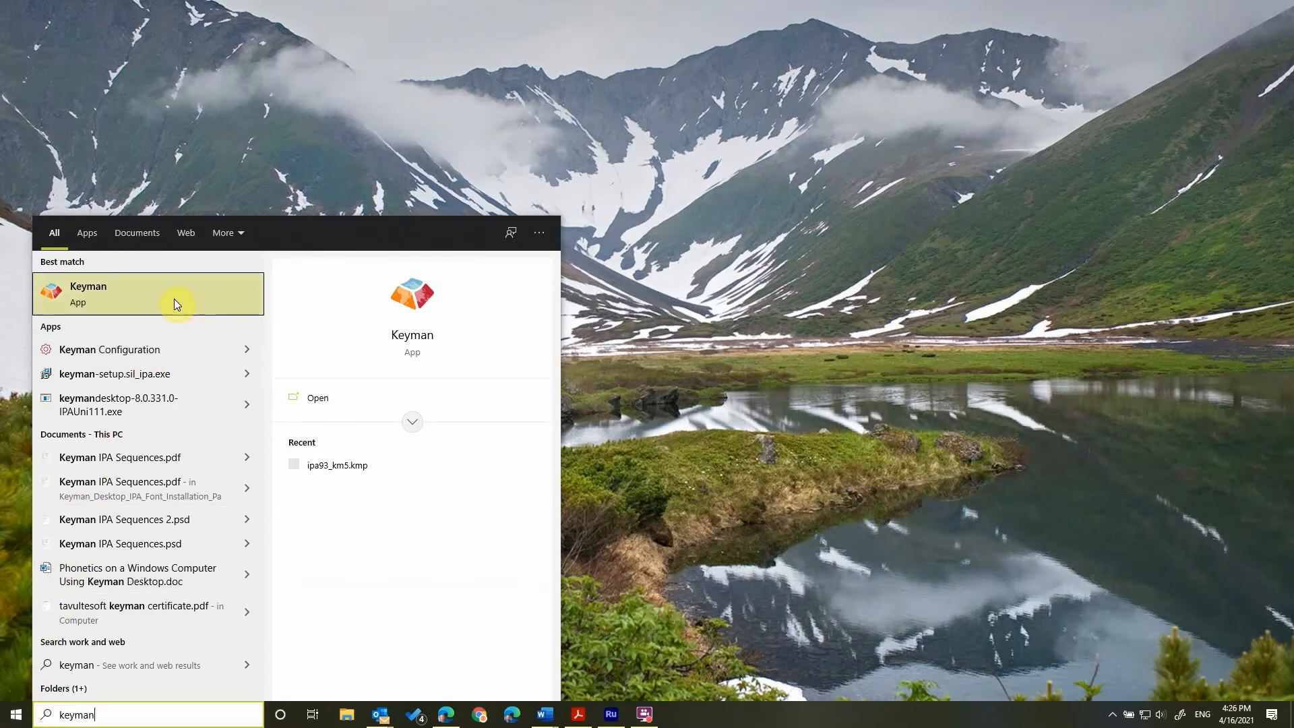
pyautogui.rightClick(148, 294)
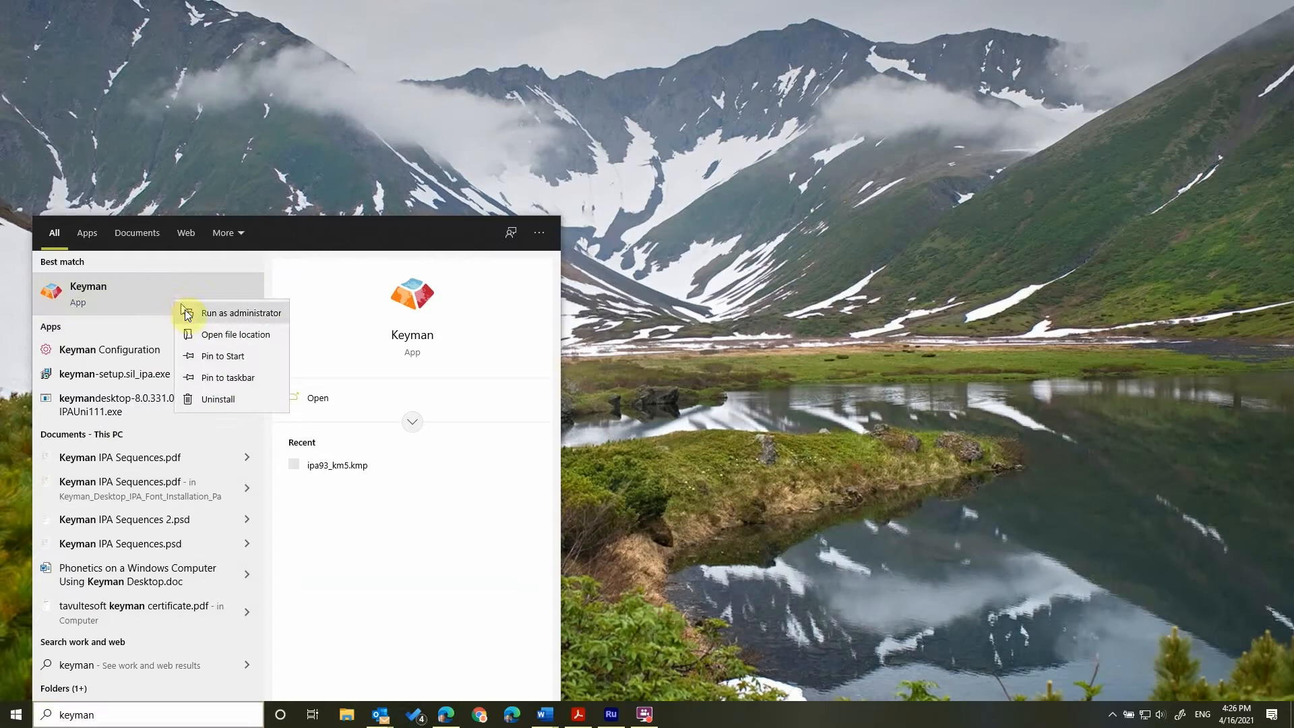
pyautogui.click(223, 356)
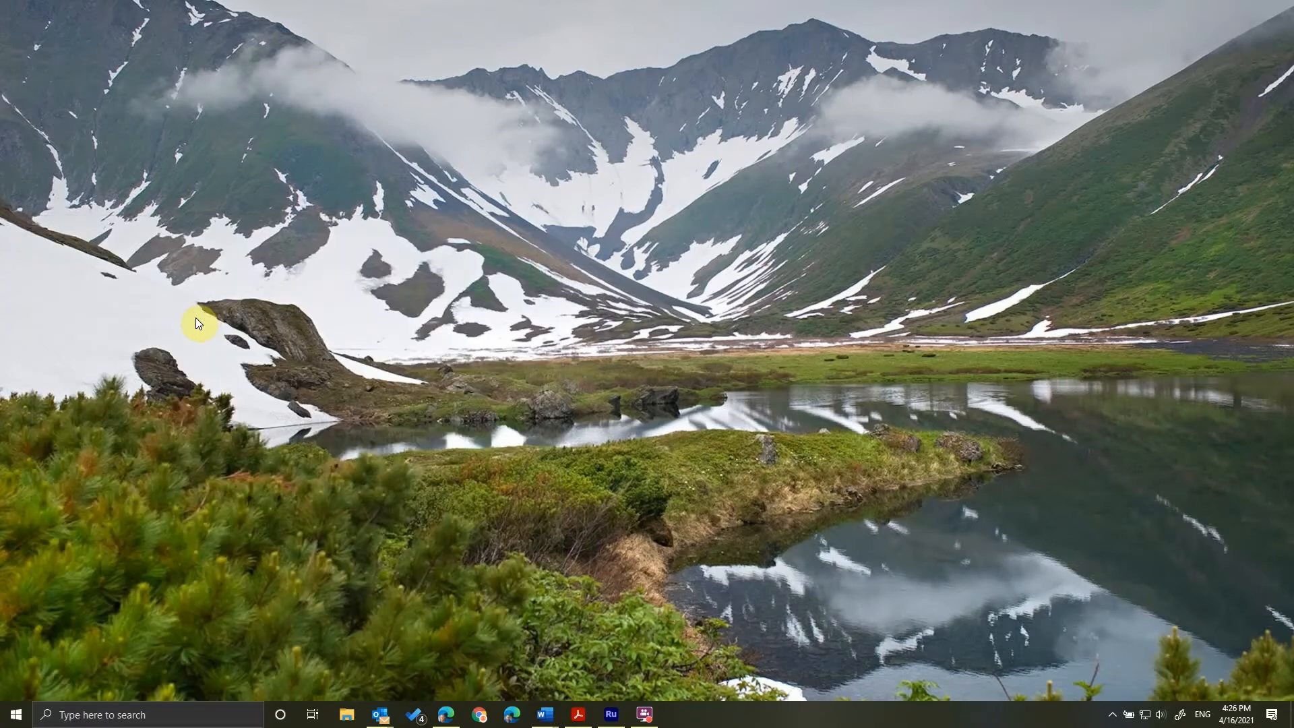
# Step: Enter Keyman Configuration's Options, uncheck 'Start when Windows starts', and show the Hotkeys list
pyautogui.click(644, 714)
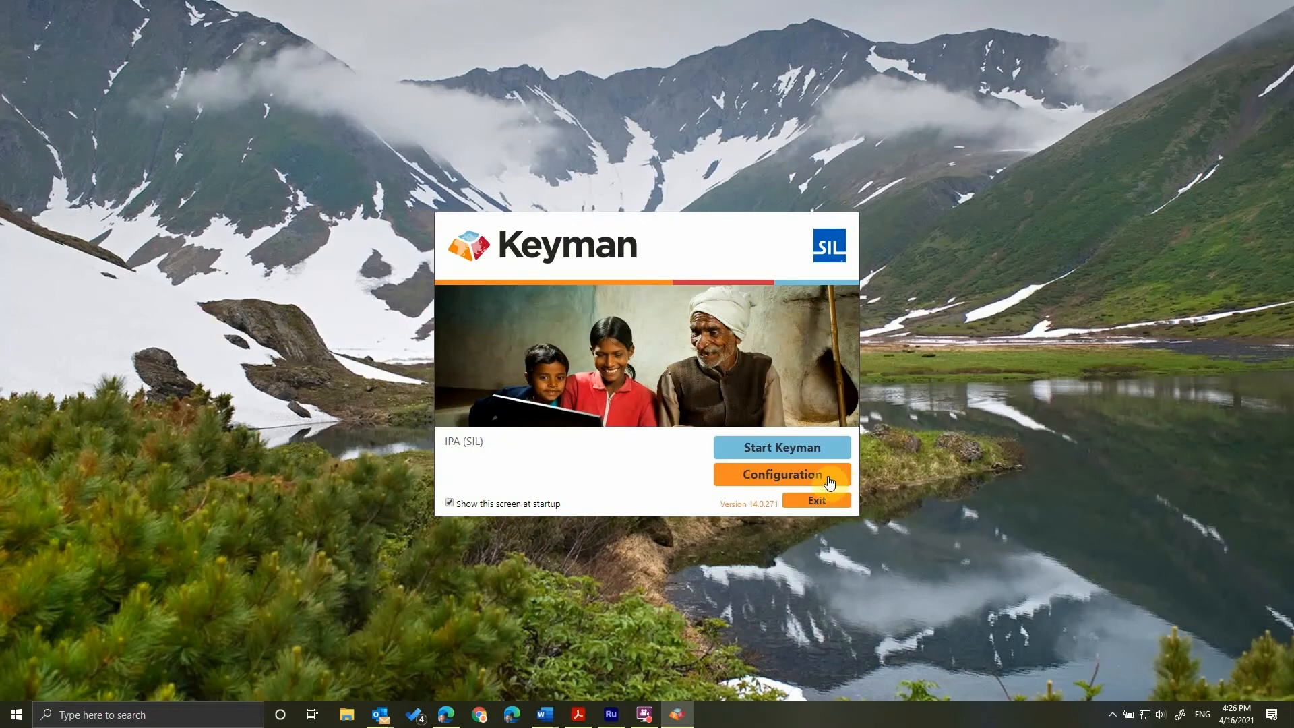
pyautogui.click(779, 473)
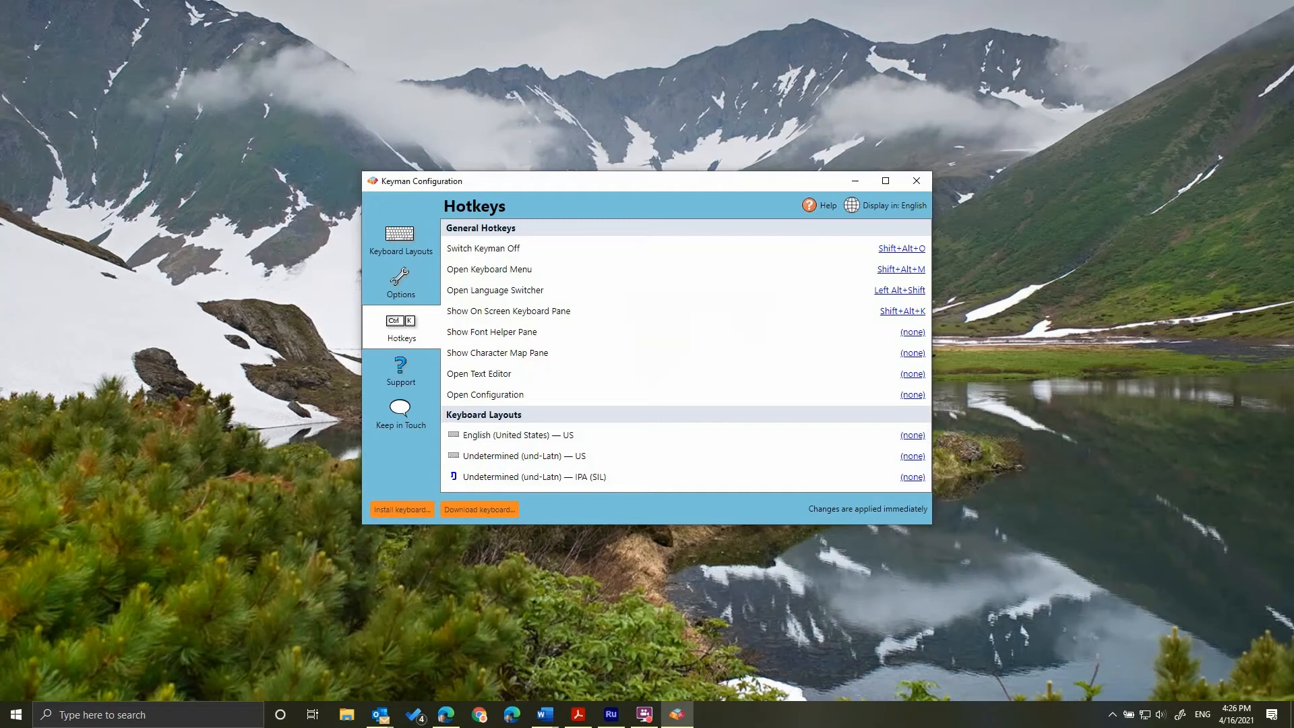
pyautogui.moveTo(401, 284)
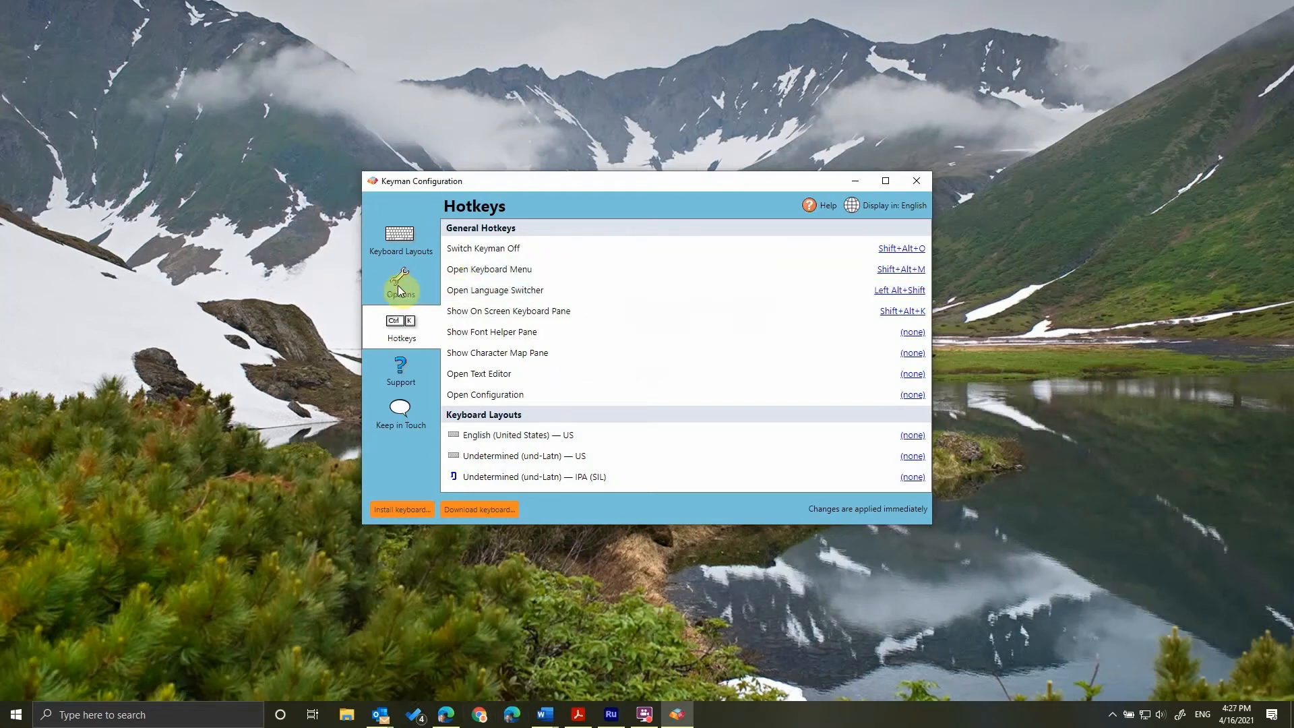
pyautogui.click(400, 285)
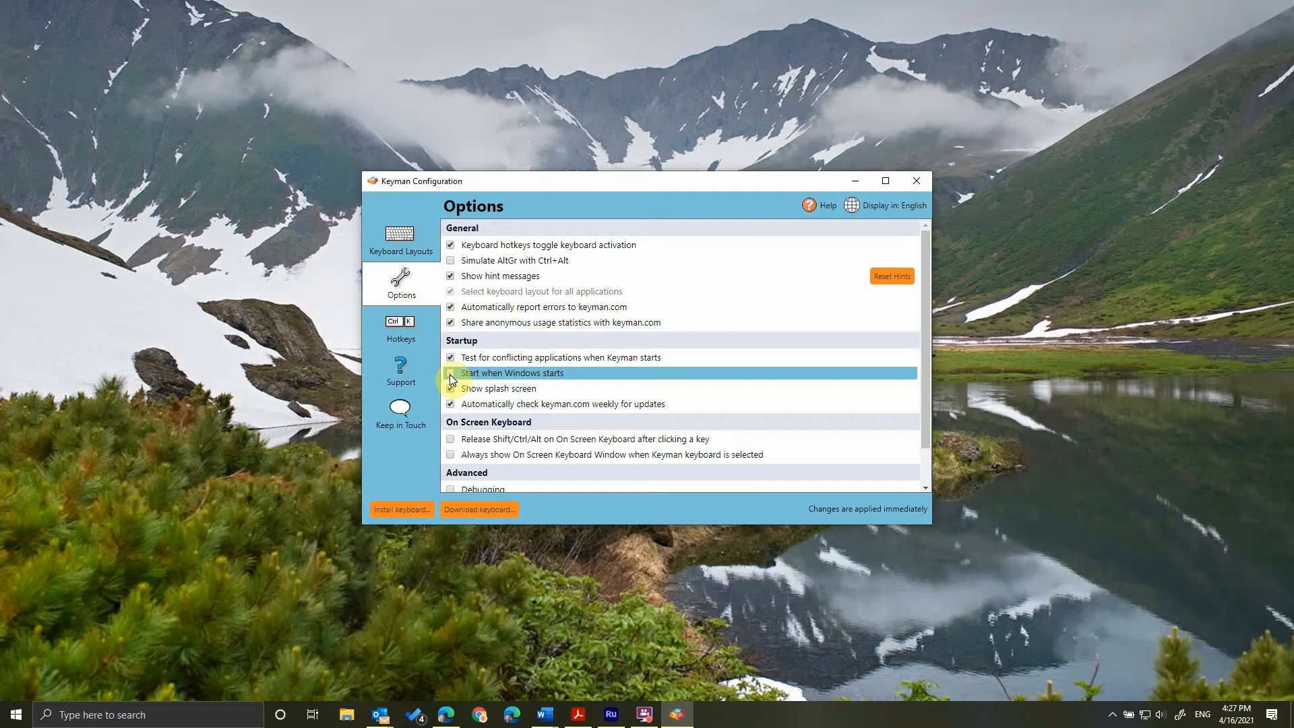
pyautogui.click(450, 372)
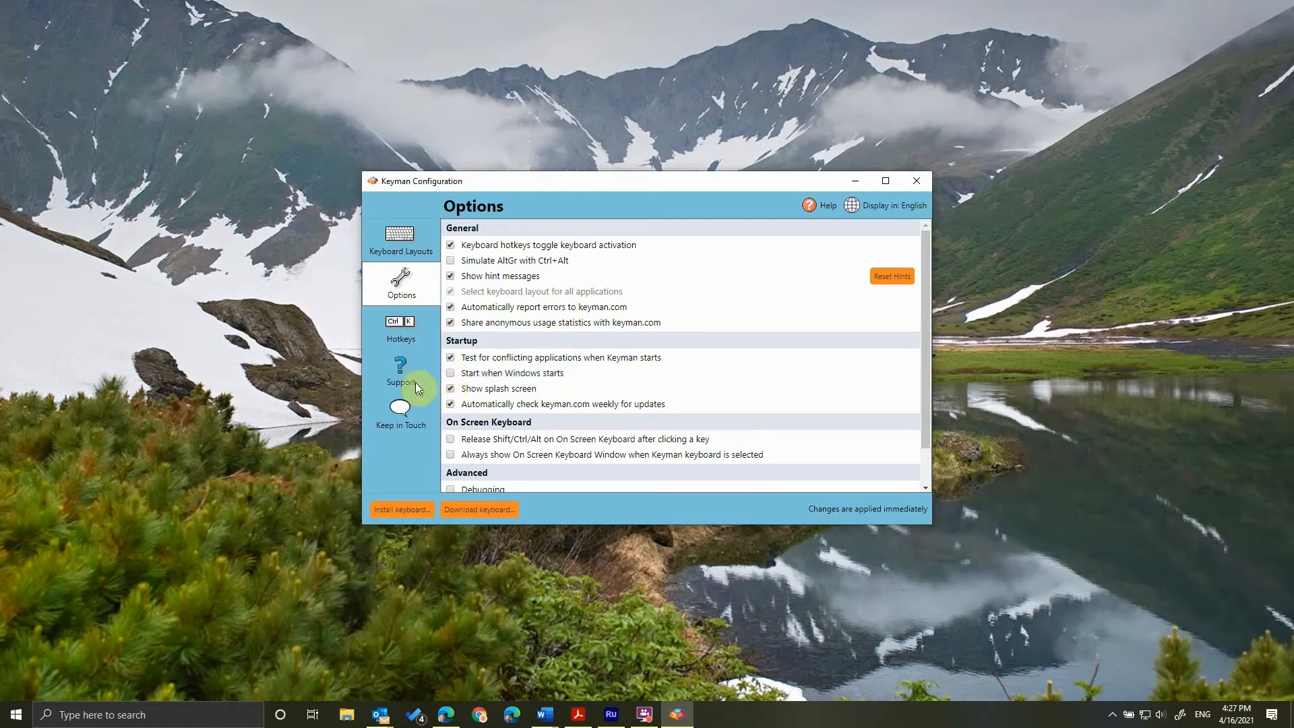
pyautogui.moveTo(400, 326)
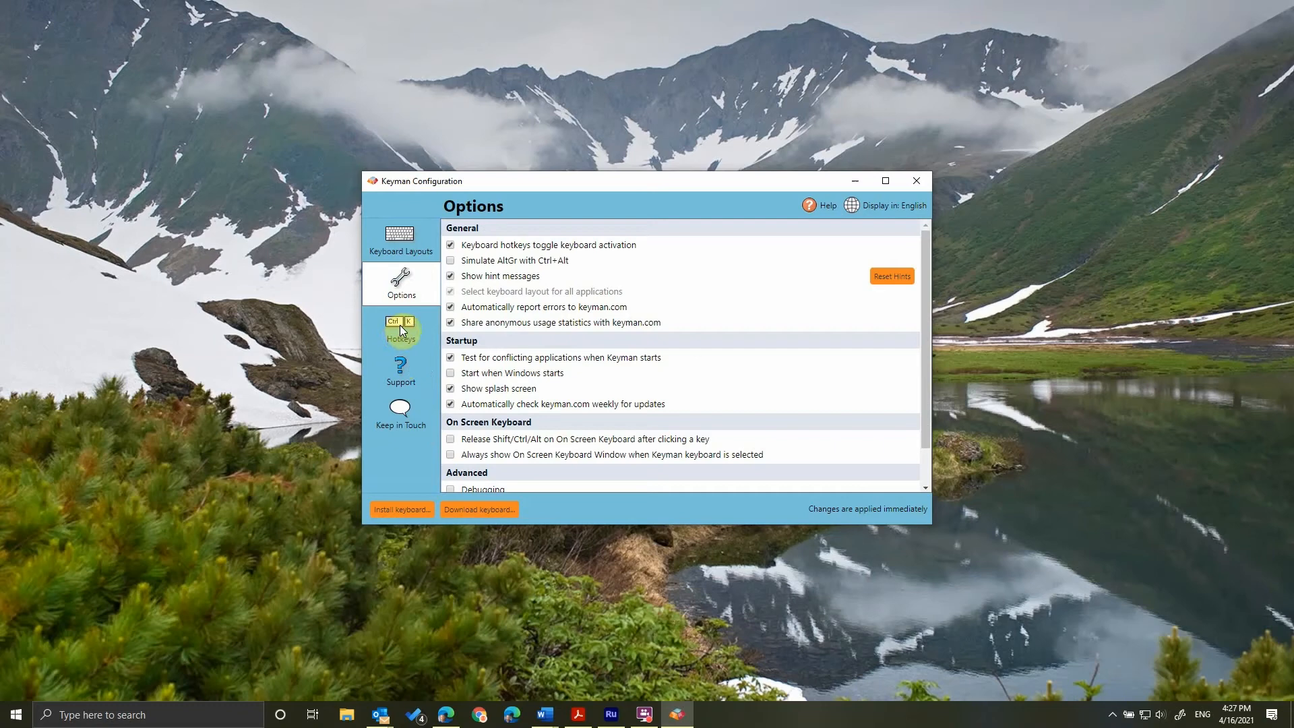
pyautogui.click(401, 328)
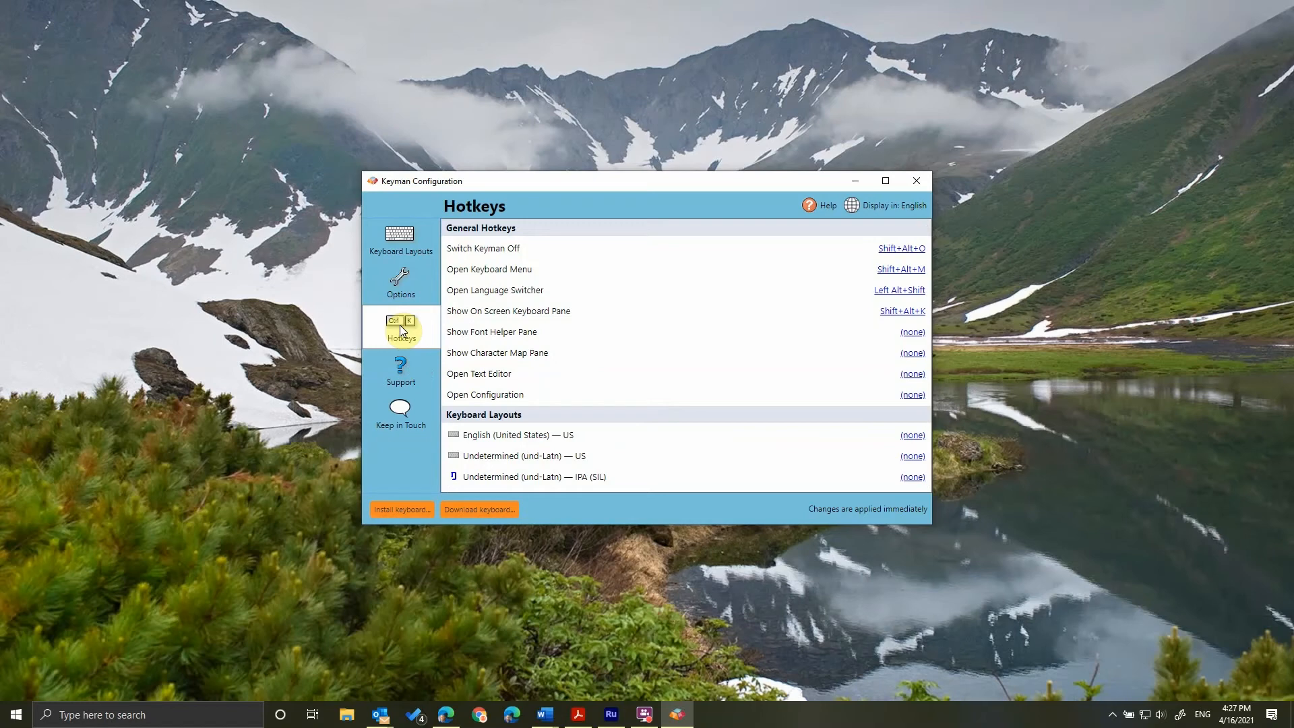
pyautogui.moveTo(609, 471)
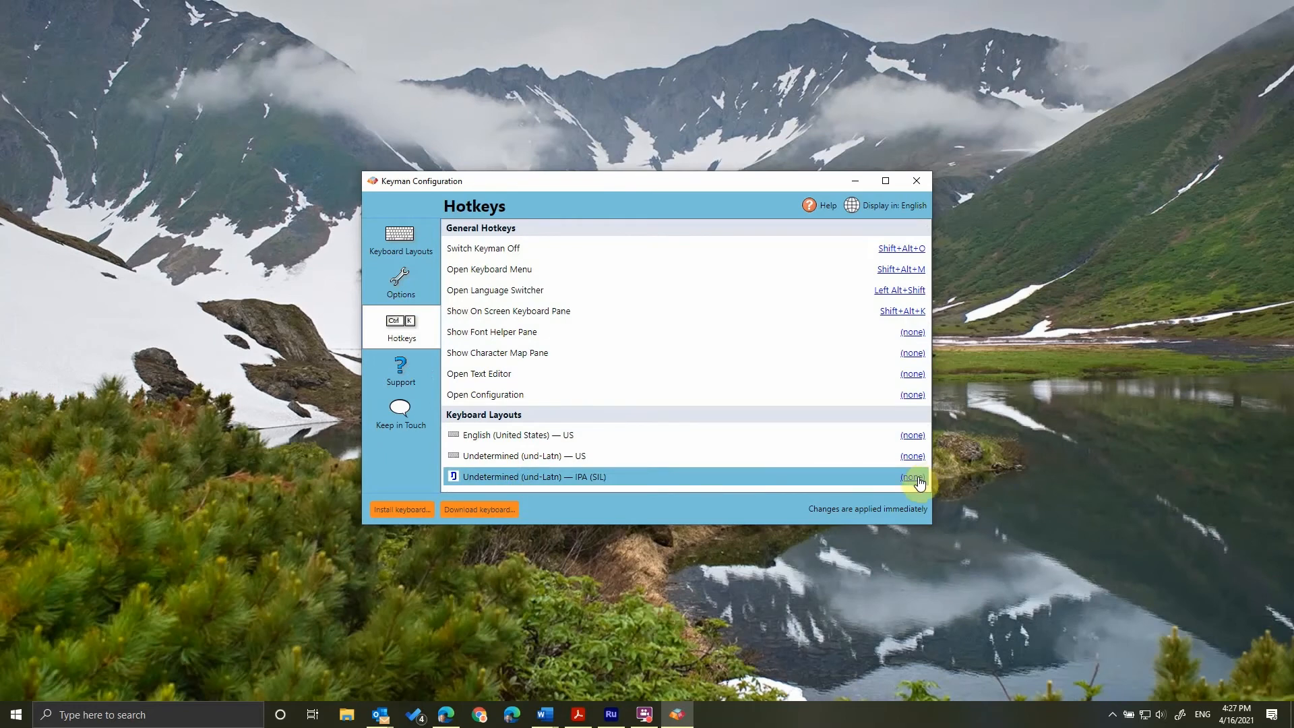
# Step: Assign a custom Ctrl+Shift hotkey to the IPA (SIL) keyboard layout and confirm it
pyautogui.click(912, 476)
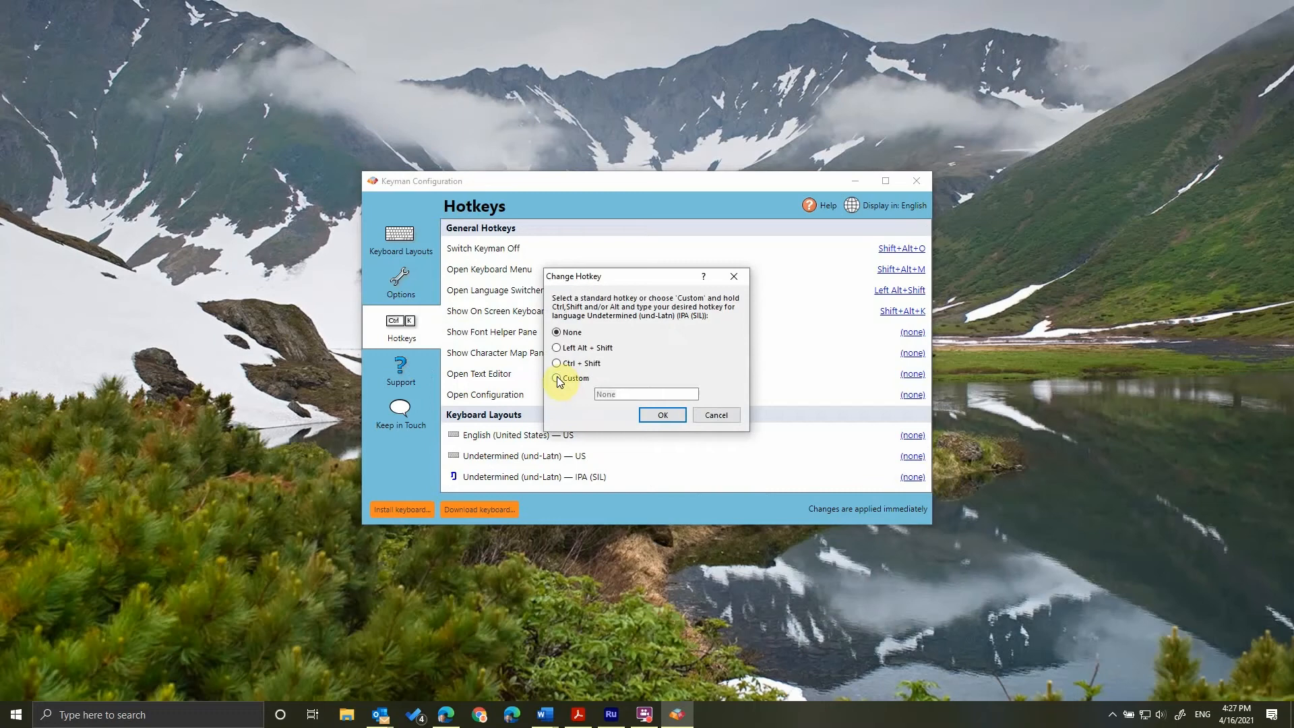
pyautogui.click(558, 378)
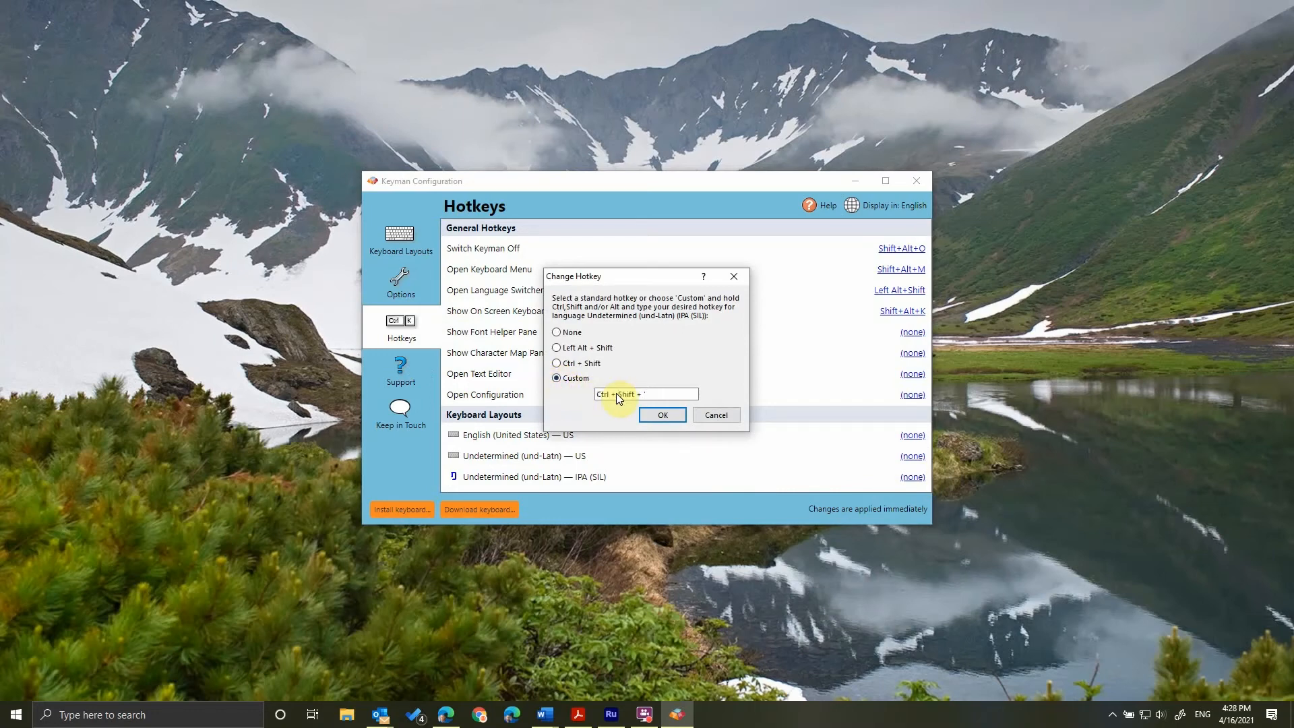
pyautogui.click(661, 414)
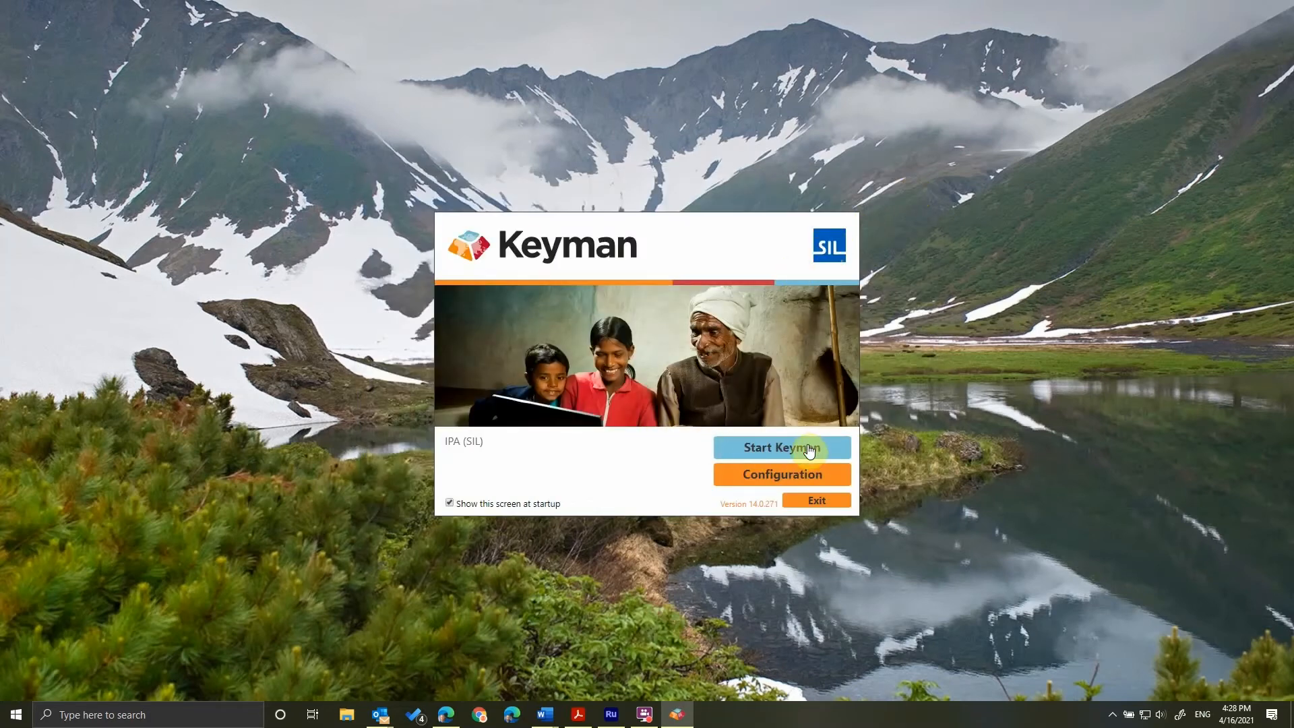
# Step: Start Keyman and reveal its icon among the hidden notification-area icons
pyautogui.click(780, 447)
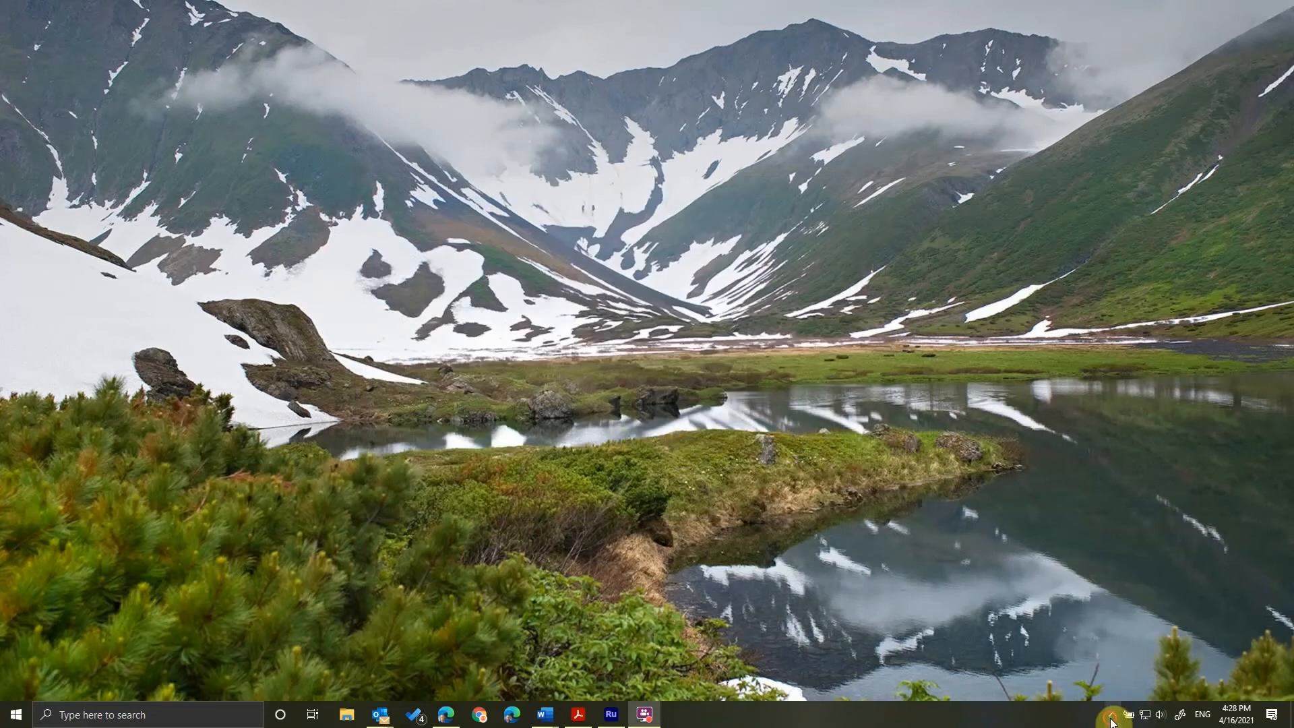
pyautogui.click(1112, 714)
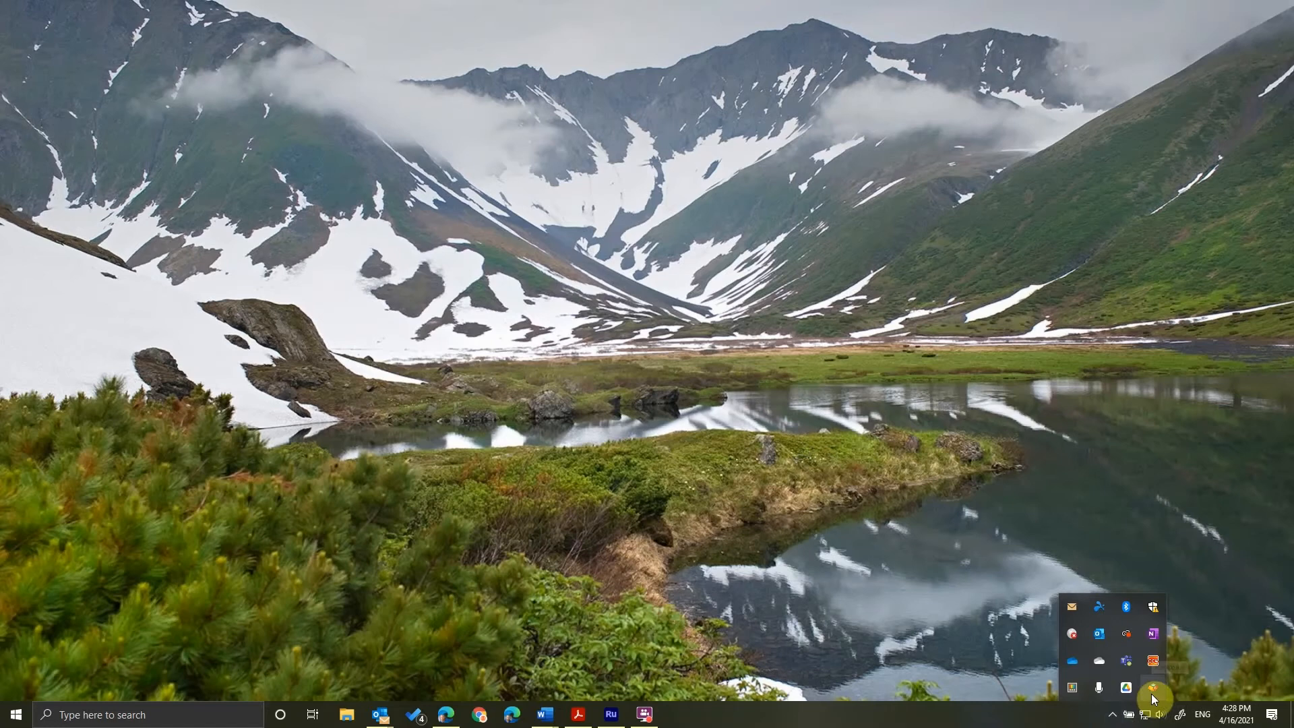
pyautogui.moveTo(1153, 688)
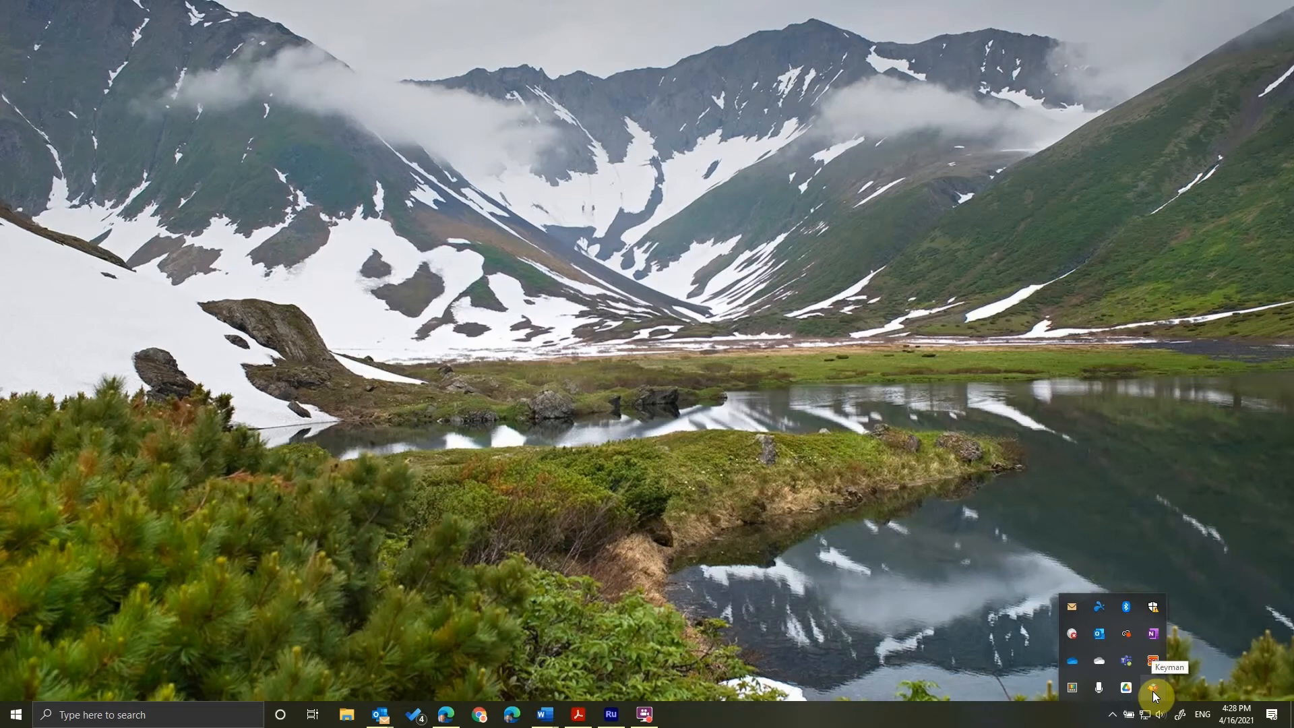
pyautogui.moveTo(1054, 719)
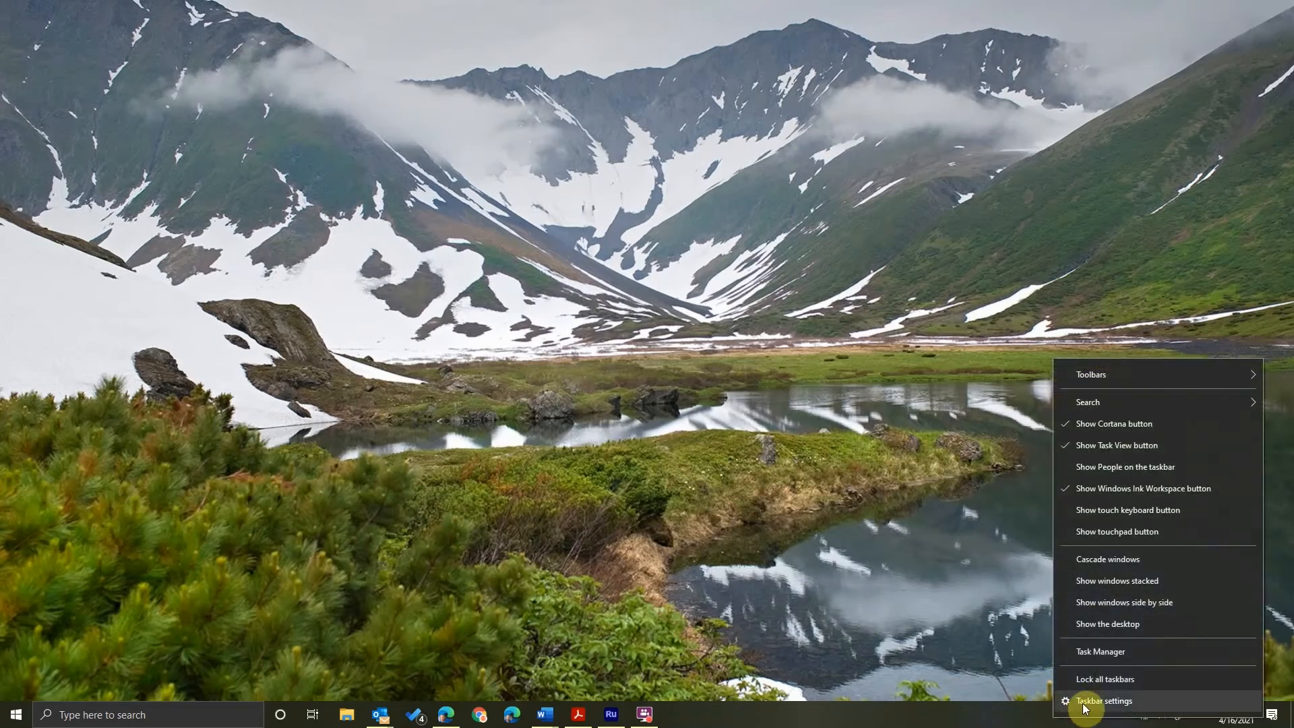
# Step: In Taskbar settings, switch Keyman Engine x86 On so its icon always shows, then close Settings
pyautogui.click(1105, 699)
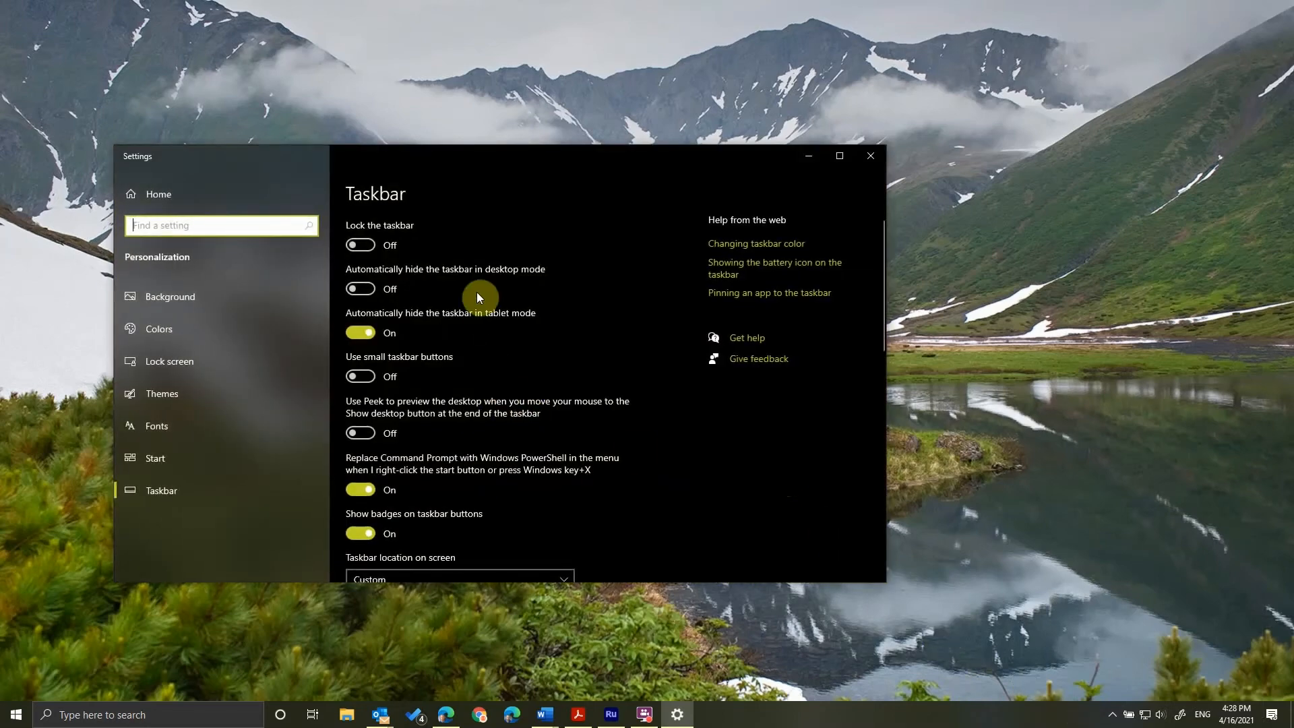
pyautogui.scroll(-3)
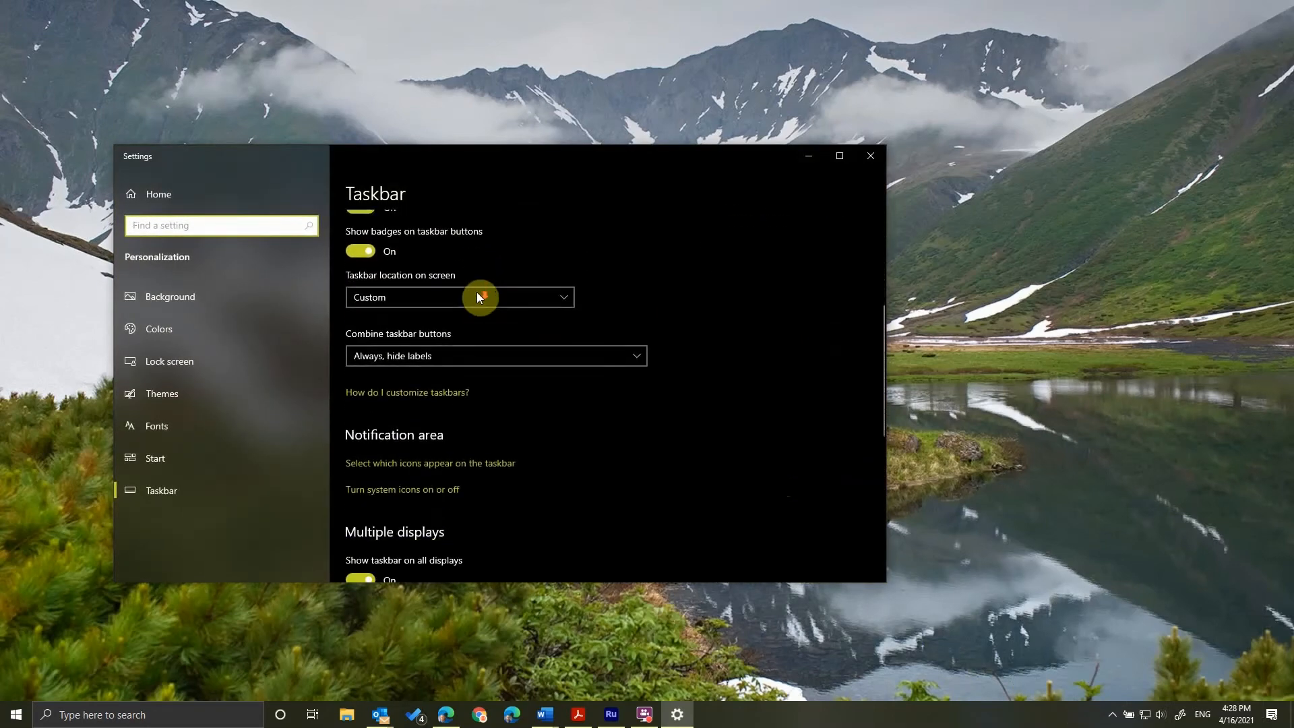
pyautogui.scroll(-3)
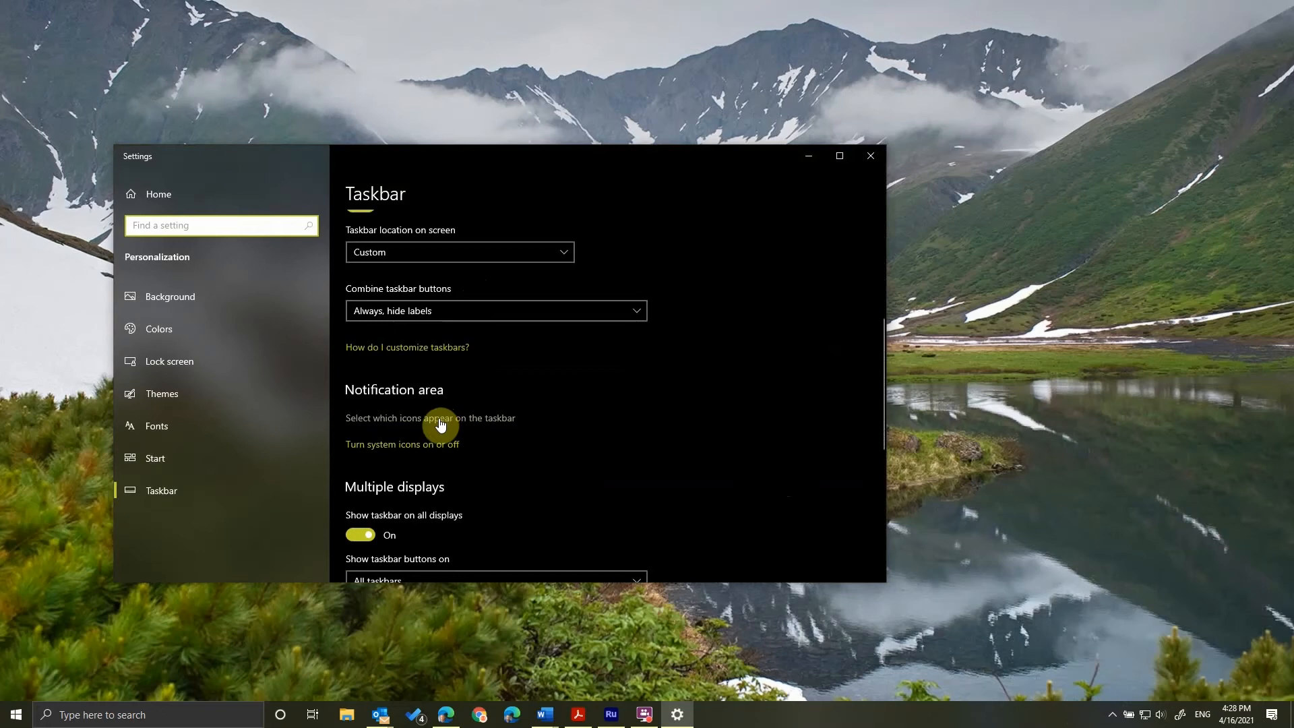
pyautogui.click(430, 418)
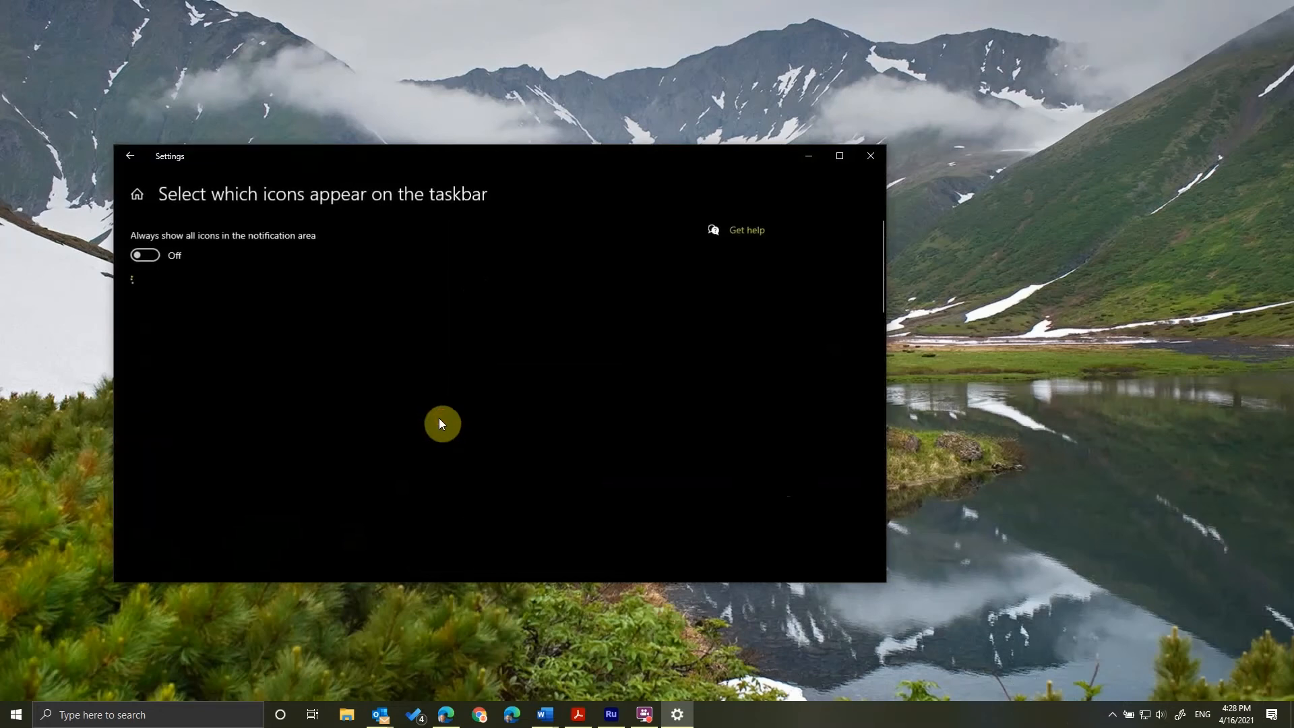
pyautogui.scroll(-3)
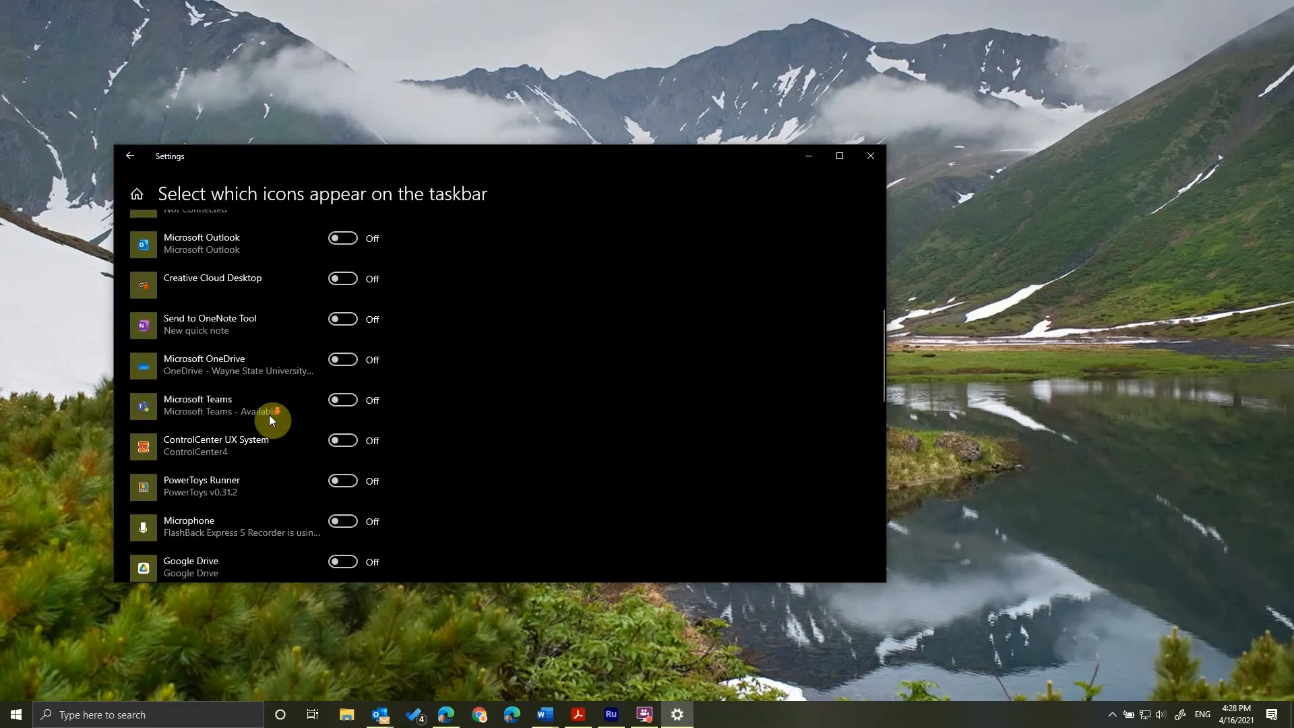
pyautogui.scroll(-3)
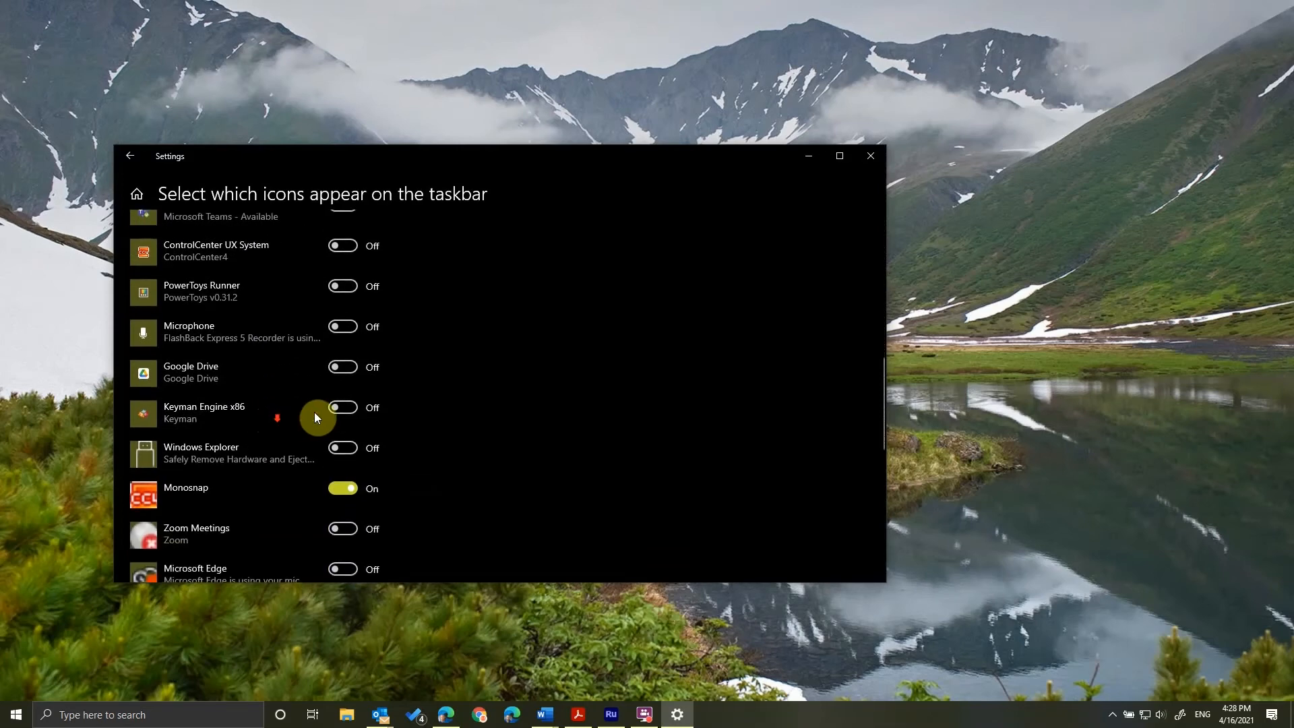
pyautogui.click(342, 407)
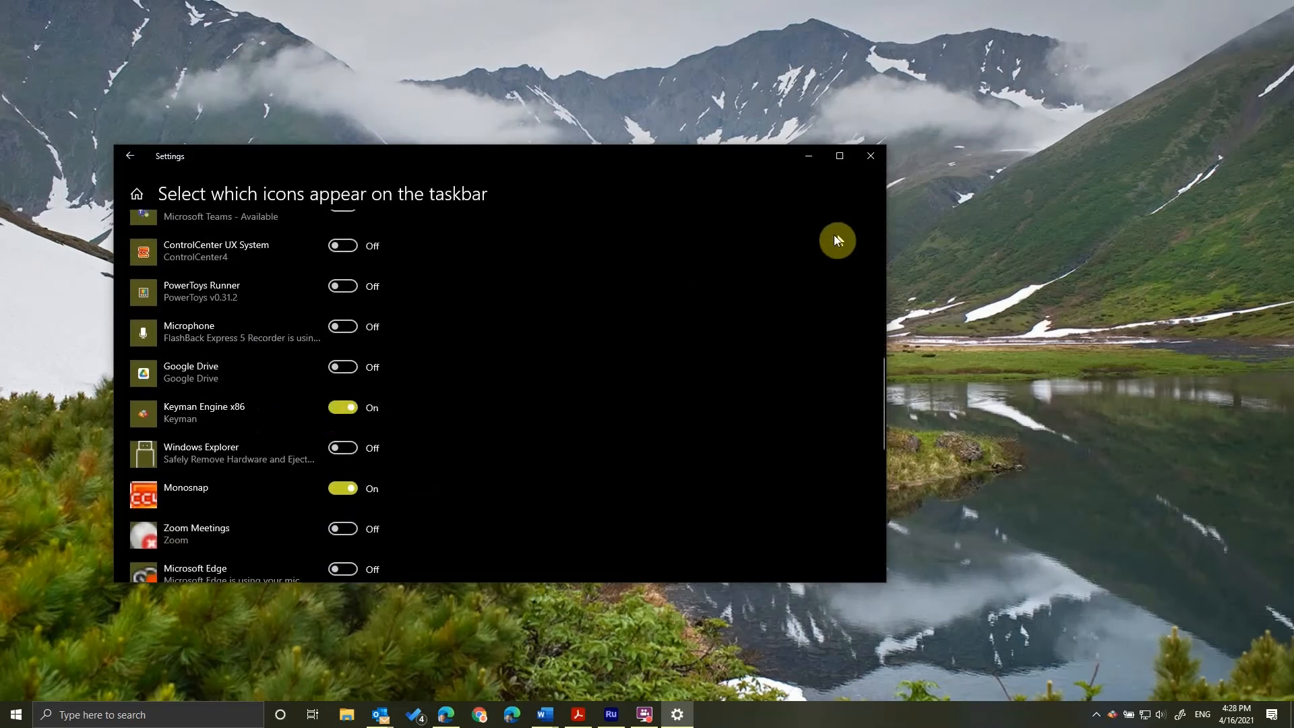
pyautogui.click(869, 155)
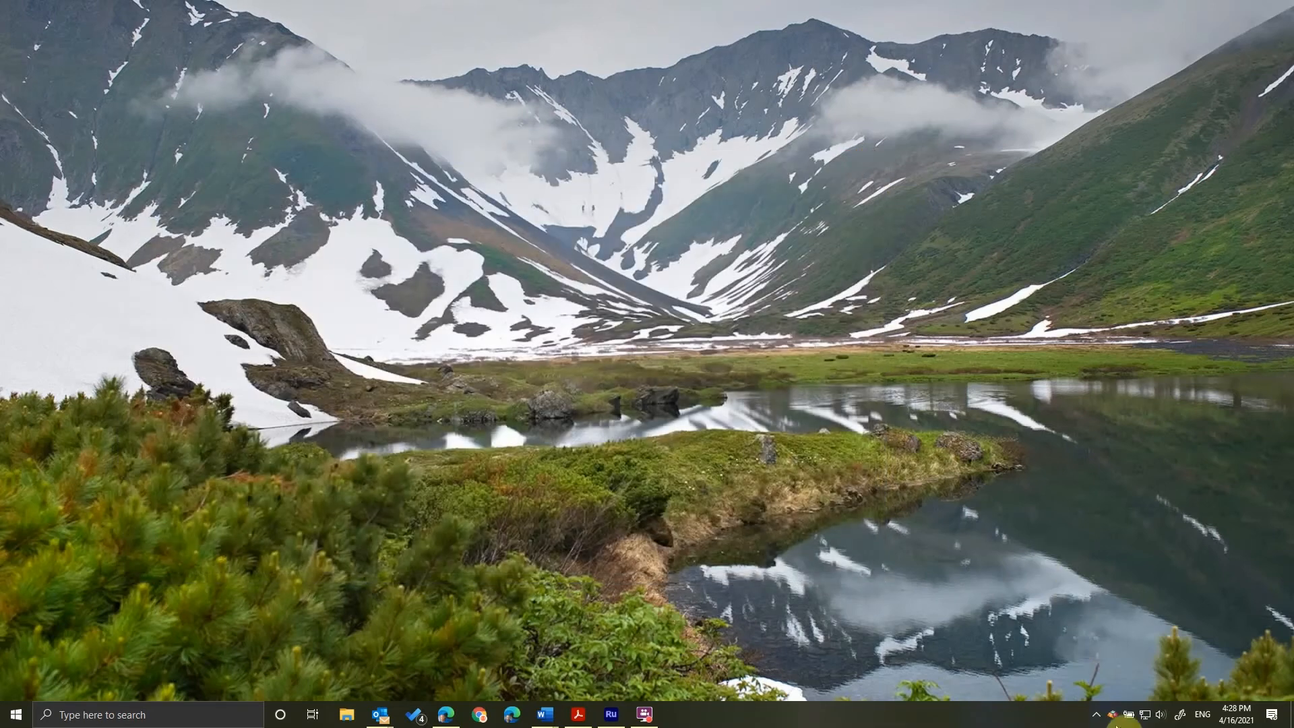
pyautogui.moveTo(642, 450)
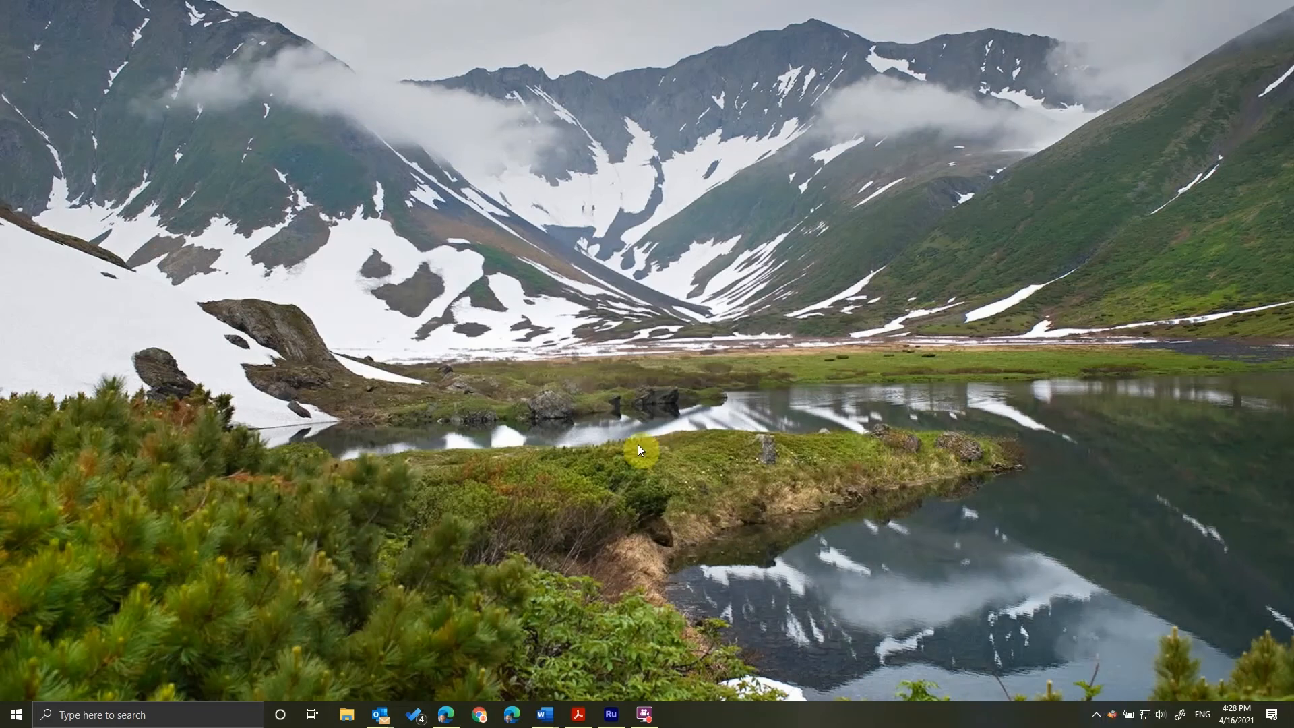
pyautogui.moveTo(611, 714)
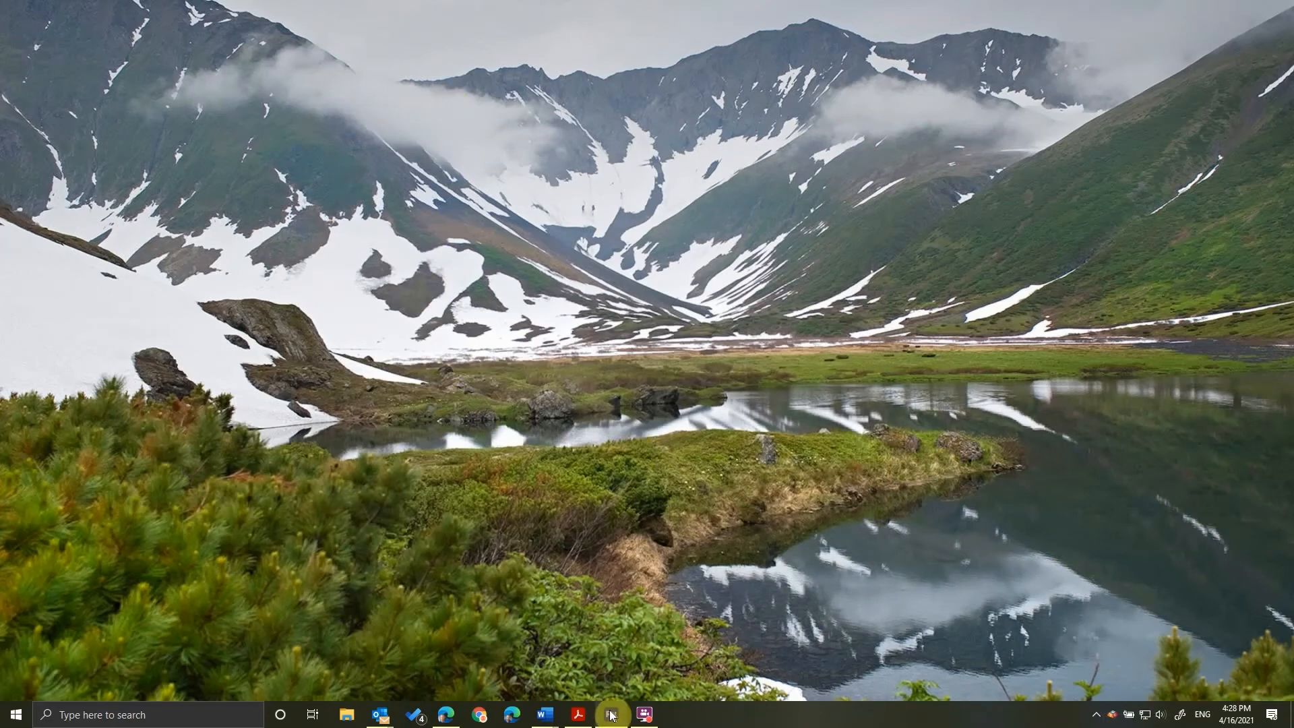
# Step: Bring up a blank Word document beside the Keyman IPA Sequences PDF scrolled to its layout tables
pyautogui.click(543, 714)
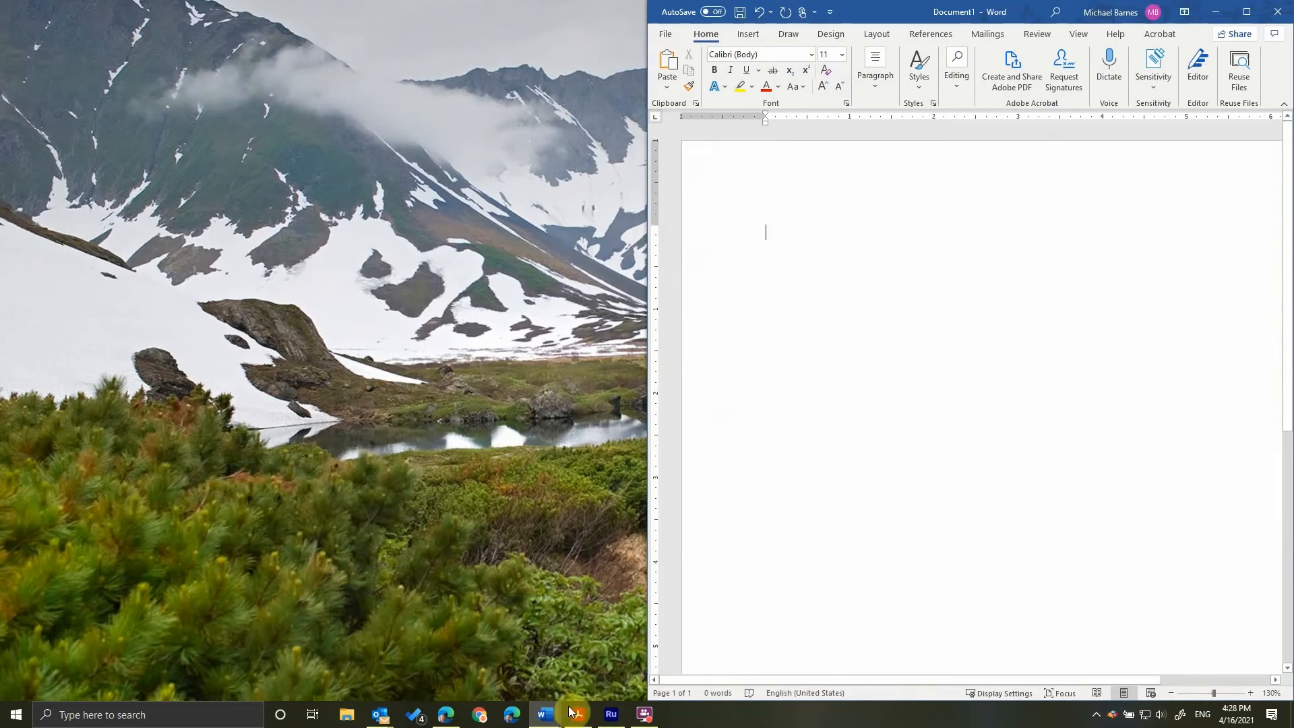
pyautogui.click(577, 714)
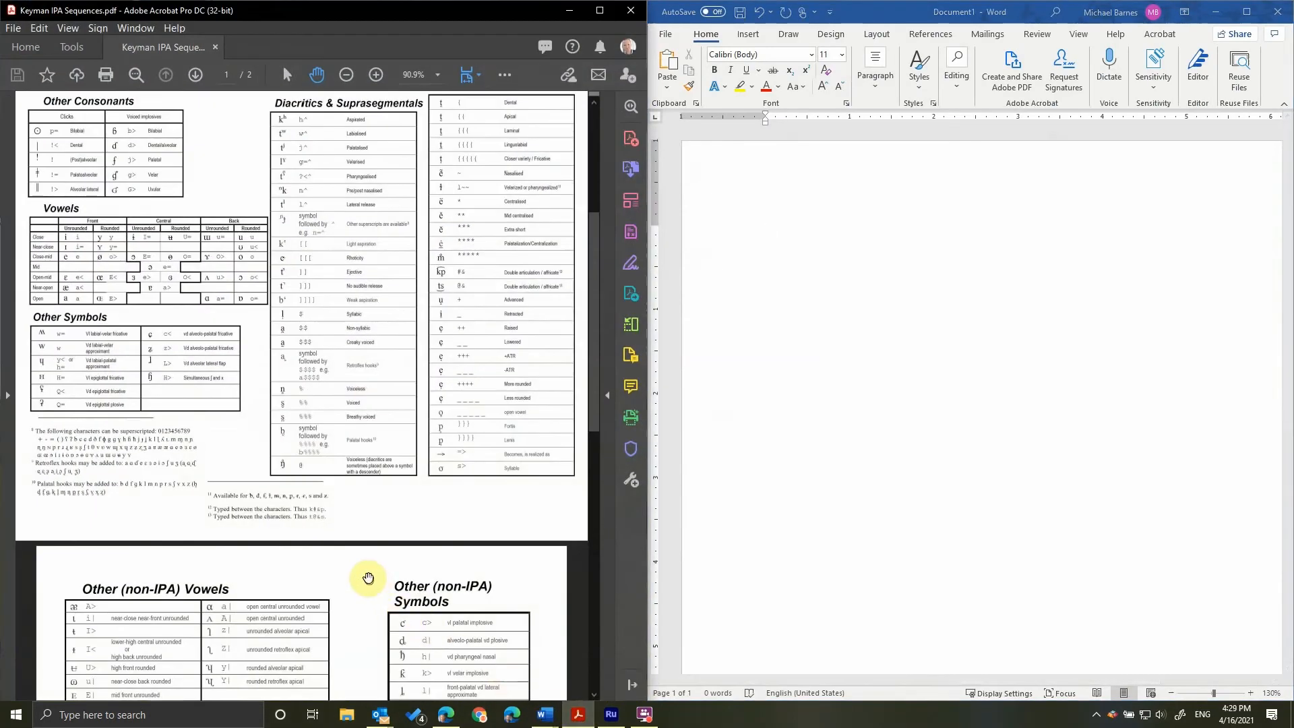
pyautogui.scroll(3)
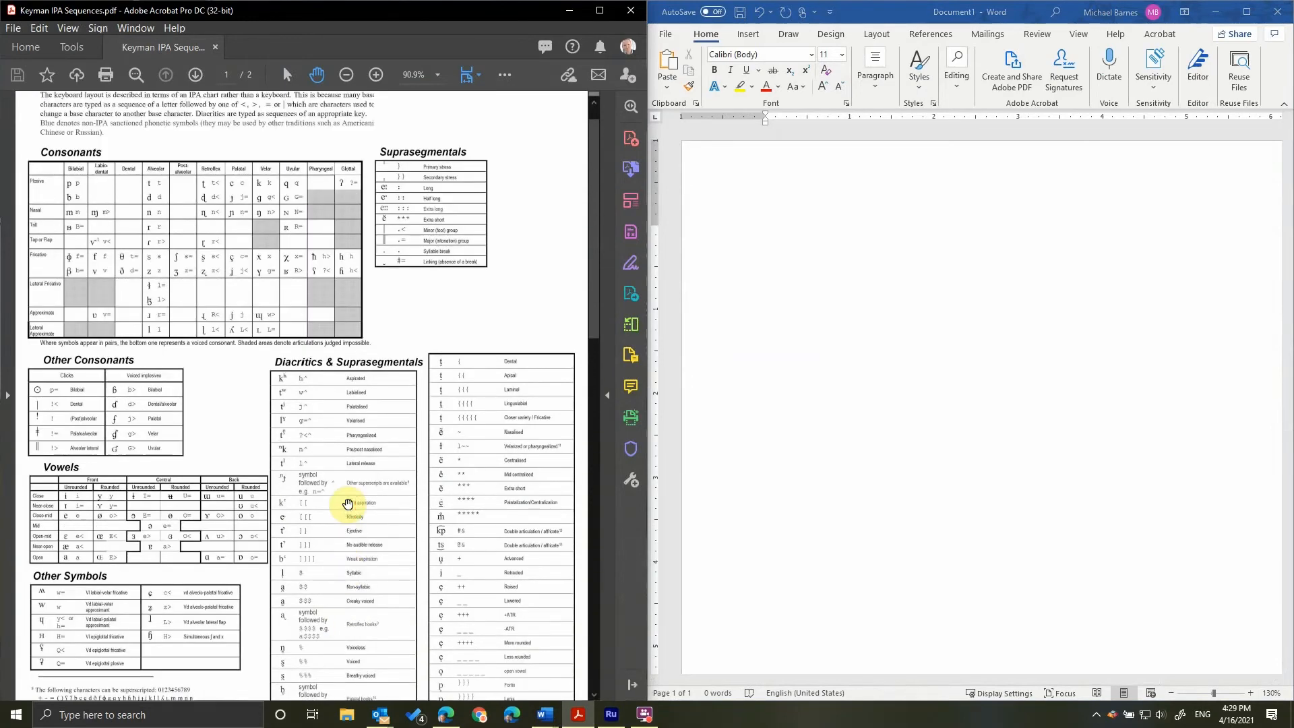
pyautogui.scroll(3)
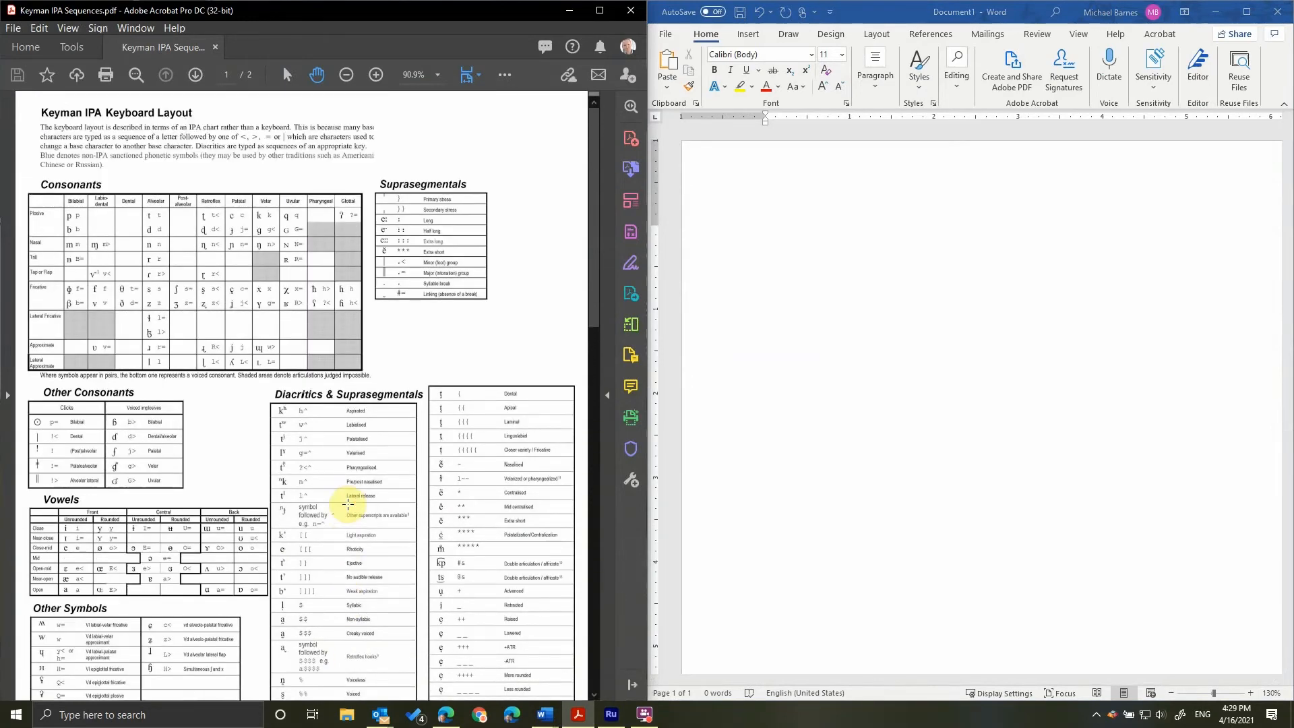
pyautogui.scroll(-3)
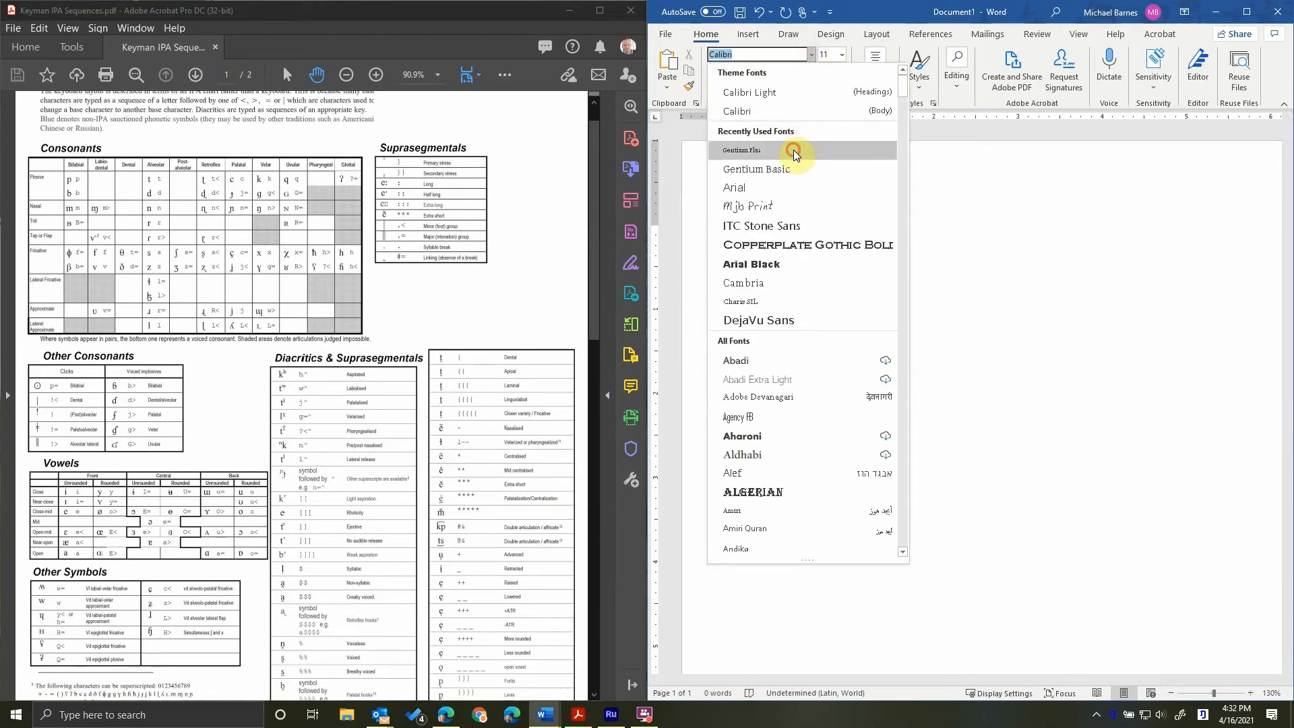
# Step: Choose Gentium Plus as the document font from the recently used fonts
pyautogui.click(739, 150)
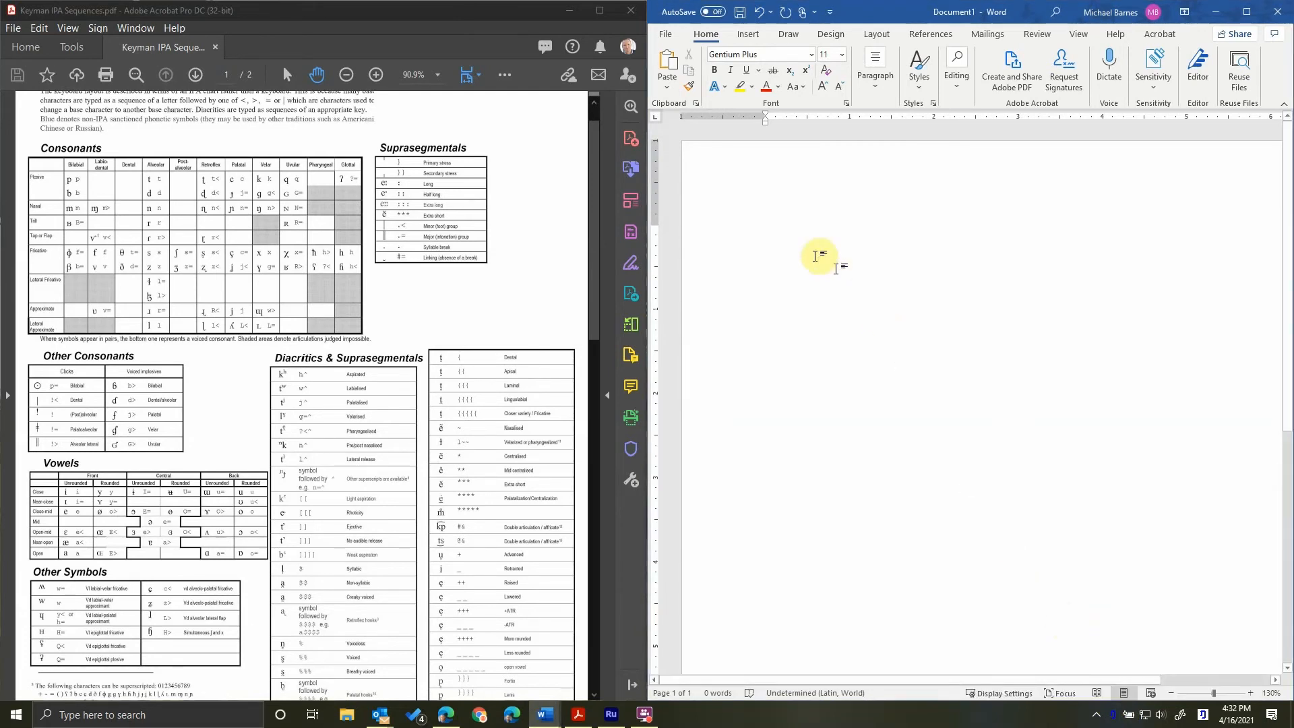
# Step: Type "My name is Michael." then the IPA transcription "[maɪkl" on the next line
pyautogui.write('My na')
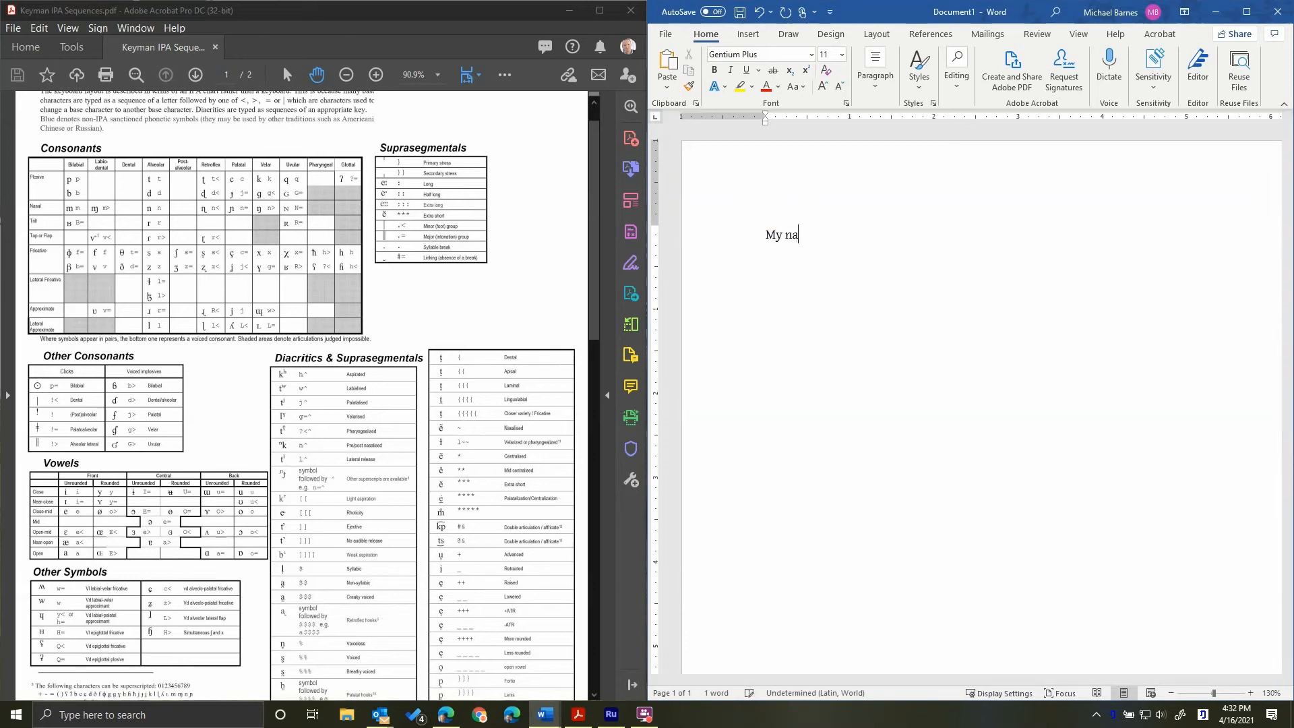
pyautogui.write('me is Michael')
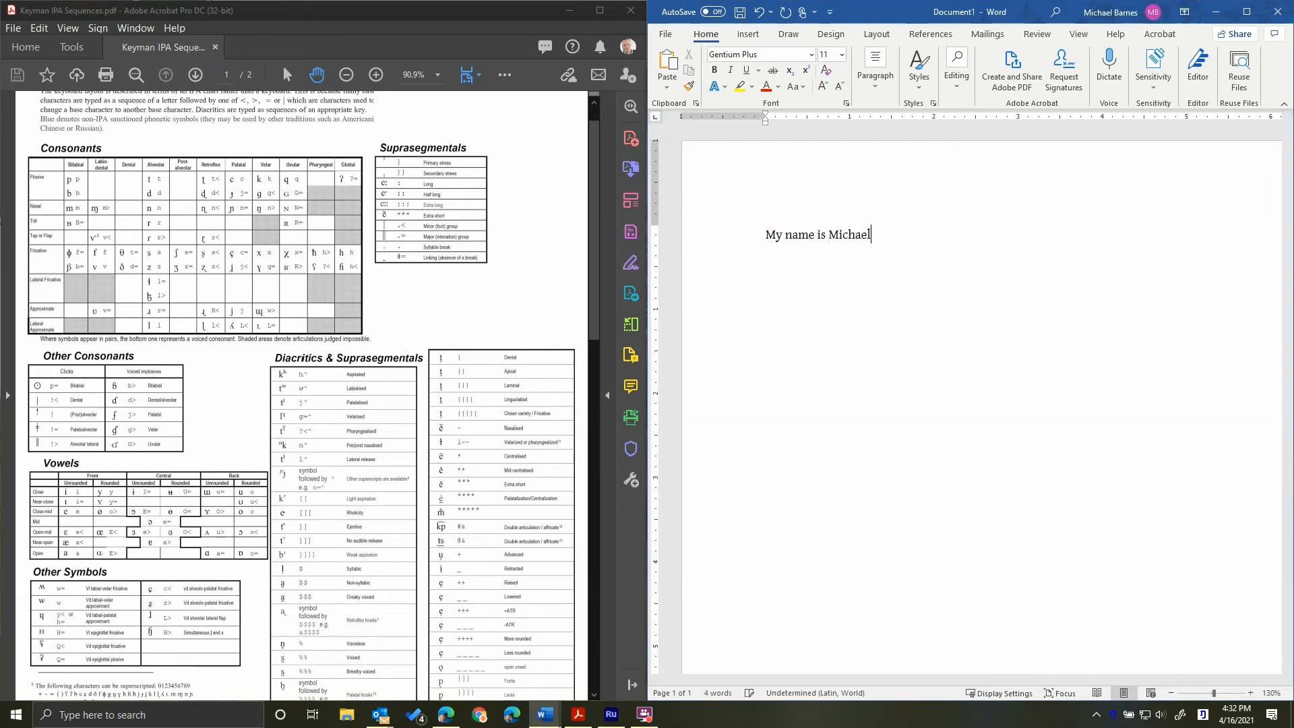
pyautogui.write('.')
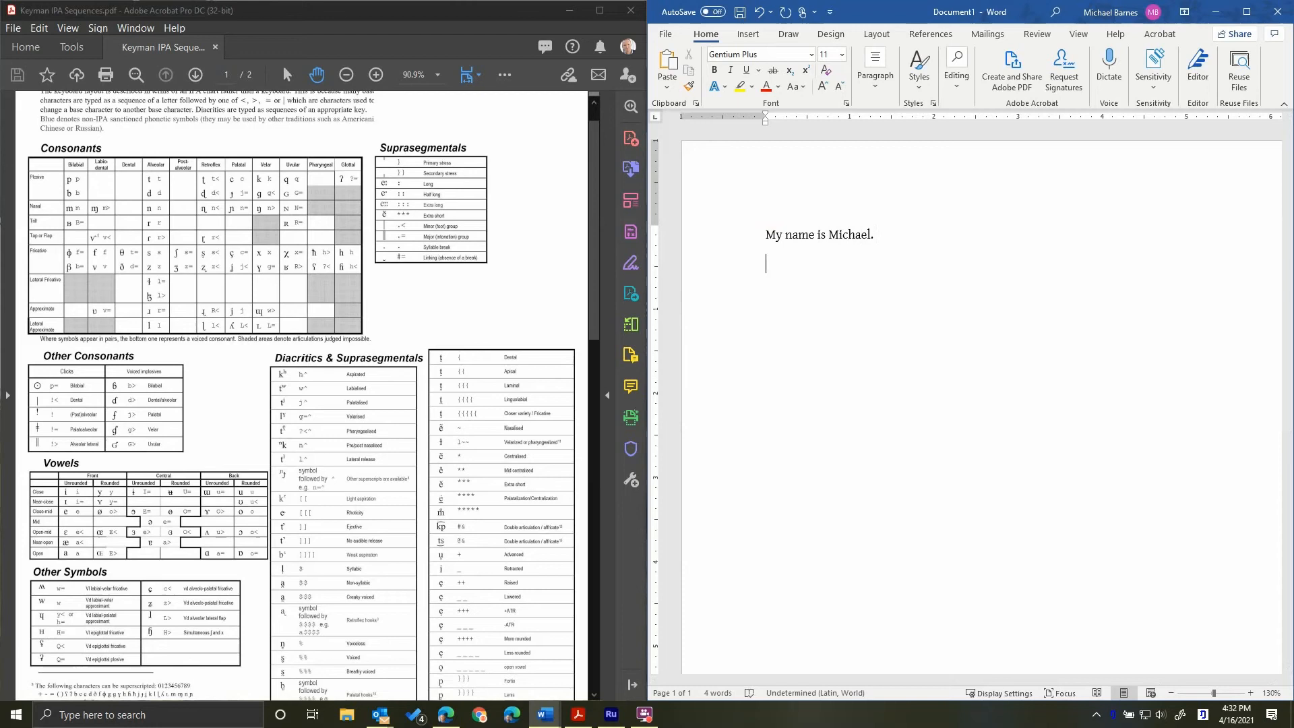
pyautogui.write('[m')
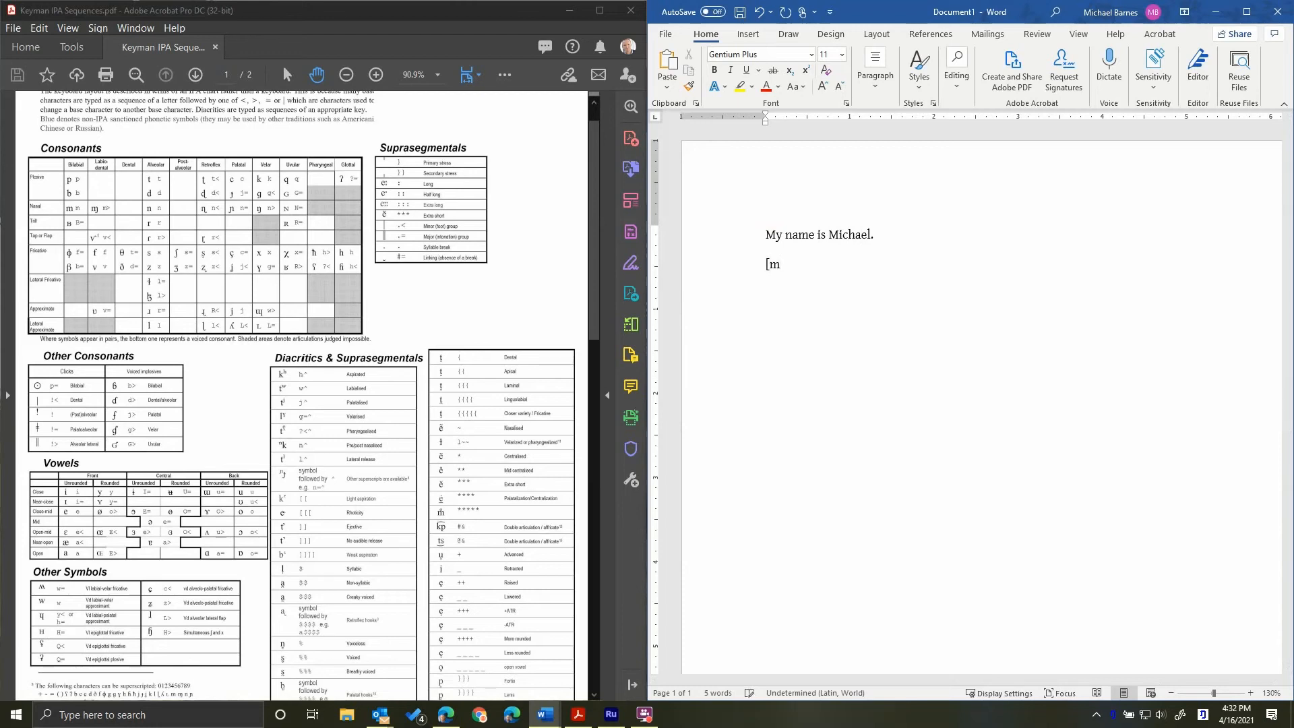
pyautogui.write('a')
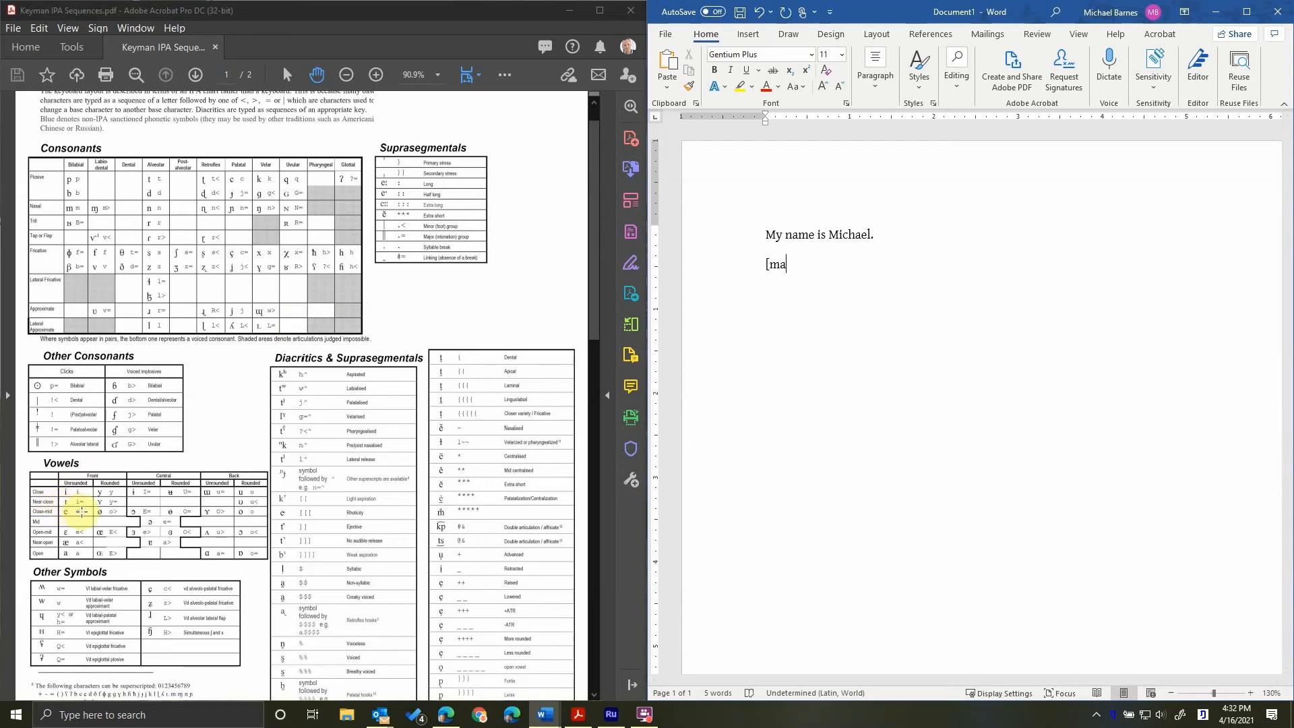
pyautogui.moveTo(629, 385)
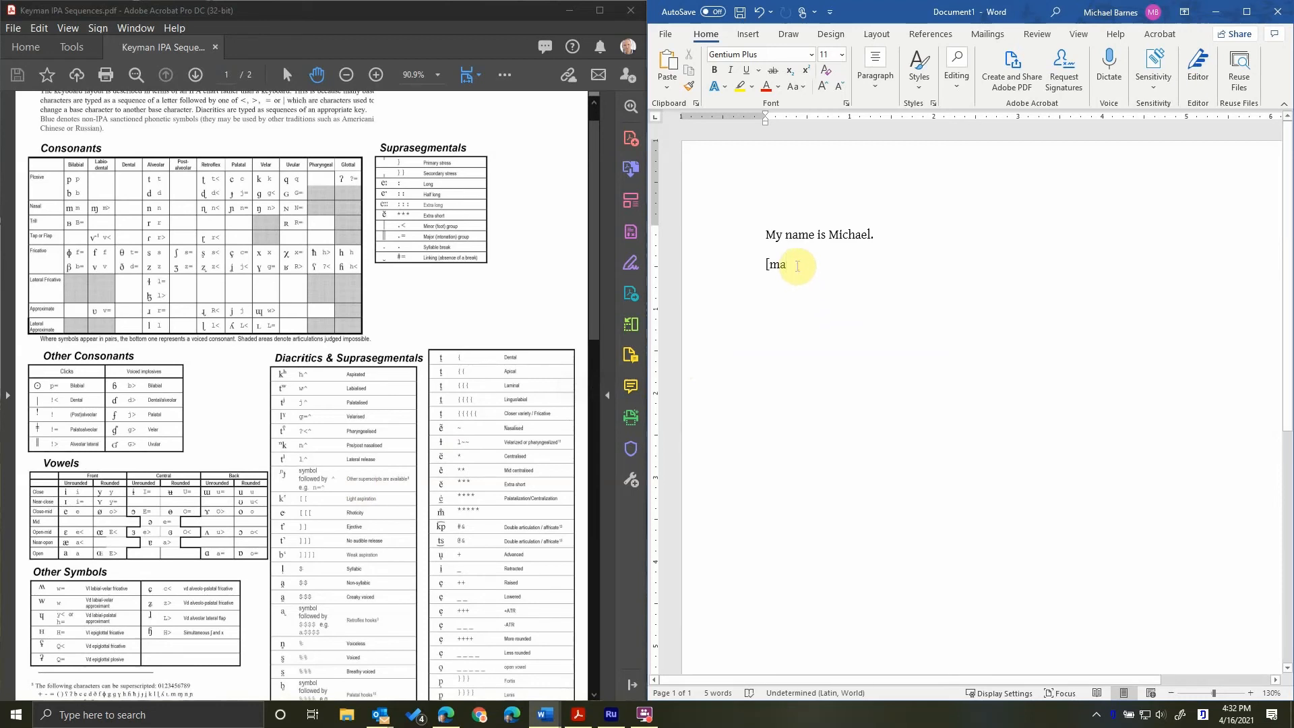
pyautogui.write('rk')
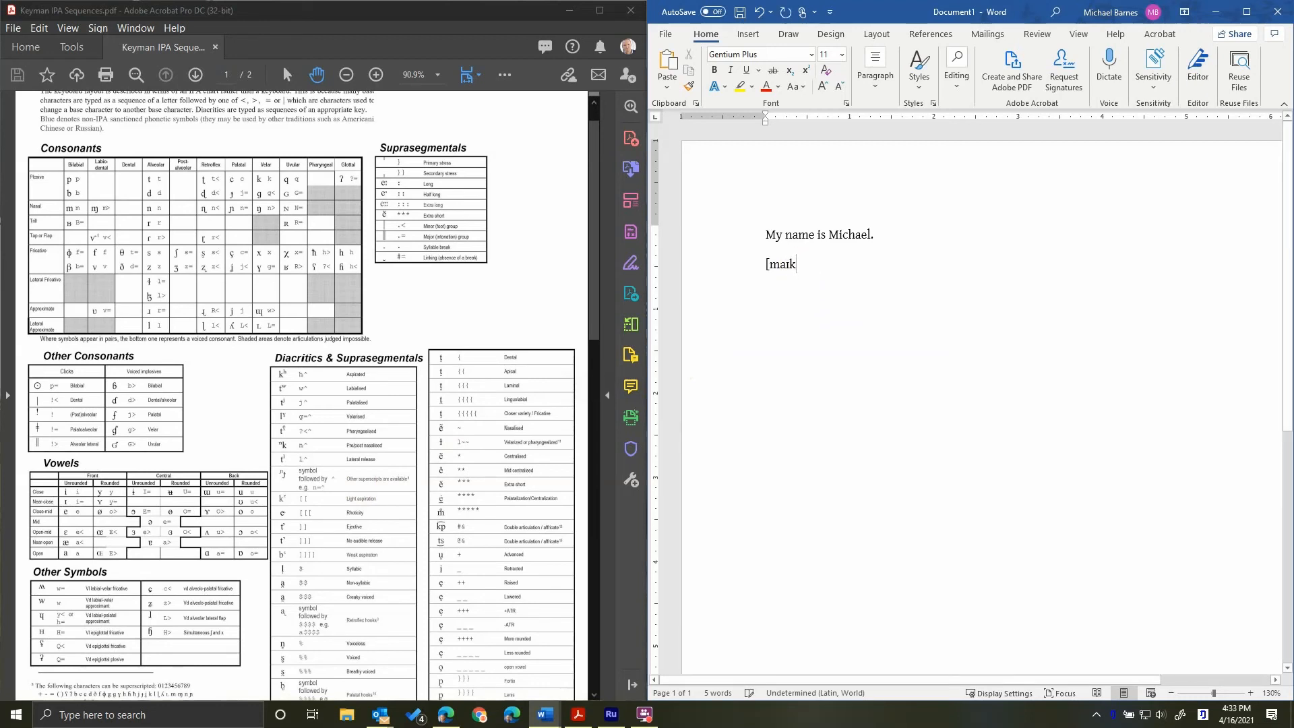
pyautogui.write('l')
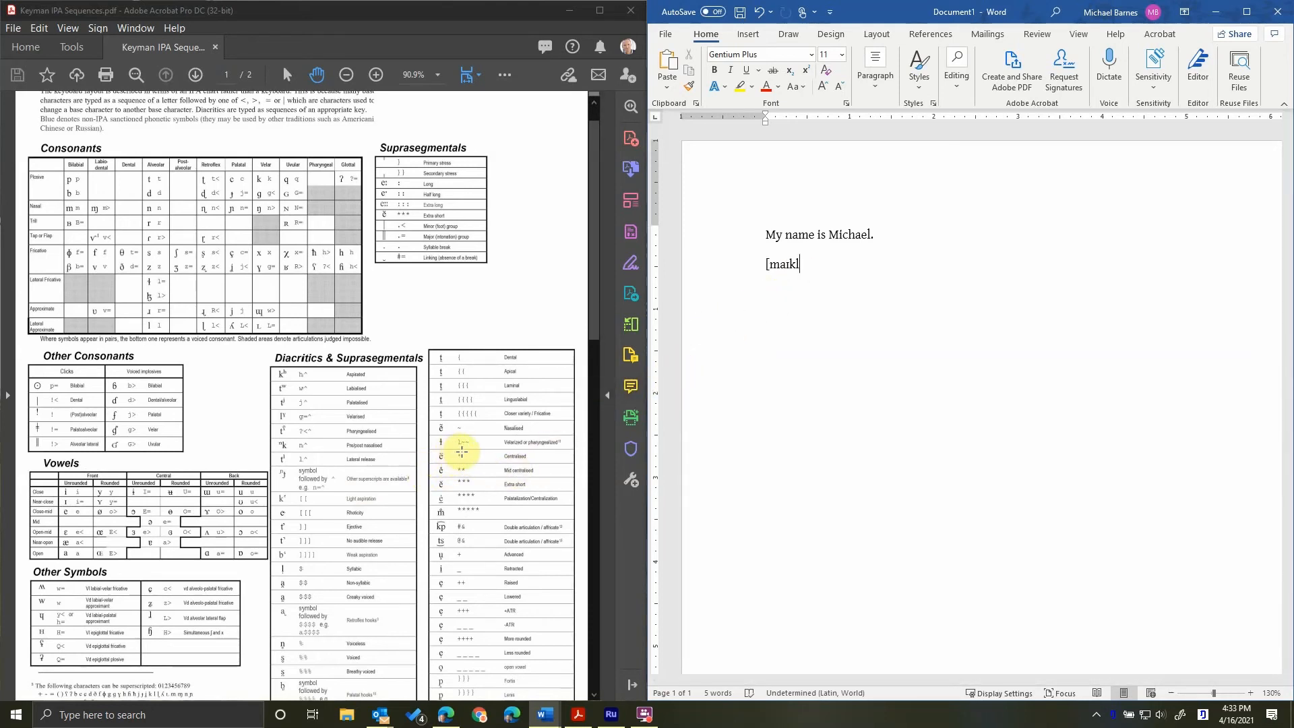
pyautogui.moveTo(899, 337)
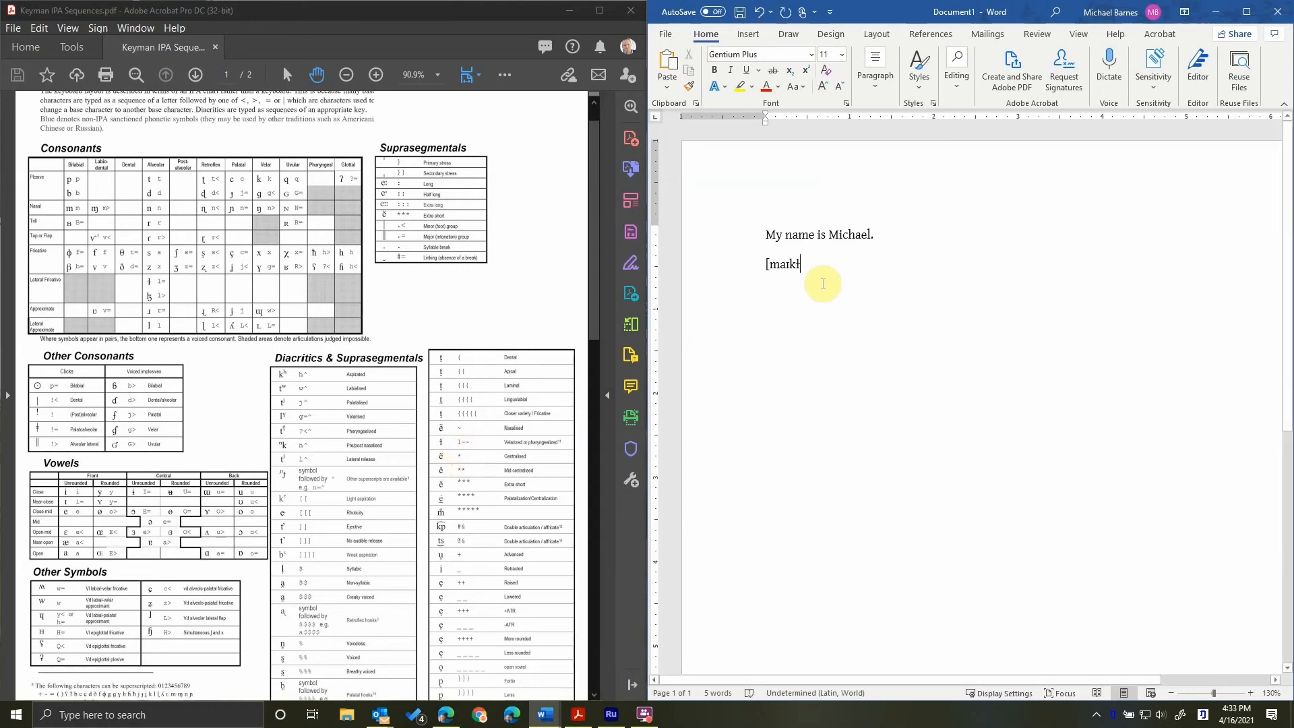
pyautogui.moveTo(629, 323)
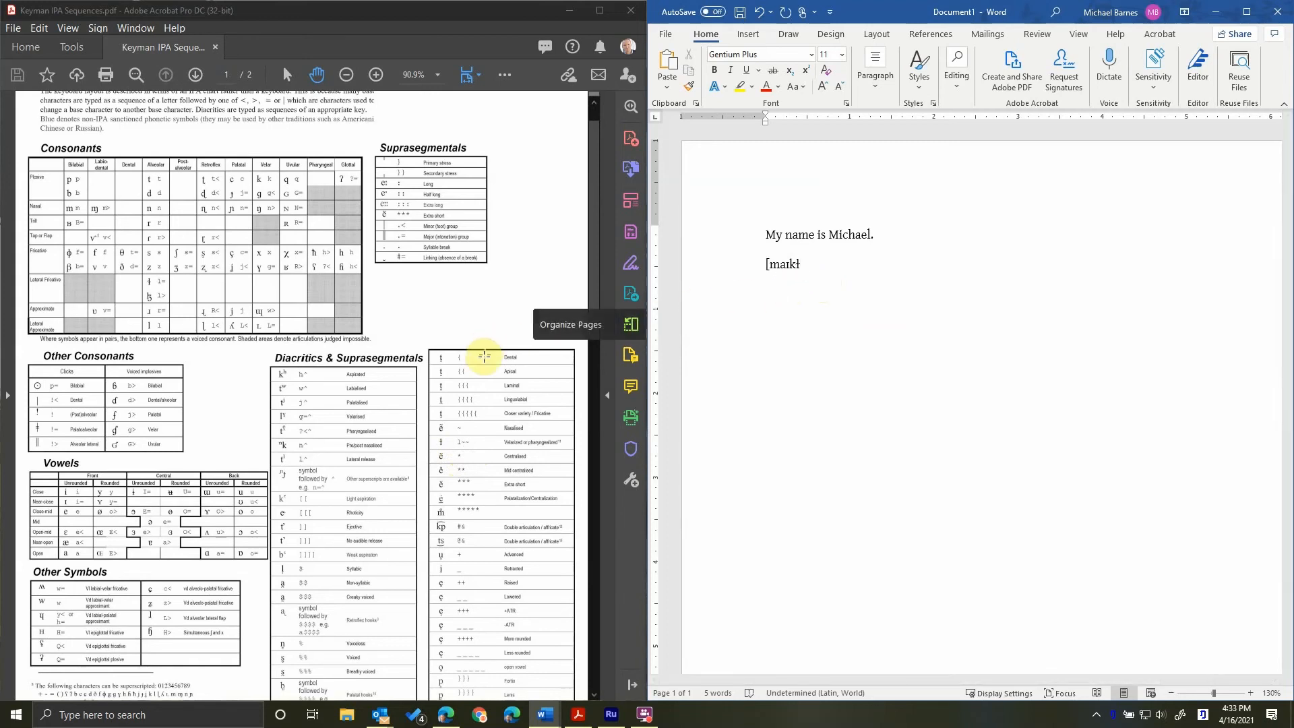
pyautogui.moveTo(303, 574)
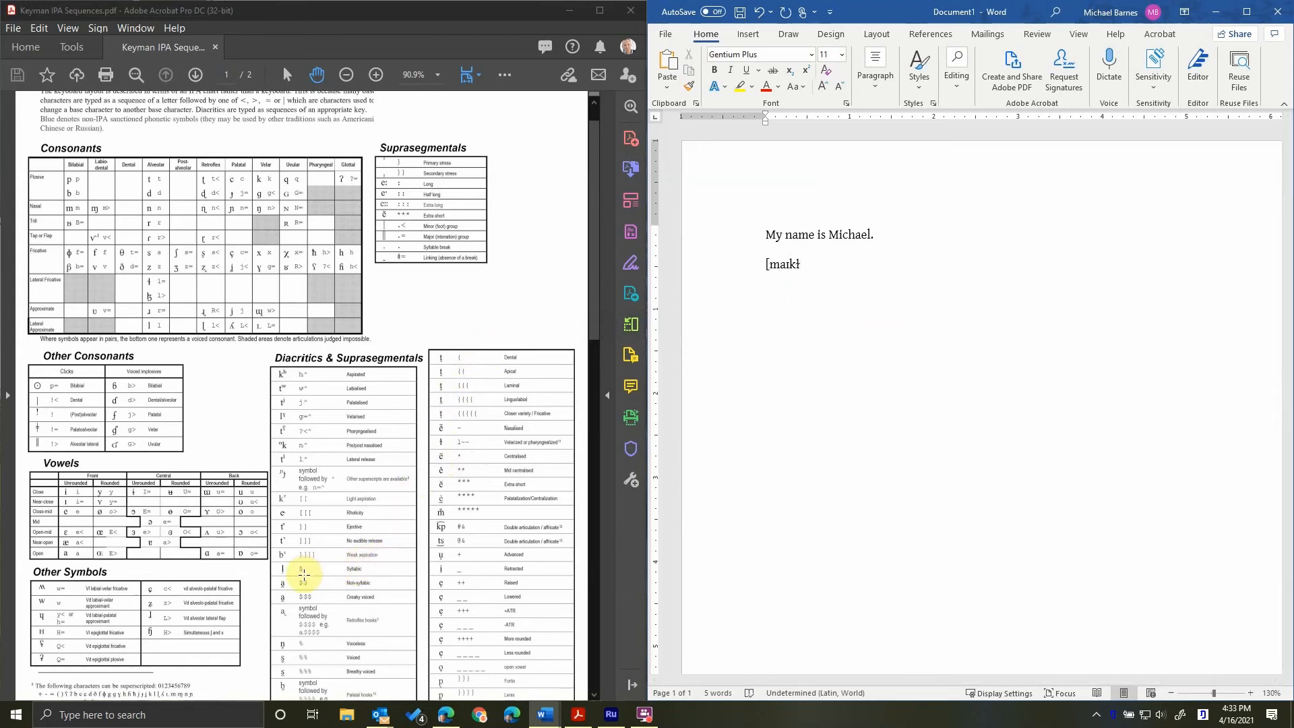
pyautogui.moveTo(607, 512)
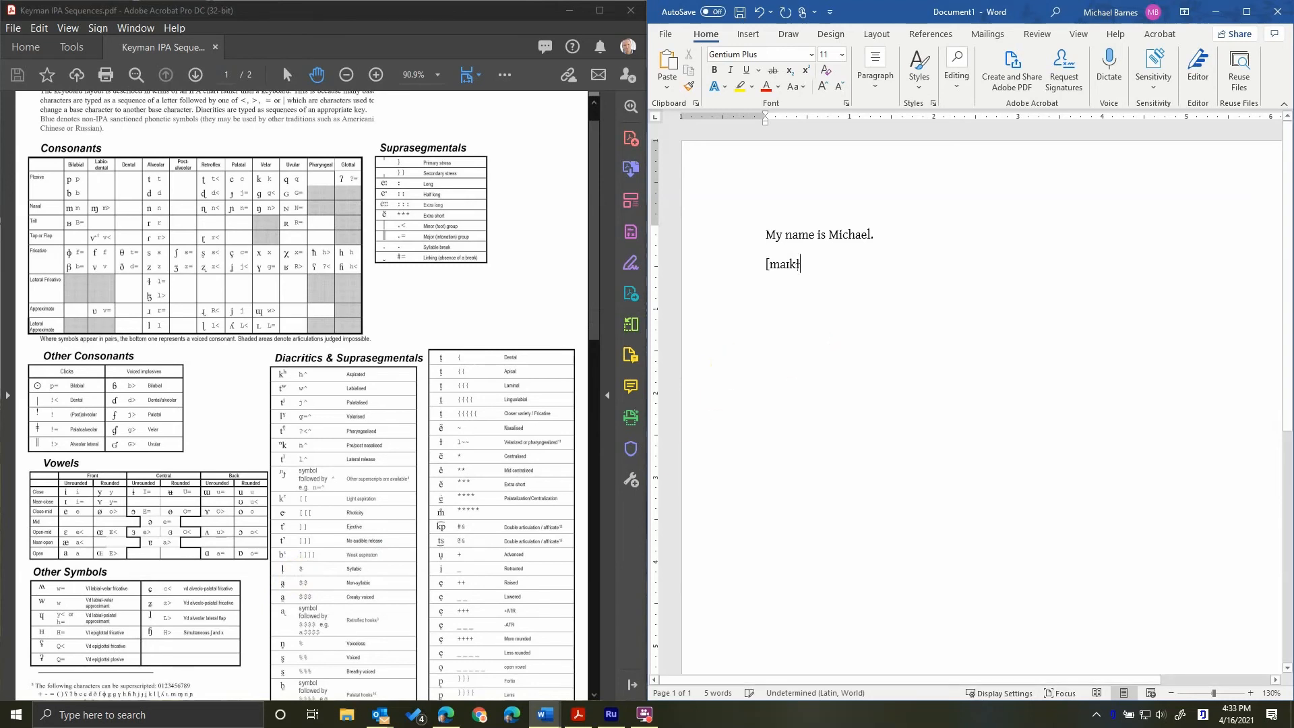
pyautogui.moveTo(846, 351)
pyautogui.write(']')
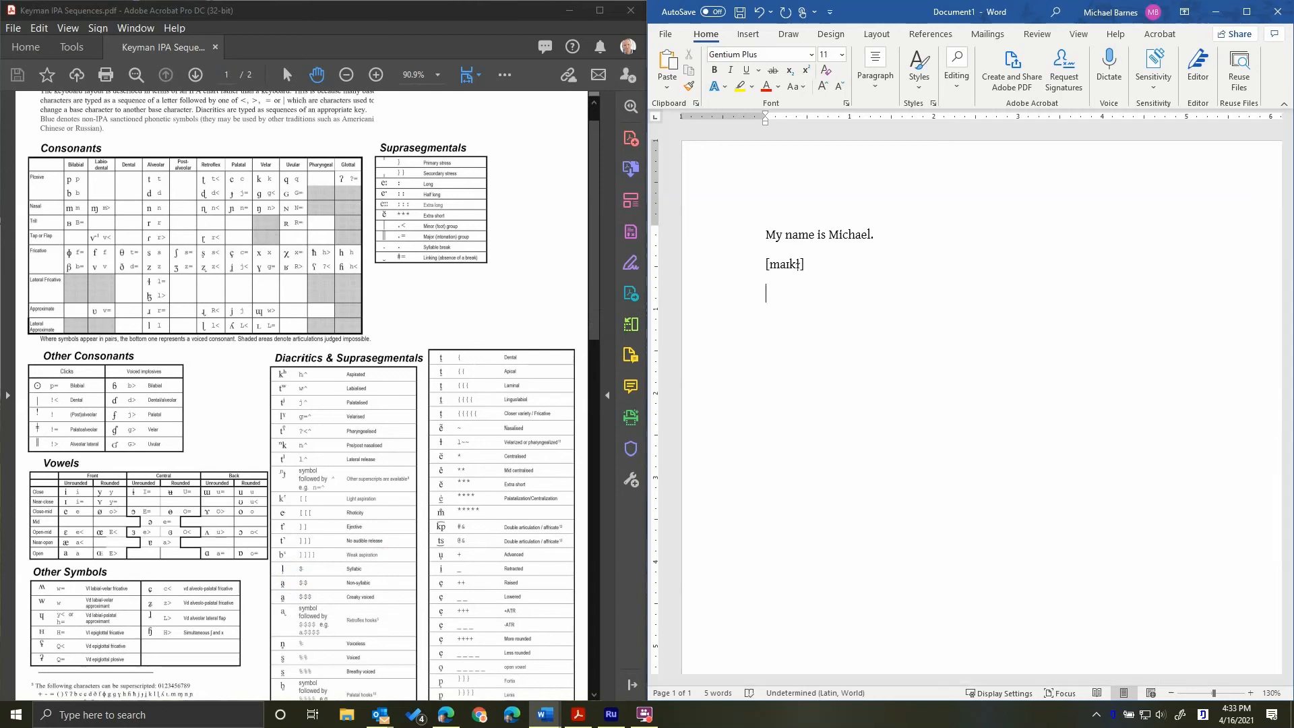
# Step: Start a new line and type the IPA symbols ə ɑ ɒ ð θ separated by spaces
pyautogui.write('e')
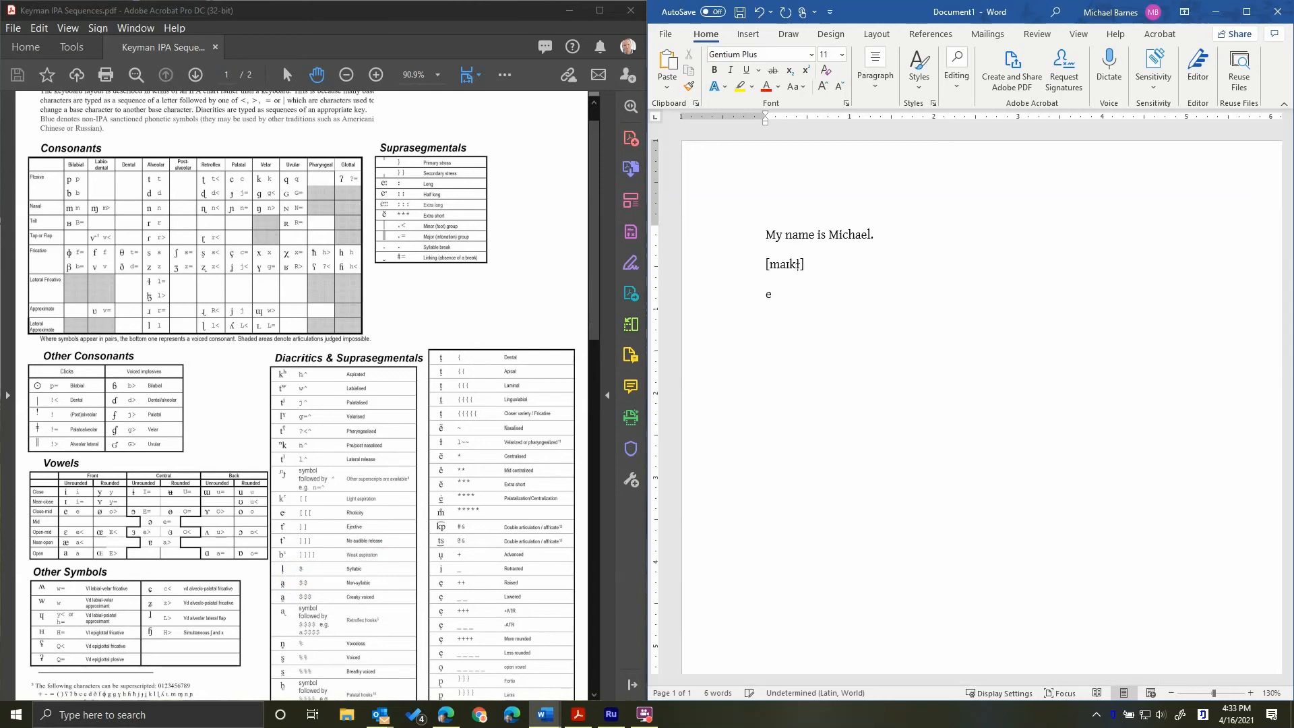
pyautogui.write('ə')
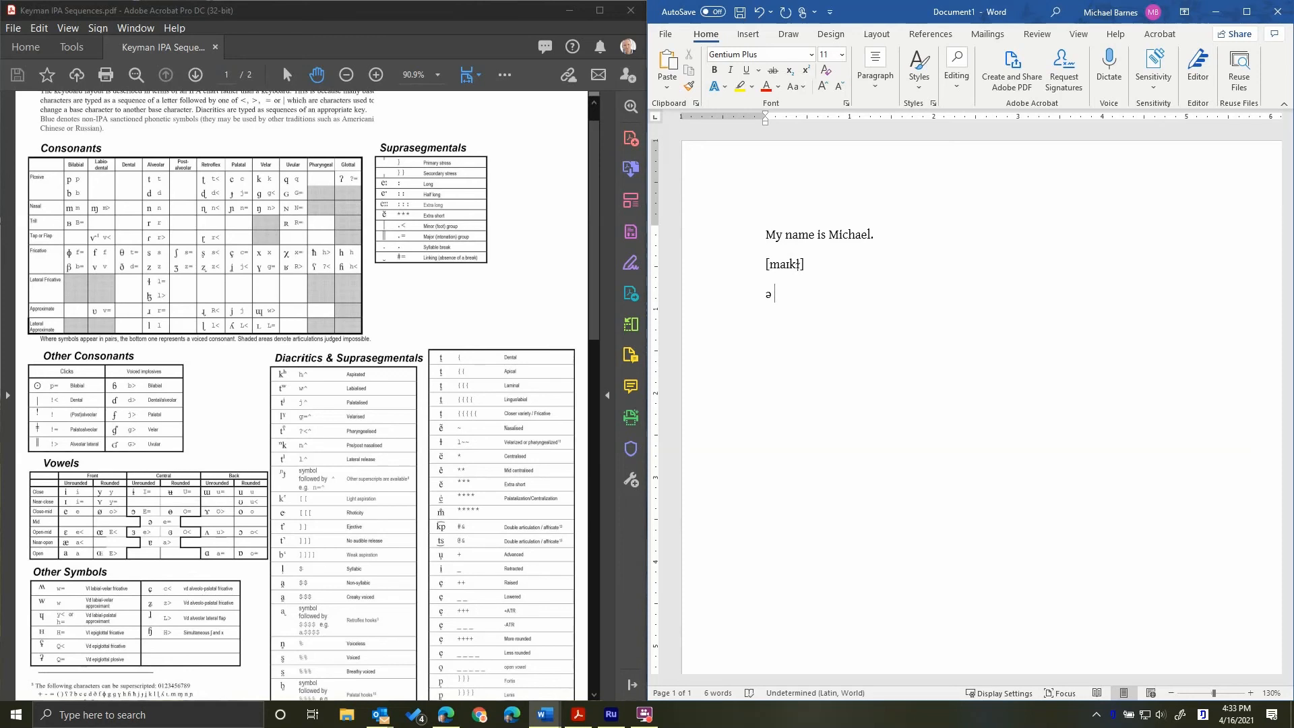
pyautogui.write('ɑ')
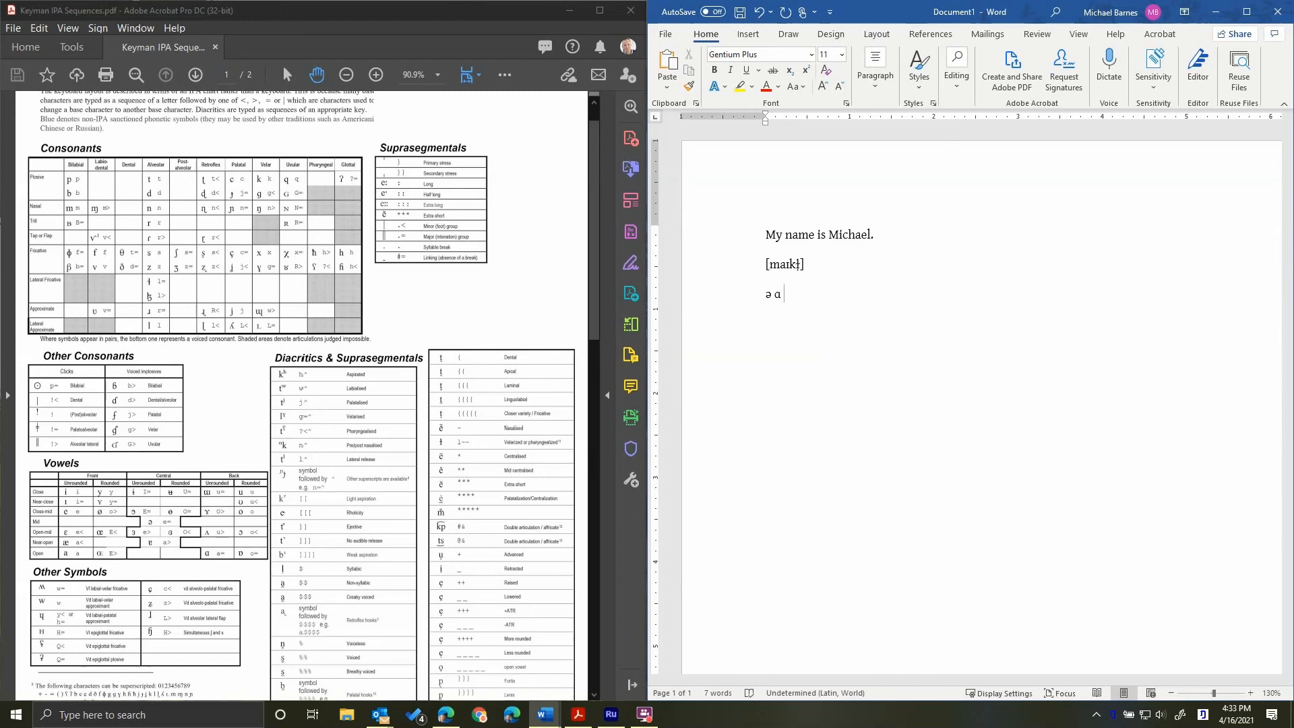
pyautogui.write('ɒ')
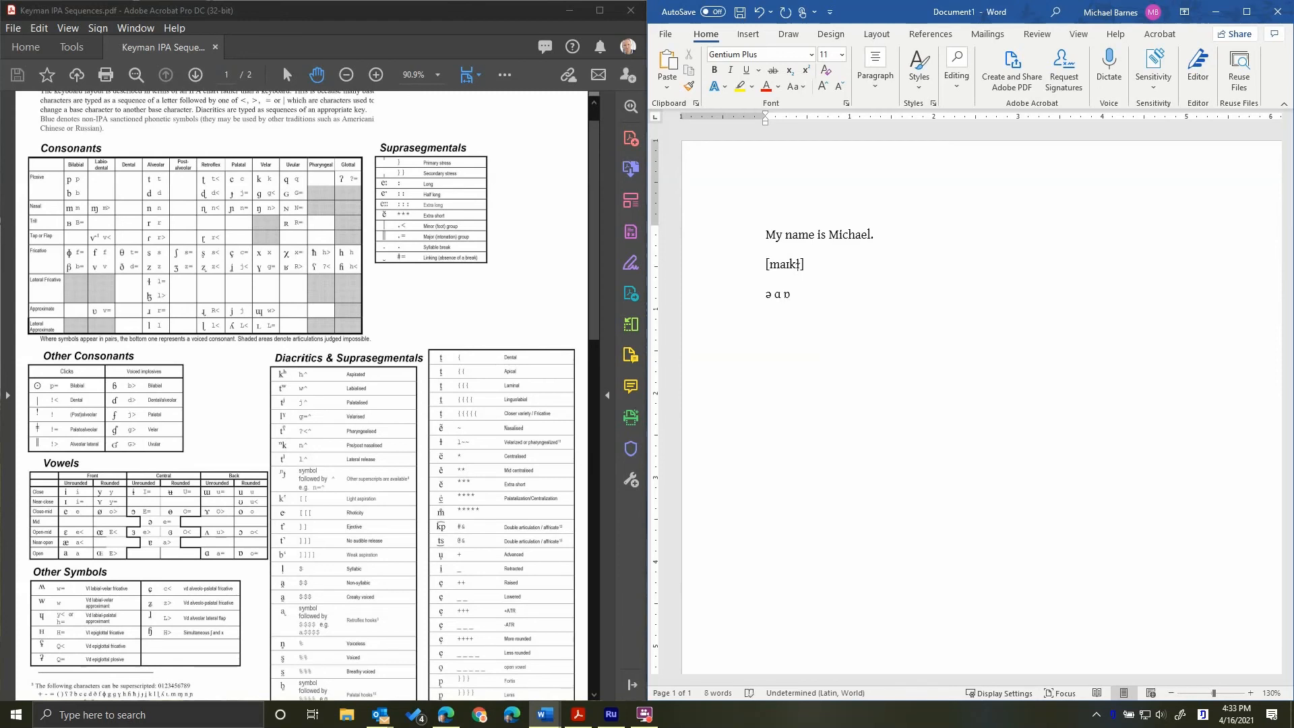
pyautogui.write('ð')
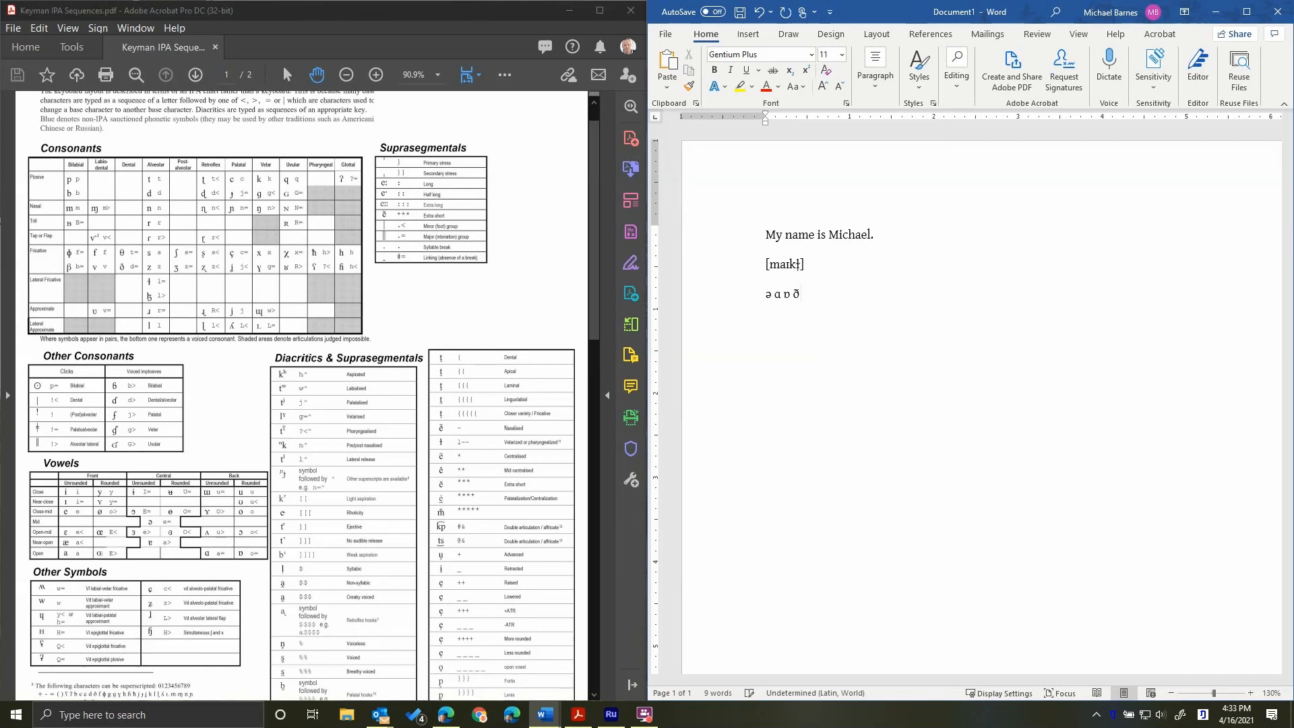
pyautogui.write('θ')
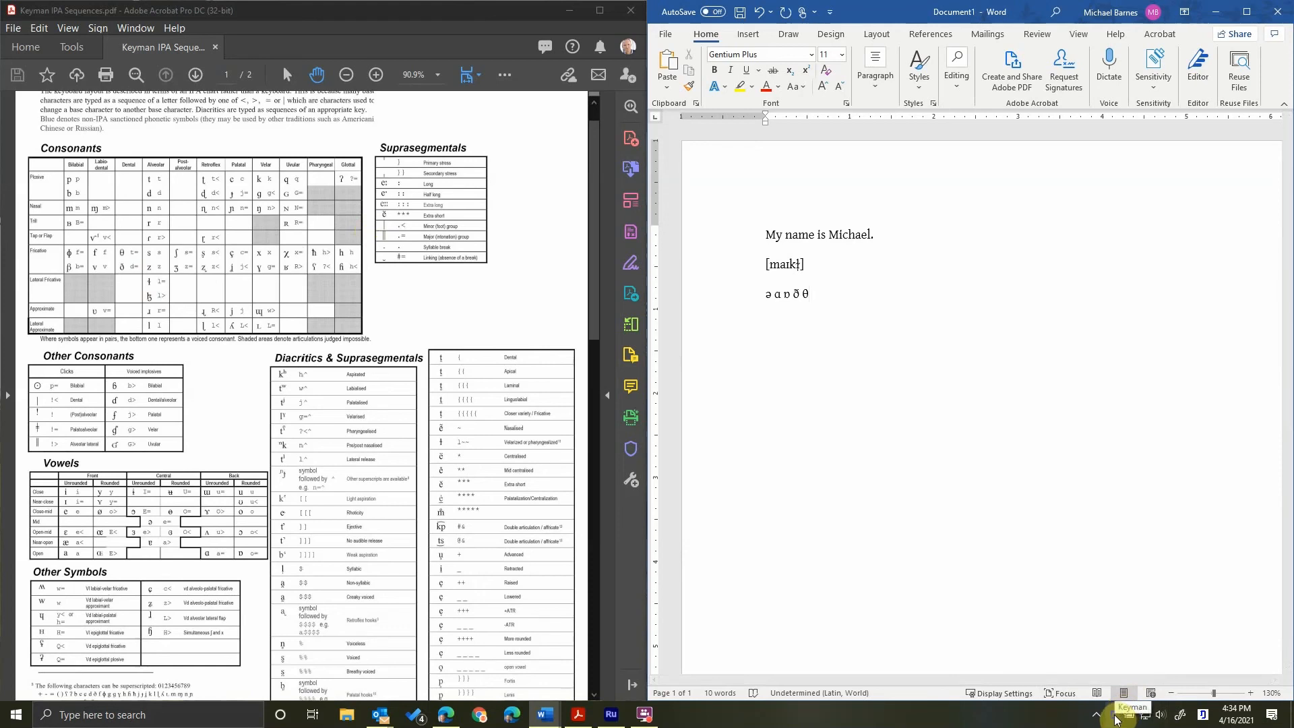
# Step: Open Keyman's help documentation for the IPA (SIL) keyboard layout from the tray menu
pyautogui.click(1129, 714)
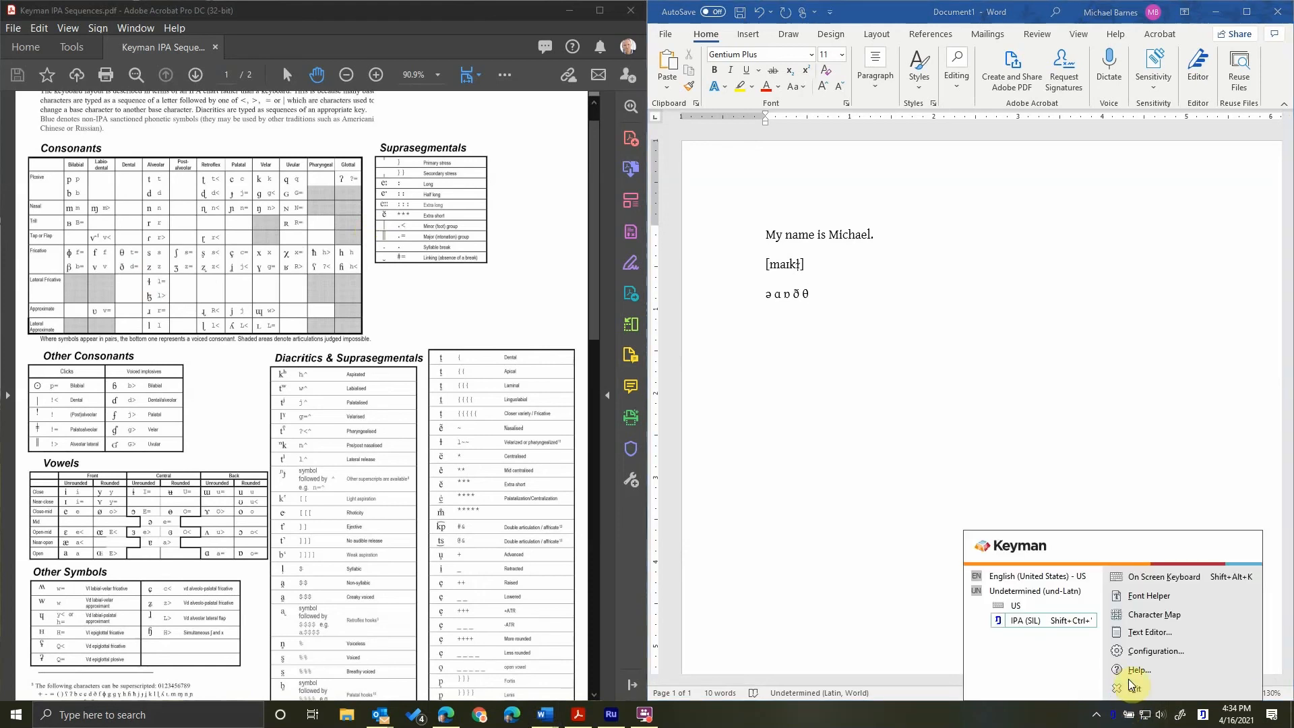
pyautogui.click(1139, 670)
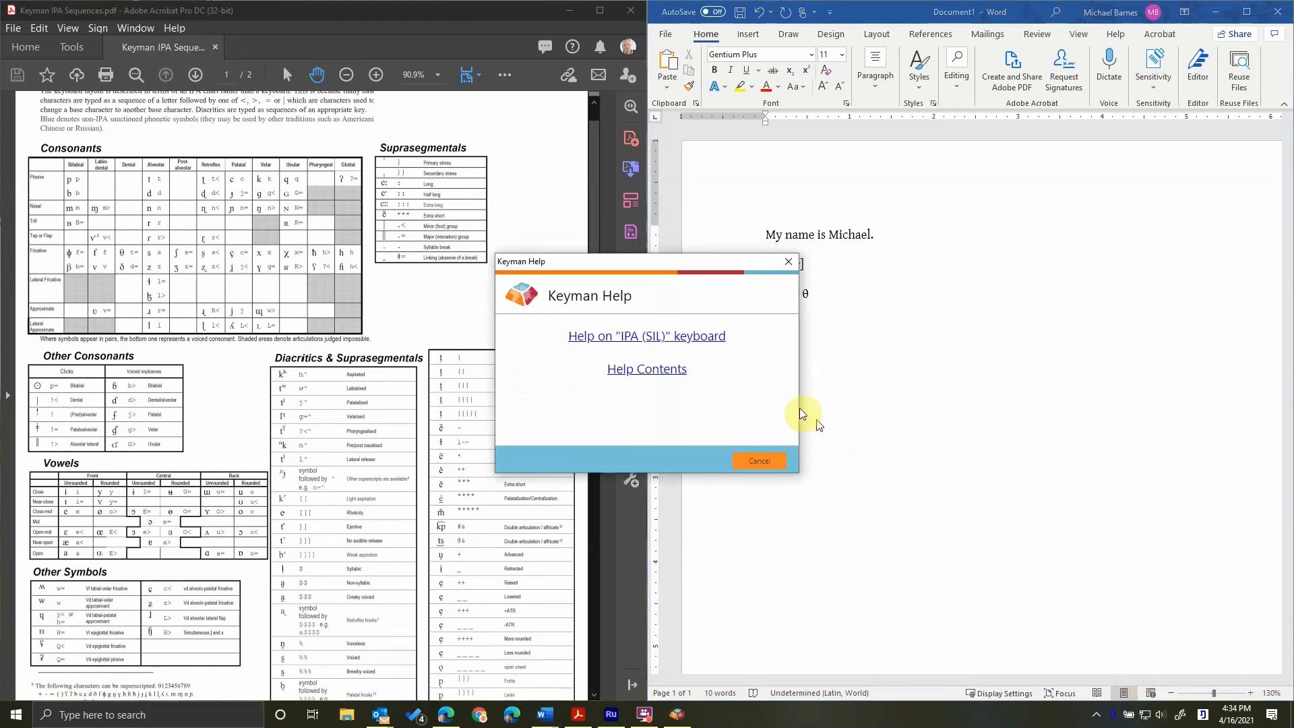
pyautogui.click(646, 335)
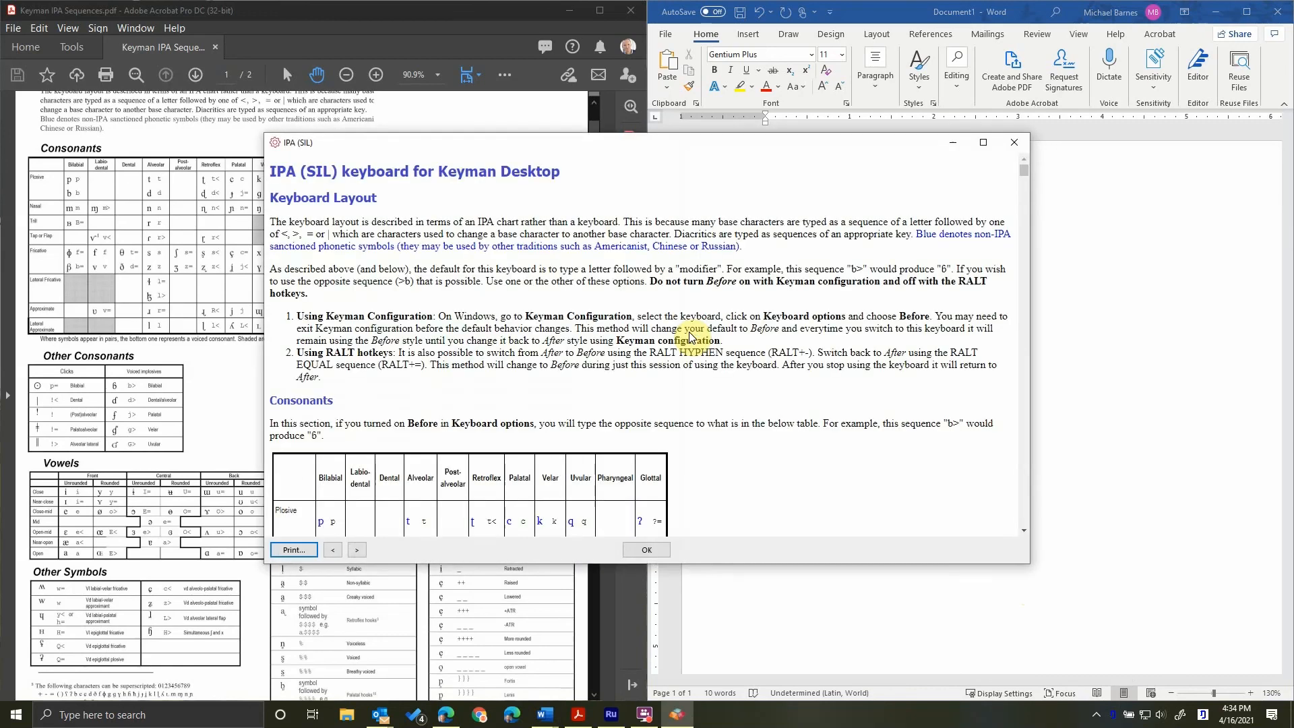